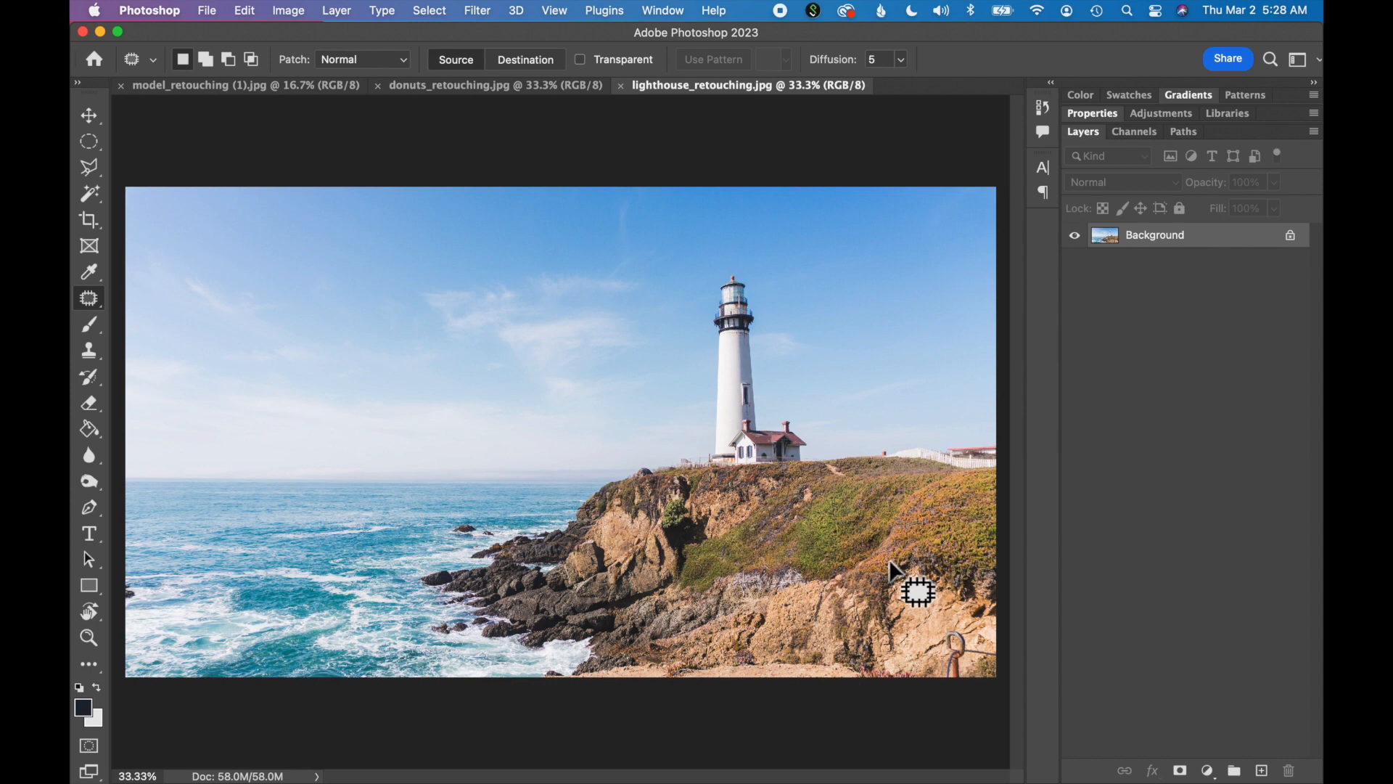
{"action": "mouse_move", "coordinate": [235, 500]}
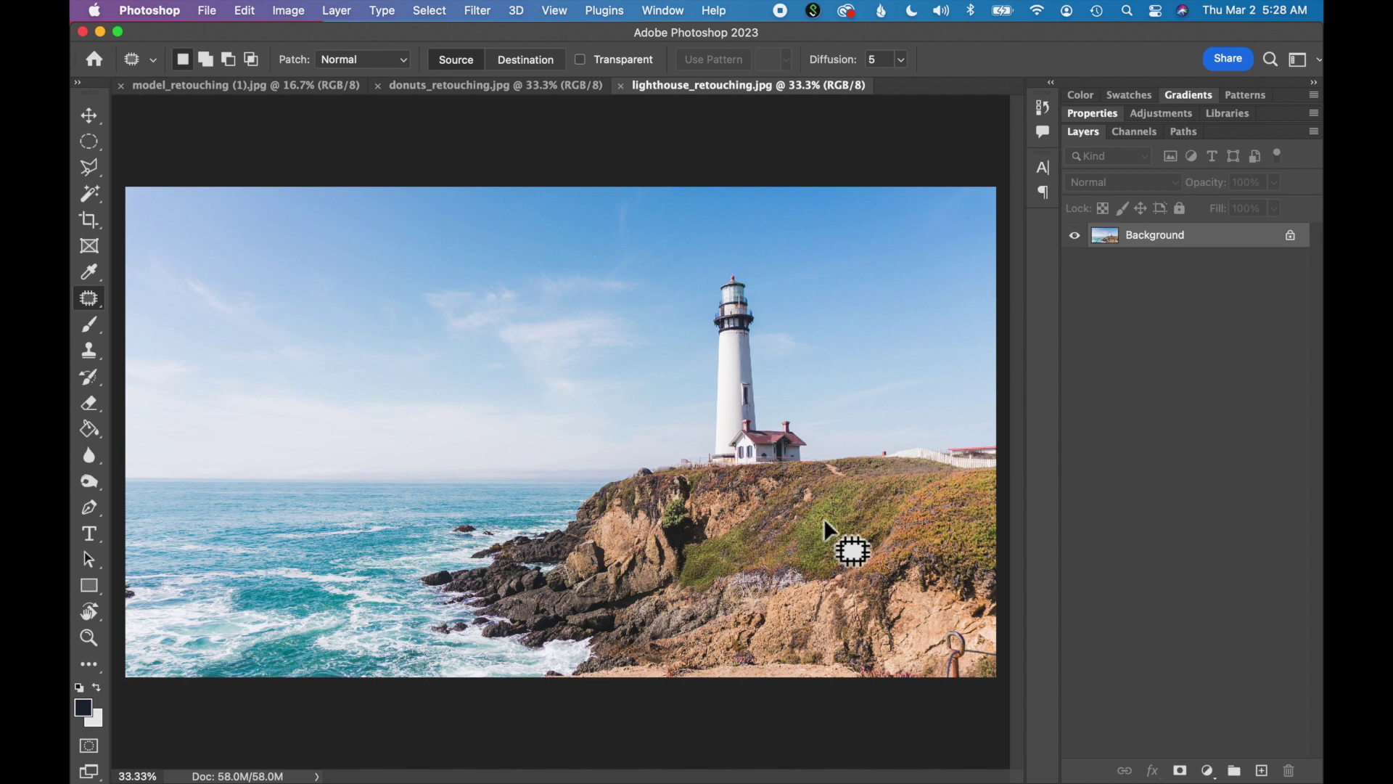
{"action": "mouse_move", "coordinate": [531, 234]}
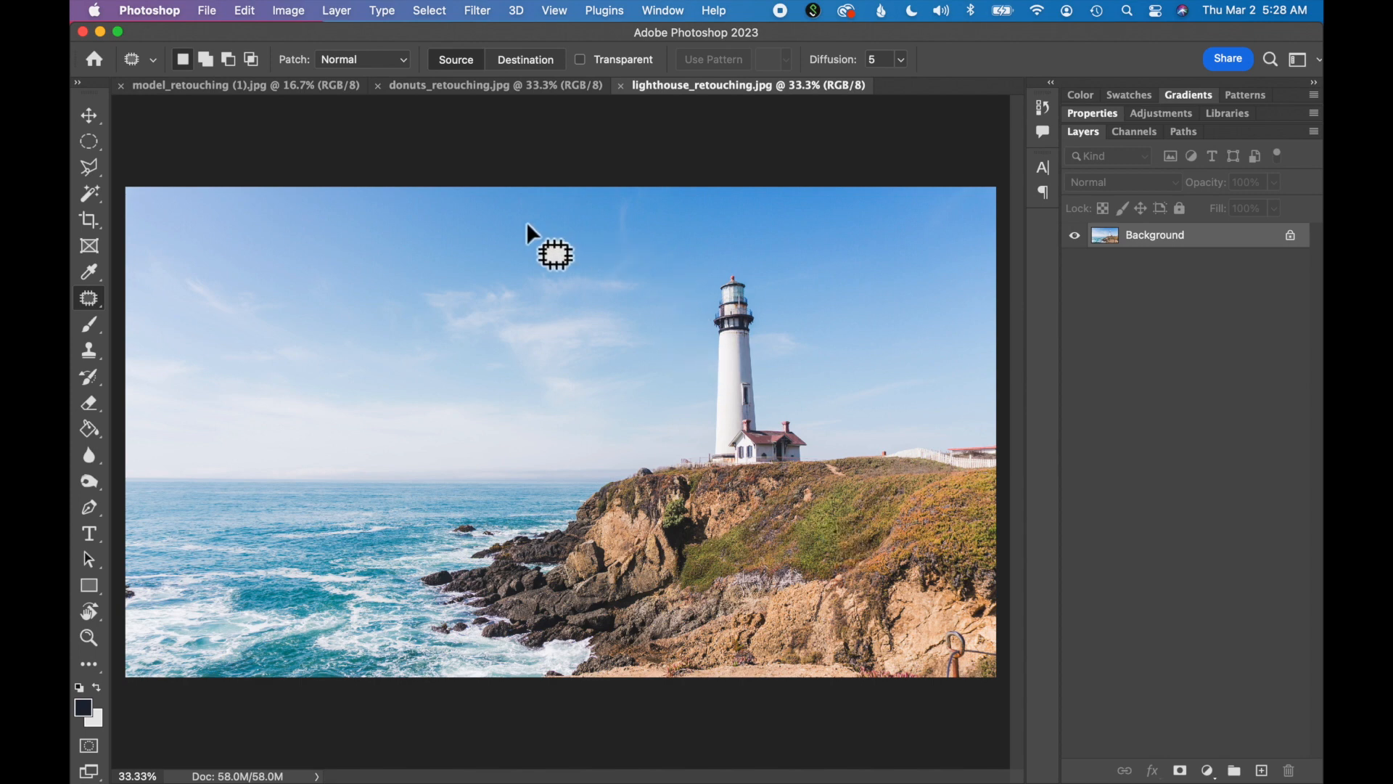
{"action": "mouse_move", "coordinate": [528, 556]}
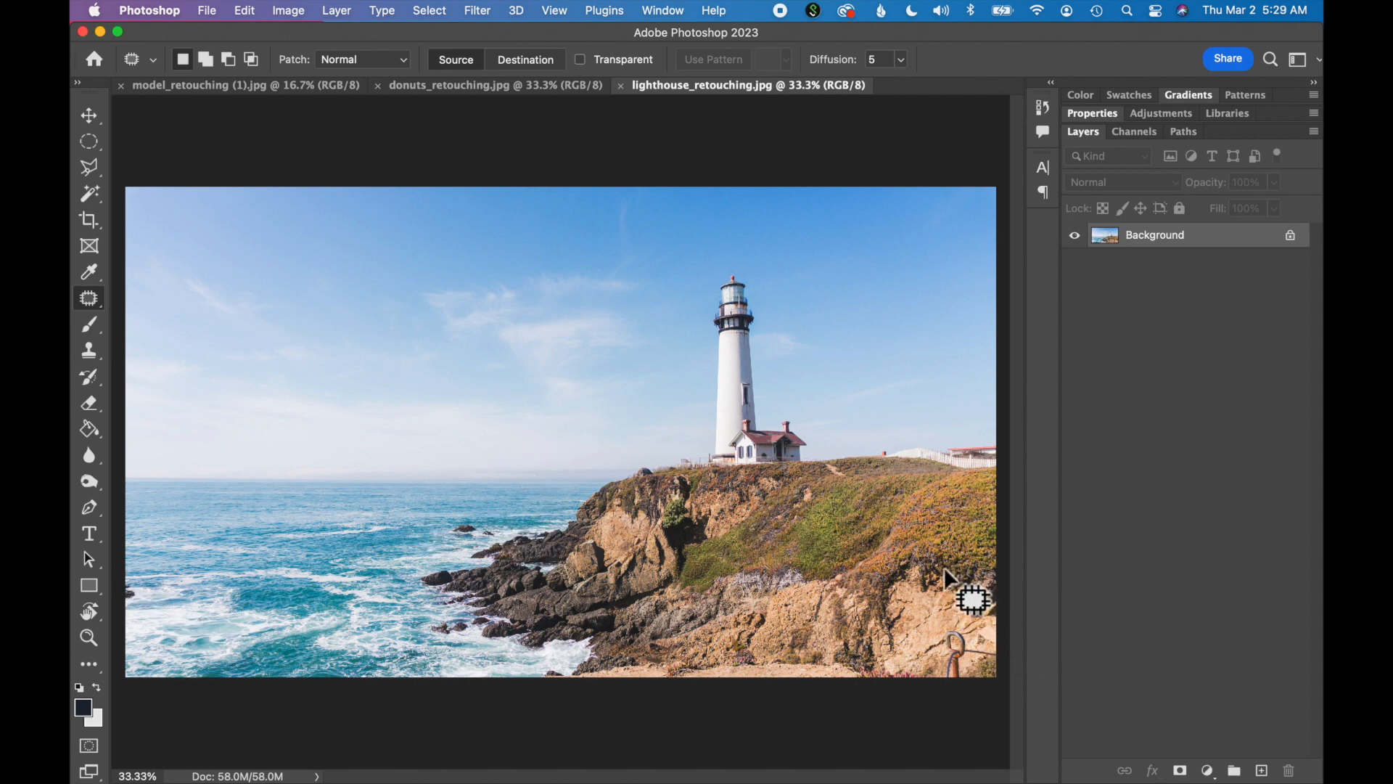
{"action": "mouse_move", "coordinate": [858, 391]}
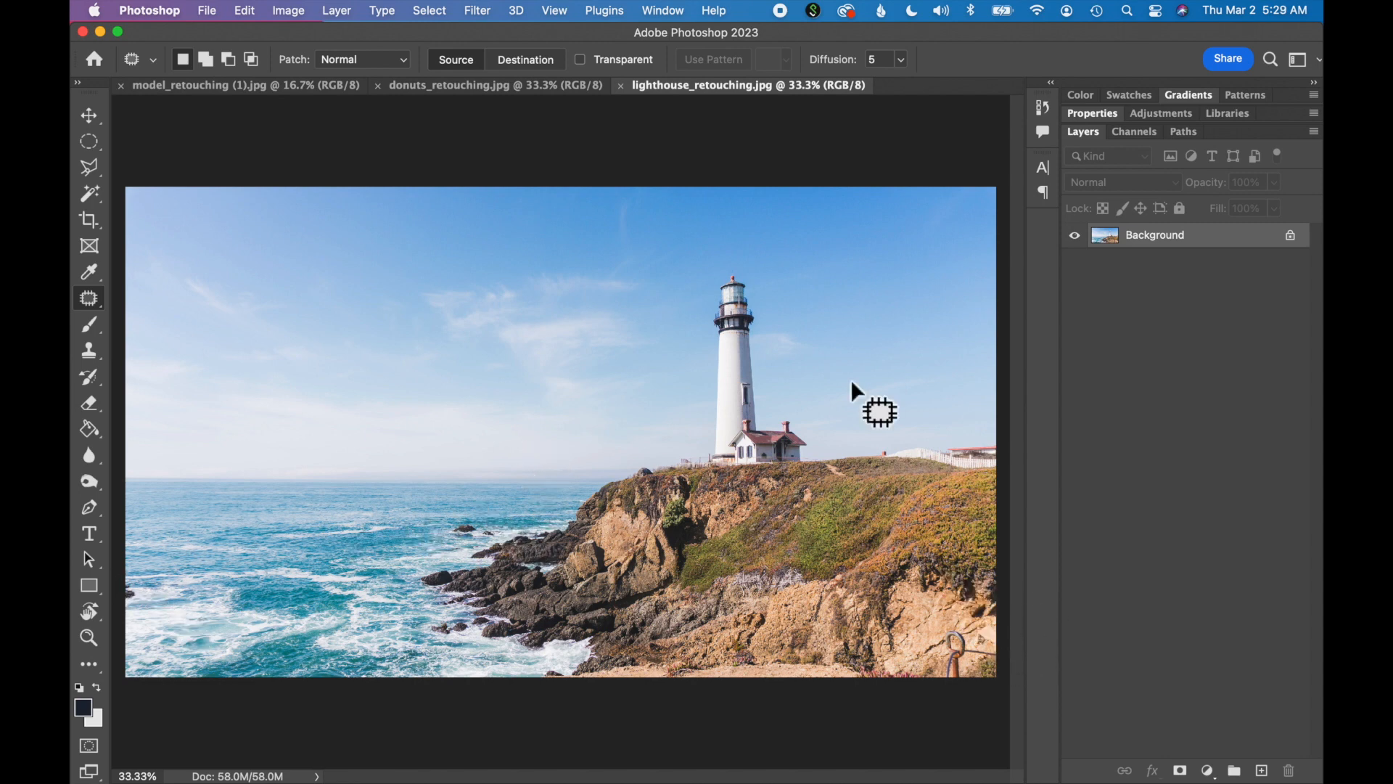
{"action": "mouse_move", "coordinate": [844, 465]}
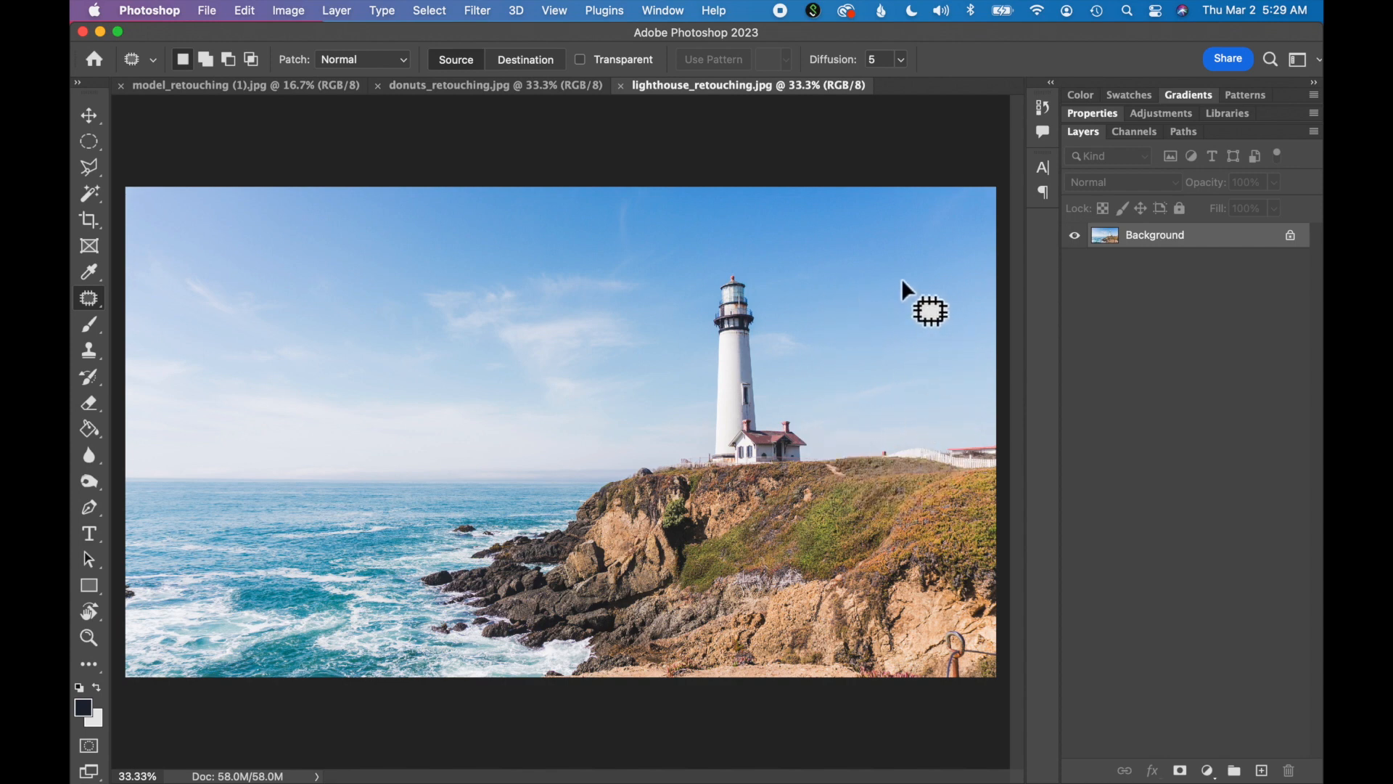
{"action": "mouse_move", "coordinate": [890, 247]}
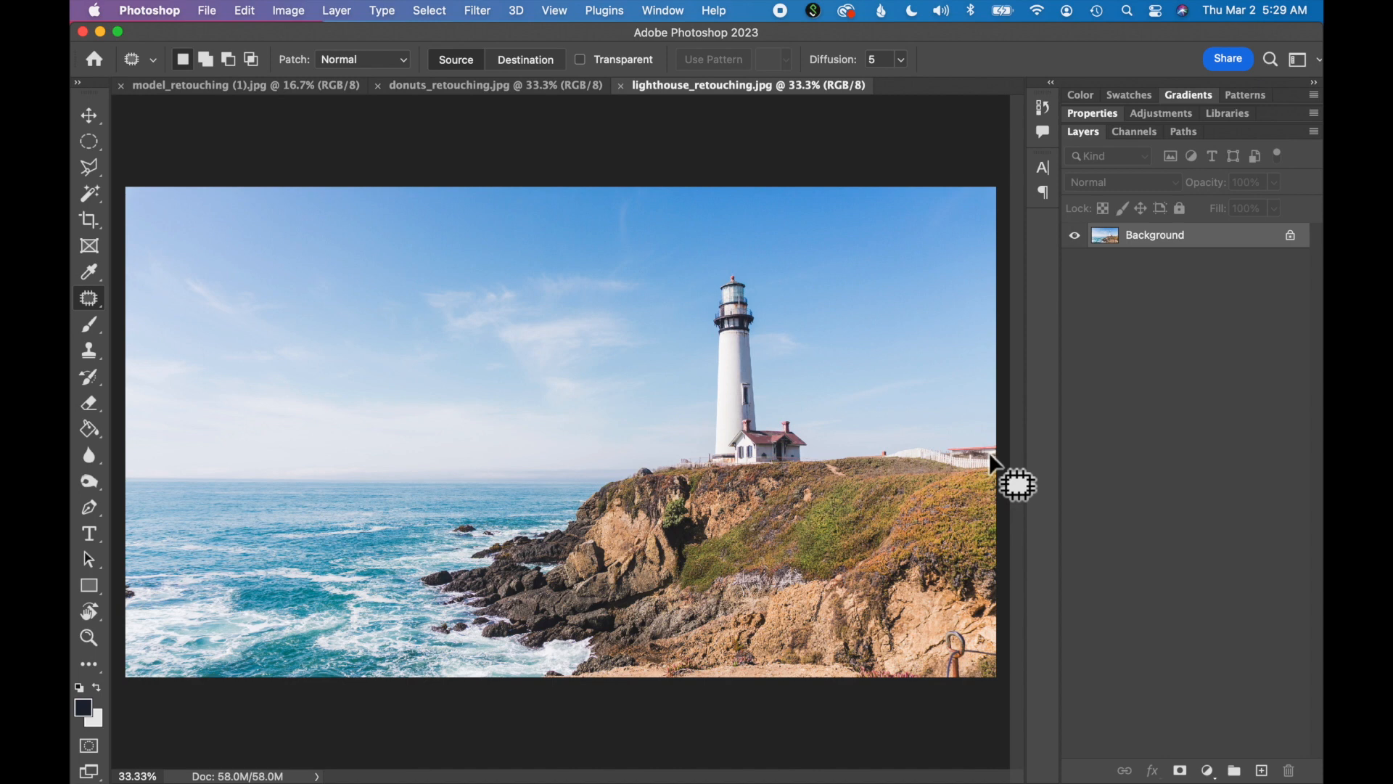
{"action": "mouse_move", "coordinate": [826, 481]}
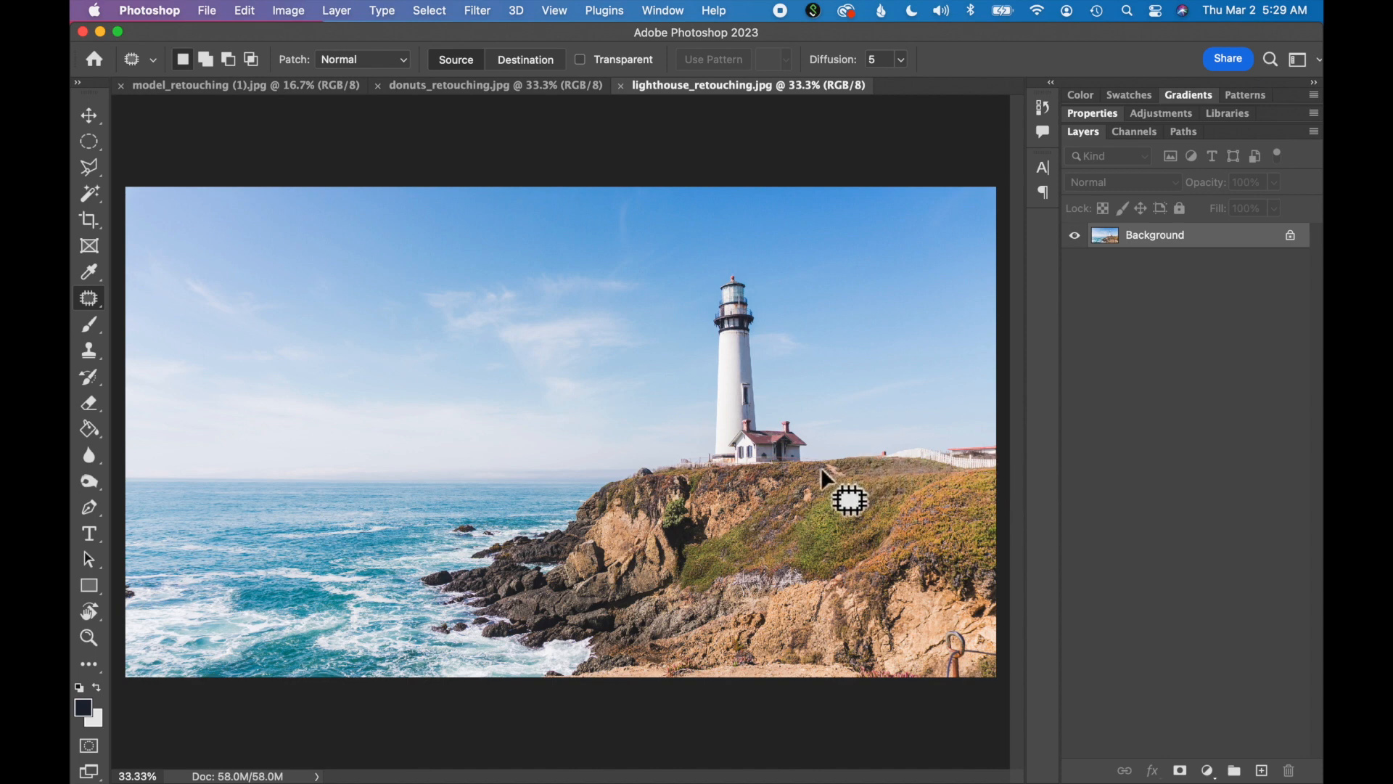
{"action": "mouse_move", "coordinate": [812, 482]}
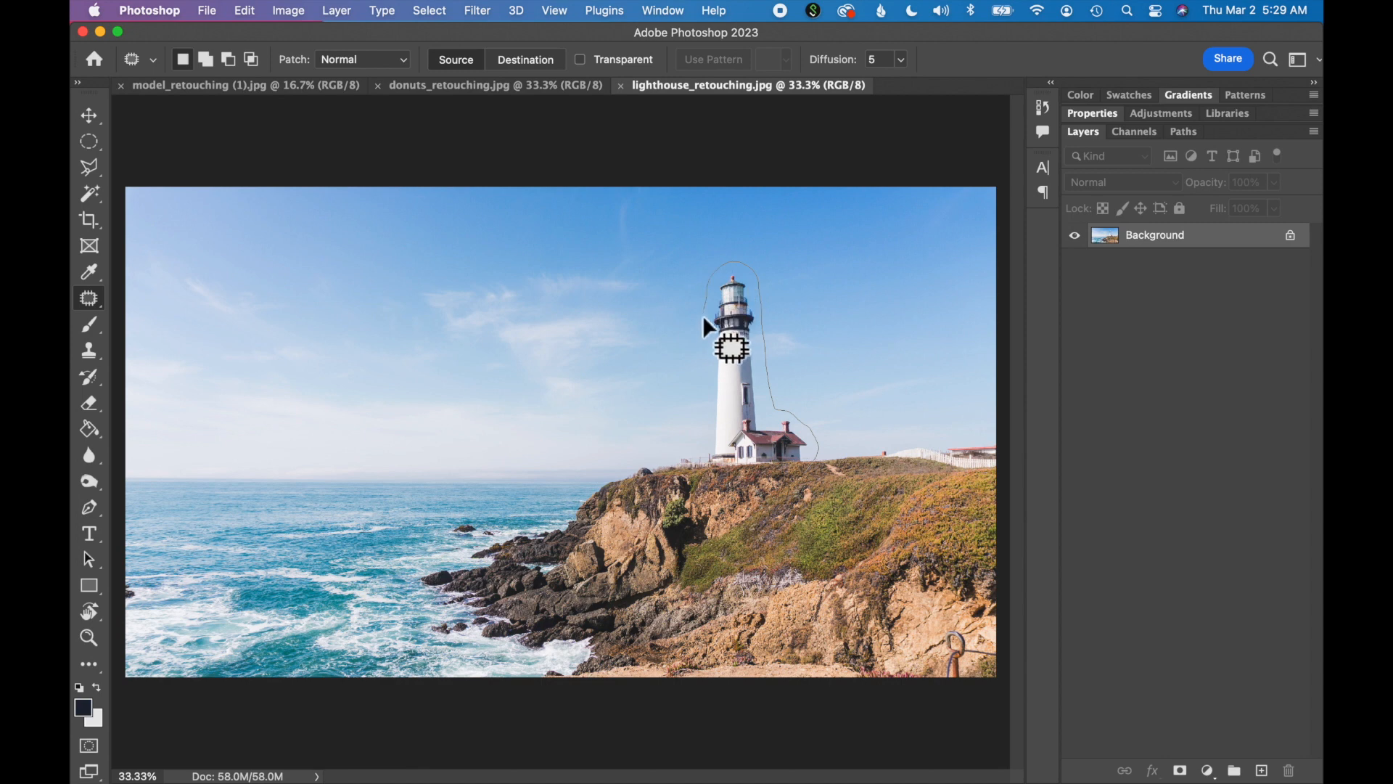
Step: Draw a loose Patch Tool selection around the lighthouse and the red-roofed house
{"action": "left_click_drag", "start_coordinate": [732, 347], "coordinate": [744, 505]}
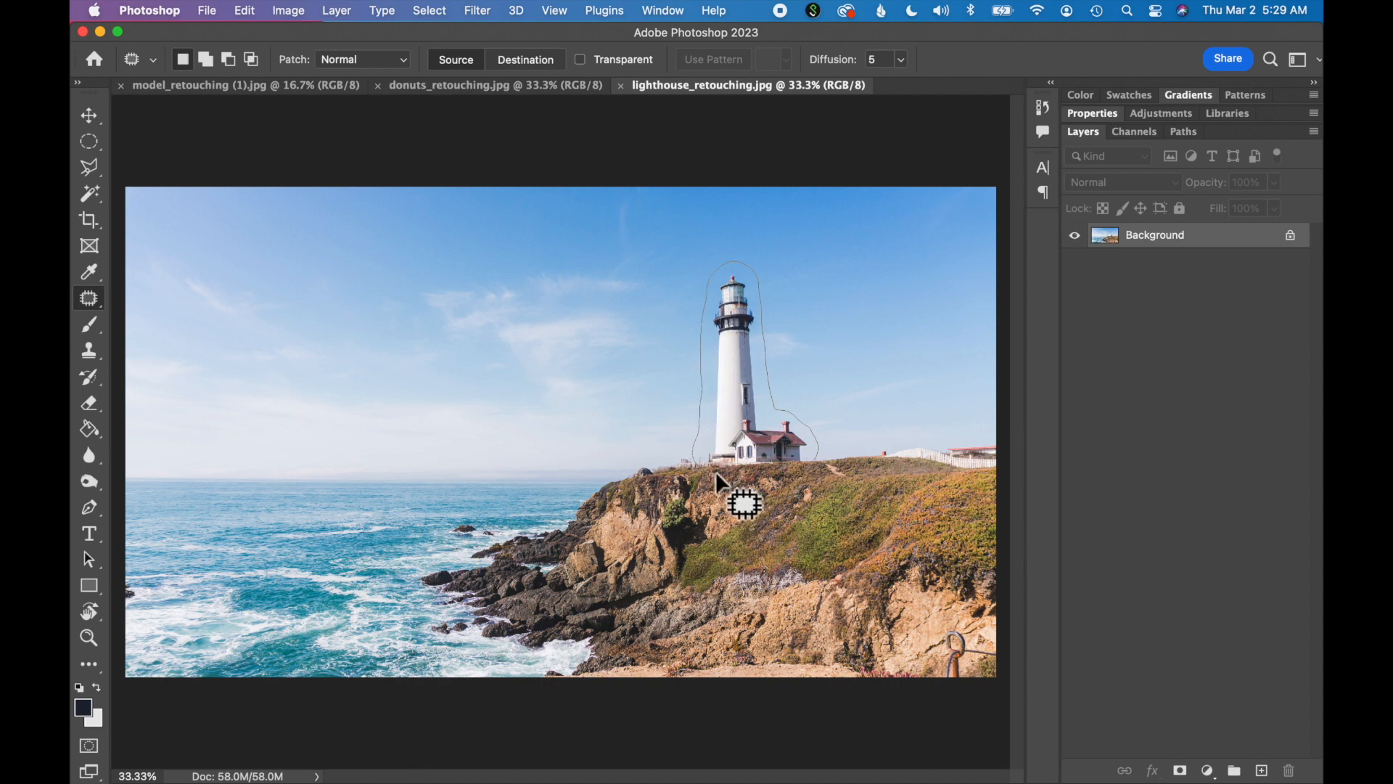
{"action": "mouse_move", "coordinate": [839, 513]}
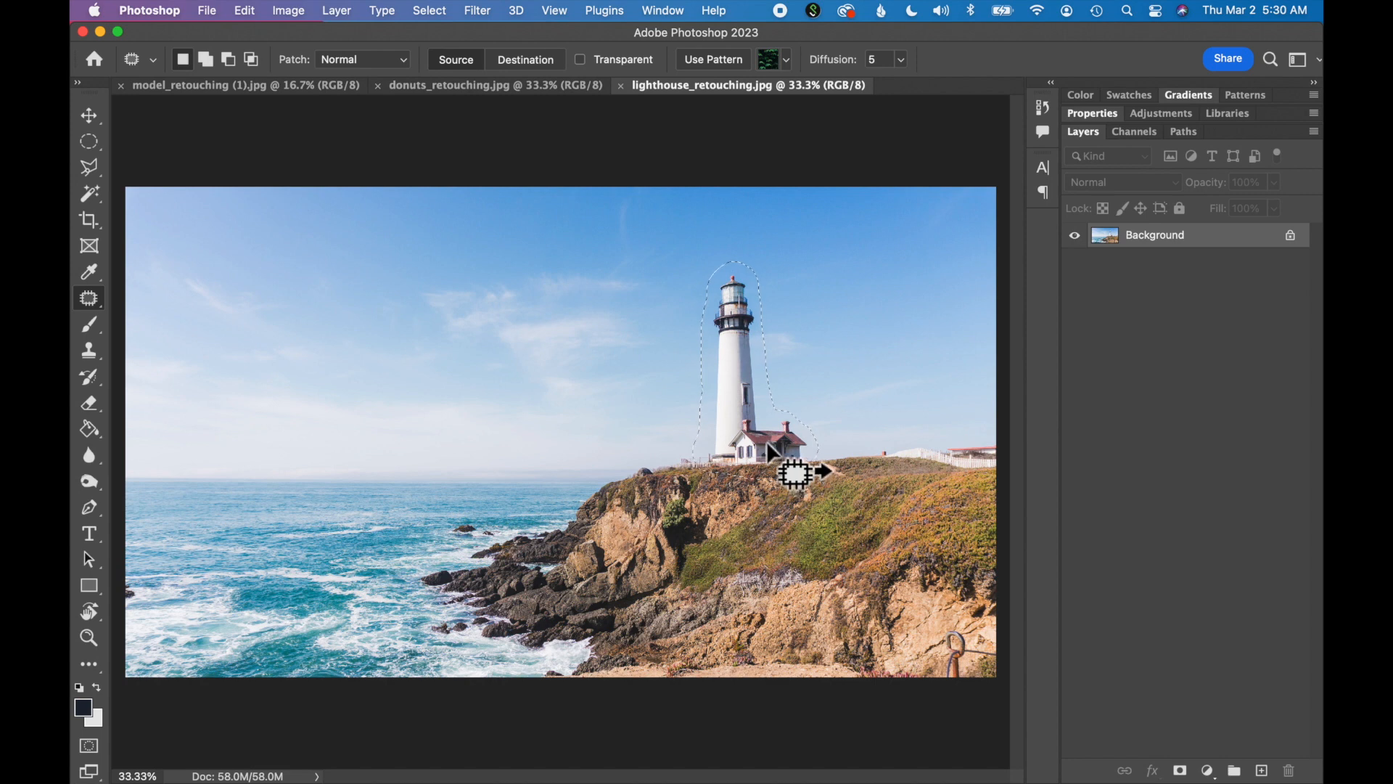
{"action": "mouse_move", "coordinate": [772, 457]}
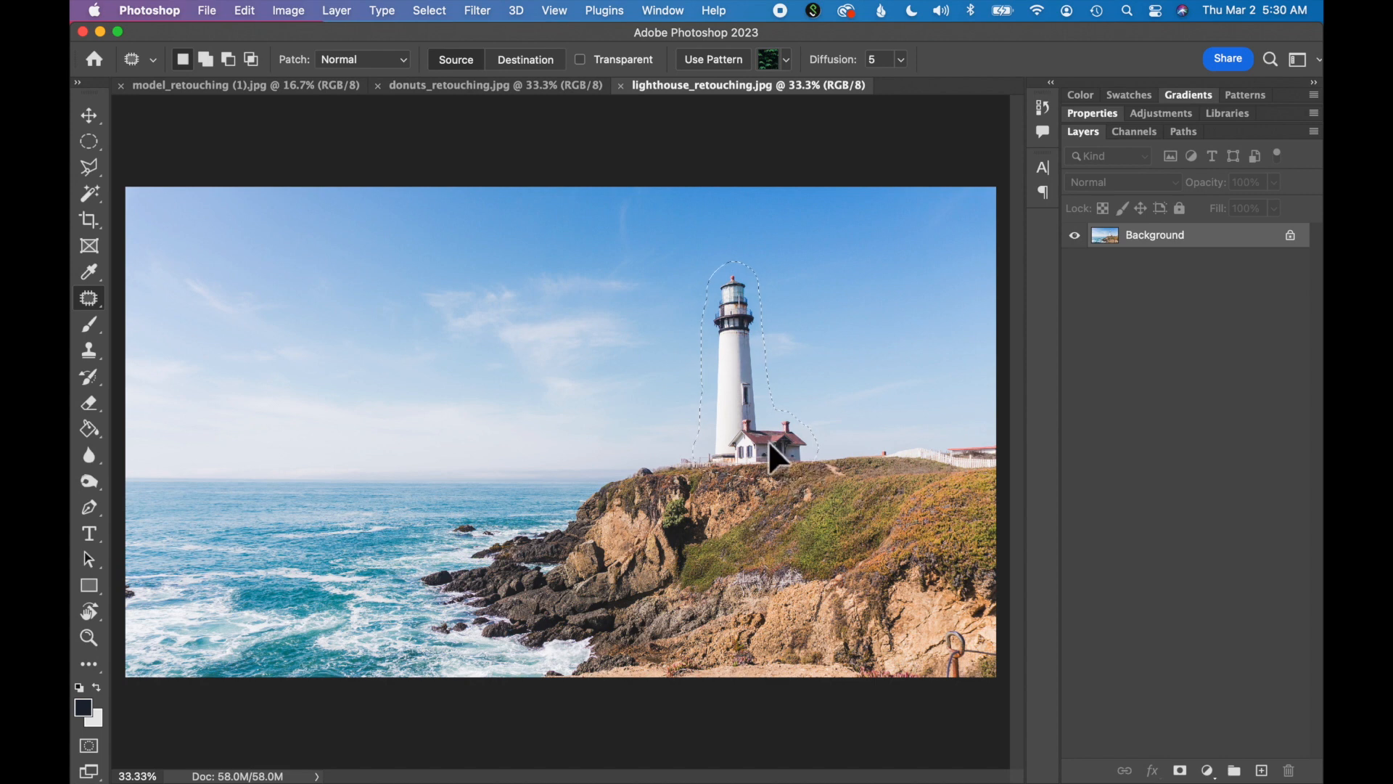
Step: Patch the lighthouse and house out with clear sky from the right, then deselect
{"action": "left_click_drag", "start_coordinate": [775, 459], "coordinate": [817, 454]}
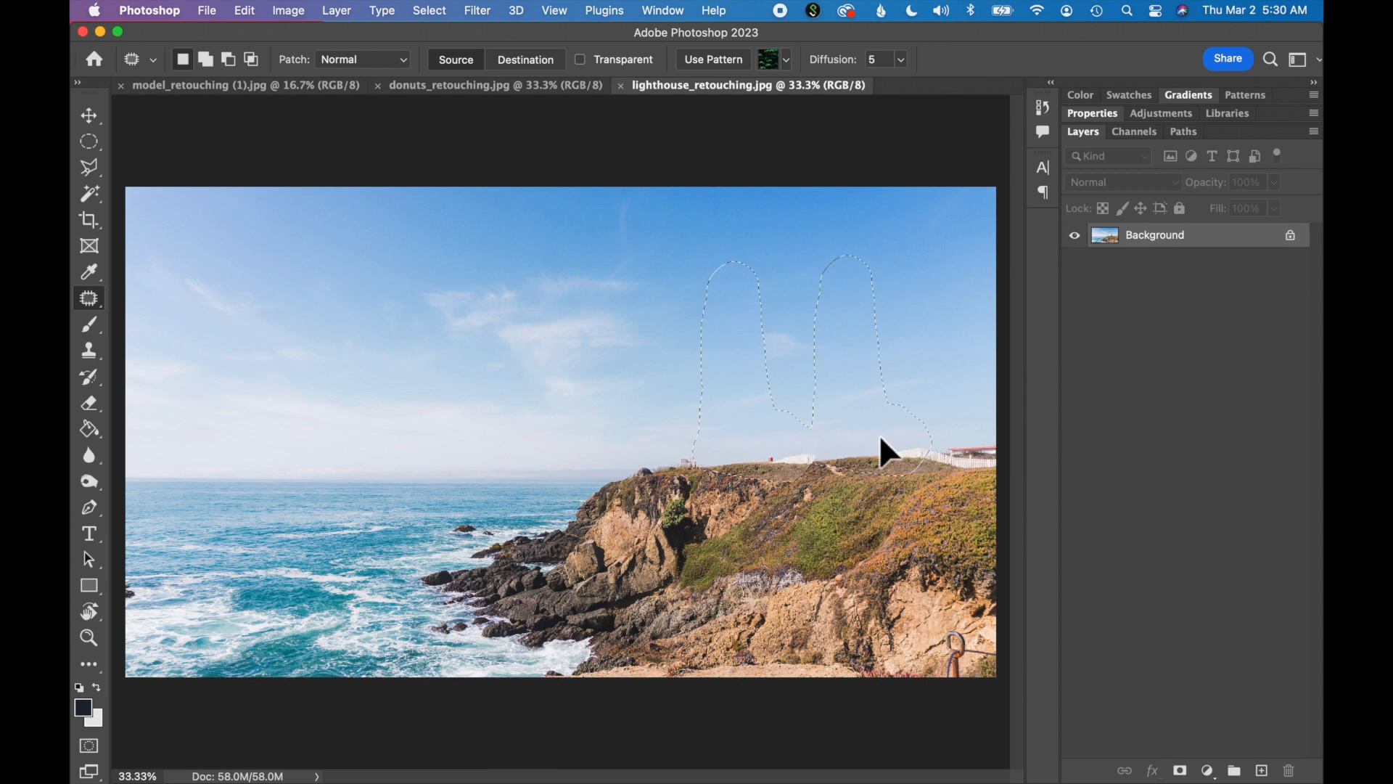
{"action": "left_click_drag", "start_coordinate": [884, 448], "coordinate": [884, 425]}
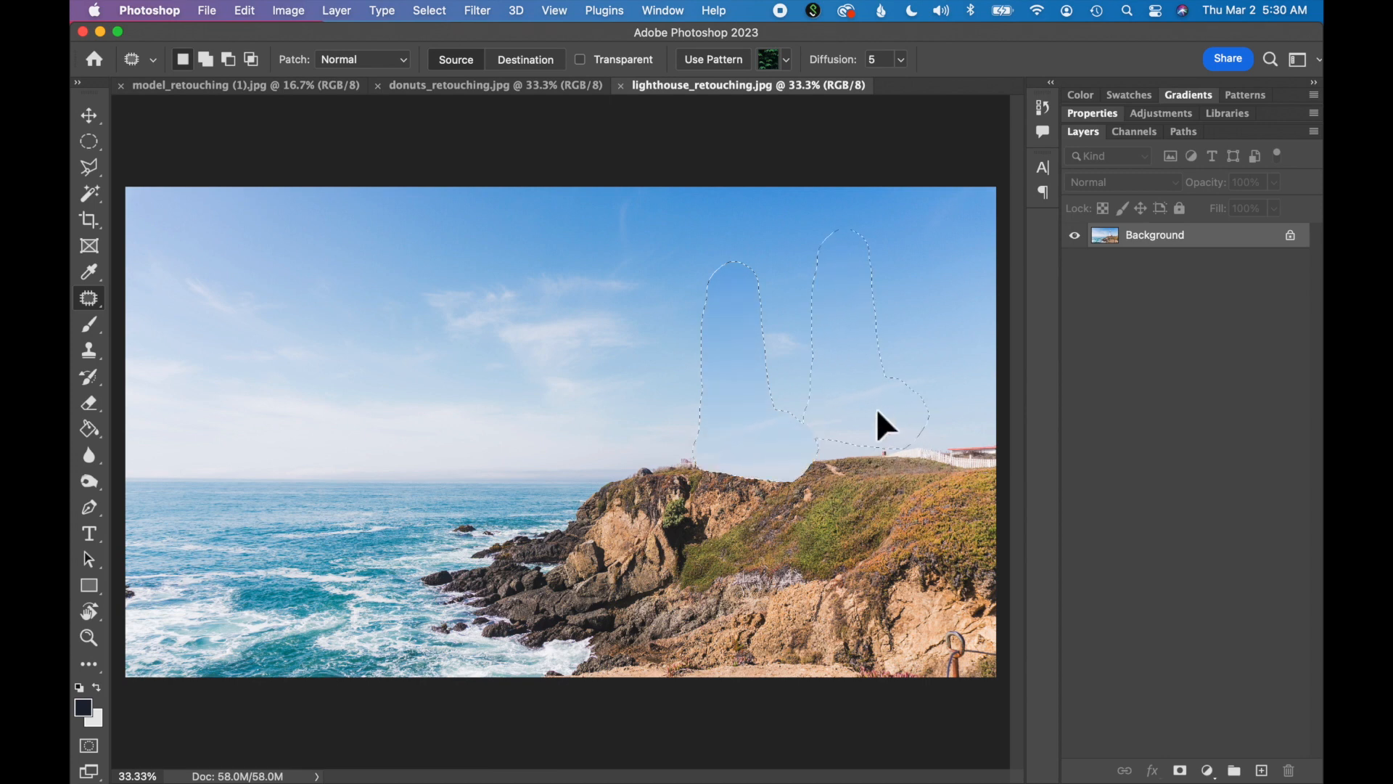
{"action": "left_click_drag", "start_coordinate": [884, 423], "coordinate": [875, 458]}
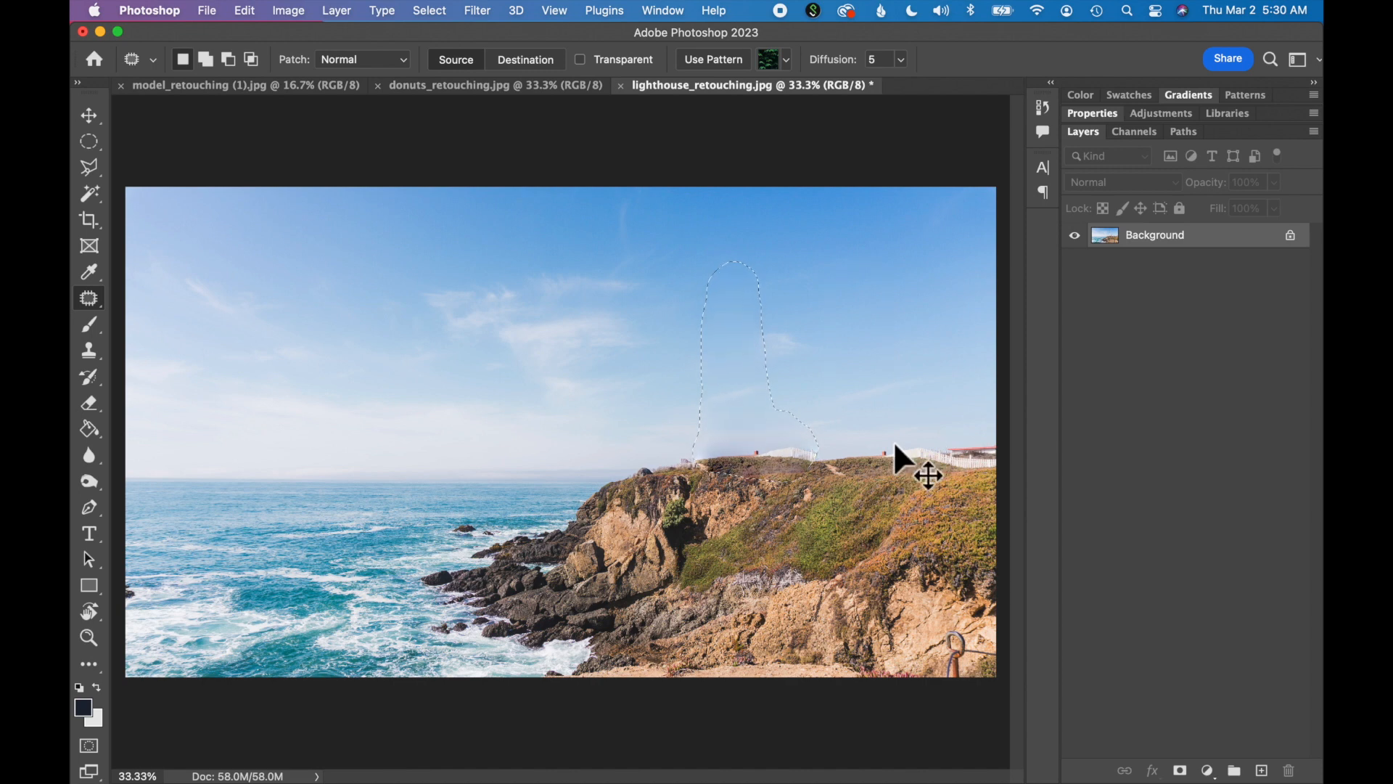
{"action": "left_click", "coordinate": [429, 10]}
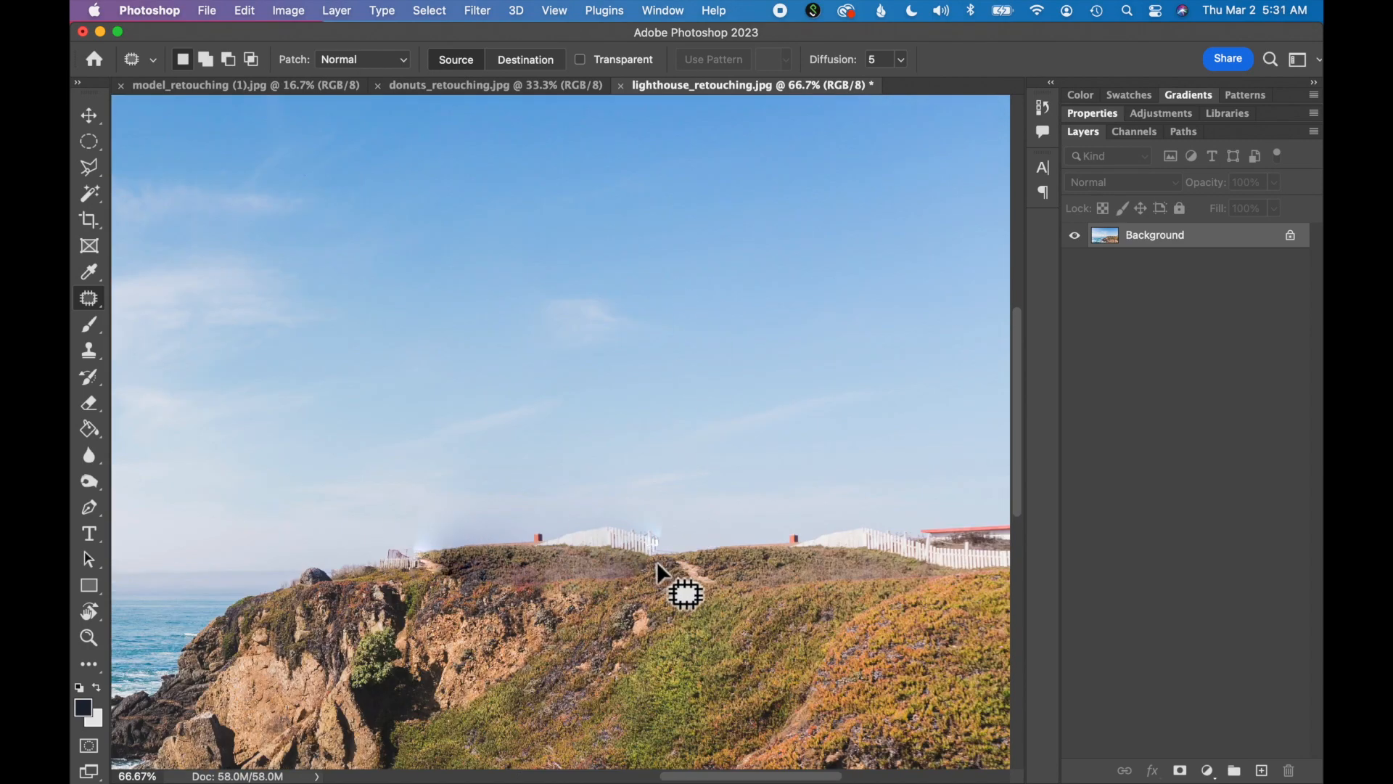
{"action": "mouse_move", "coordinate": [609, 598]}
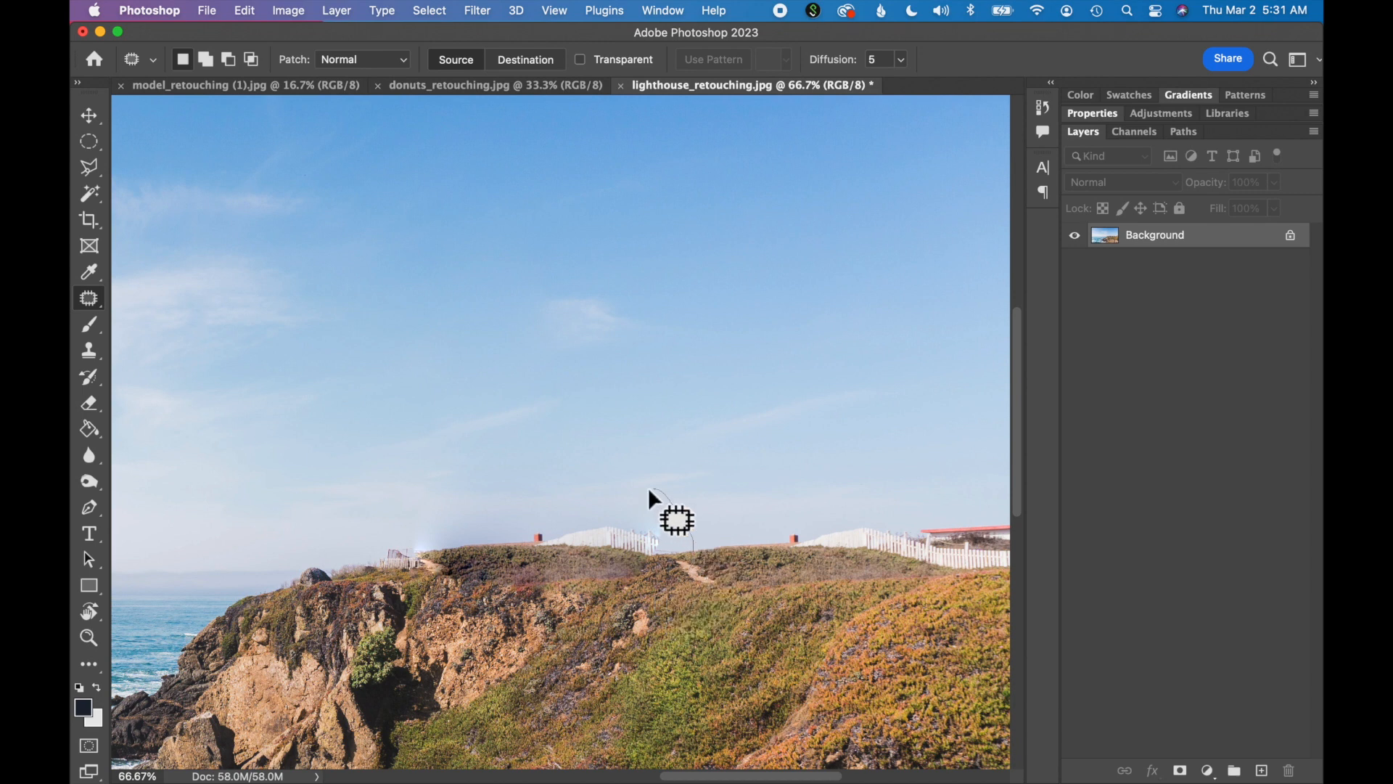
Step: Patch the leftover hazy smudge above the headland with clean sky beside it
{"action": "left_click_drag", "start_coordinate": [675, 519], "coordinate": [551, 644]}
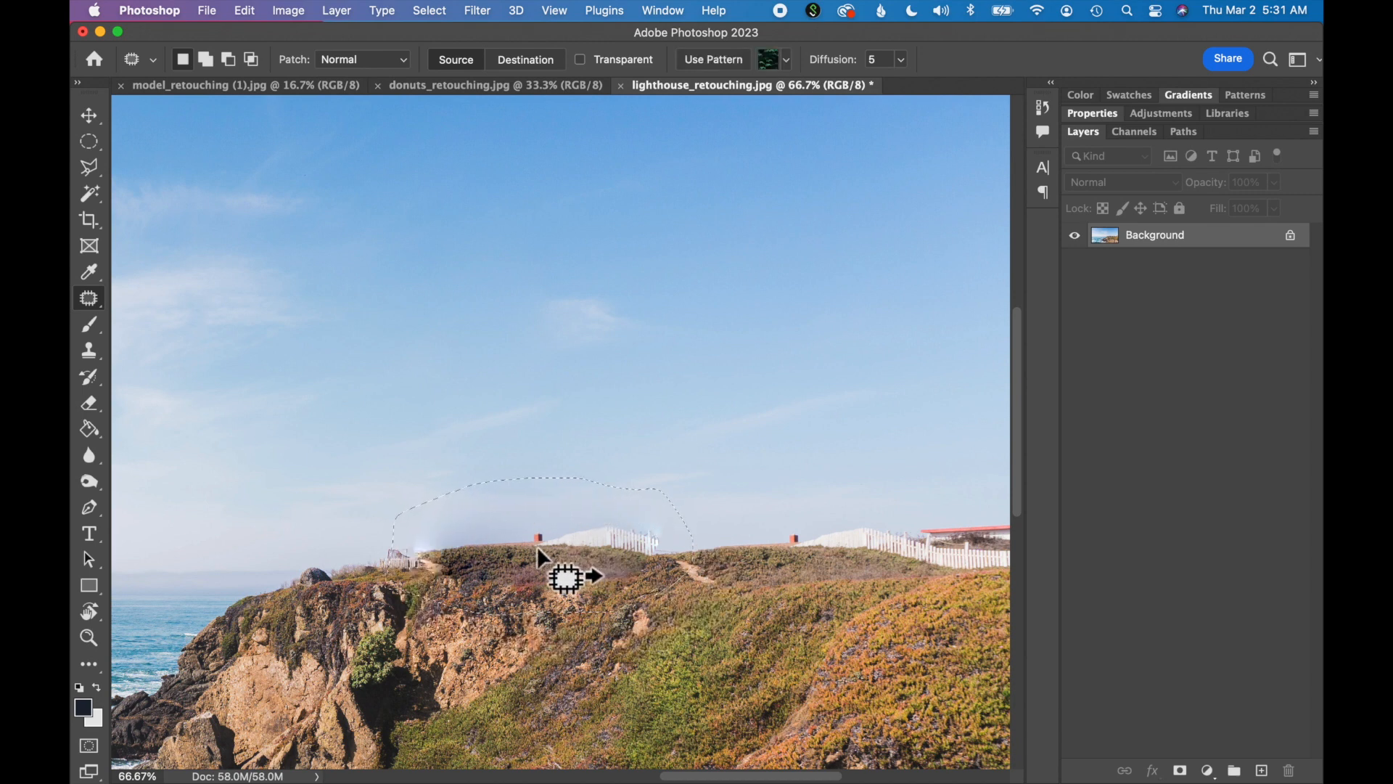
{"action": "left_click_drag", "start_coordinate": [564, 576], "coordinate": [812, 544]}
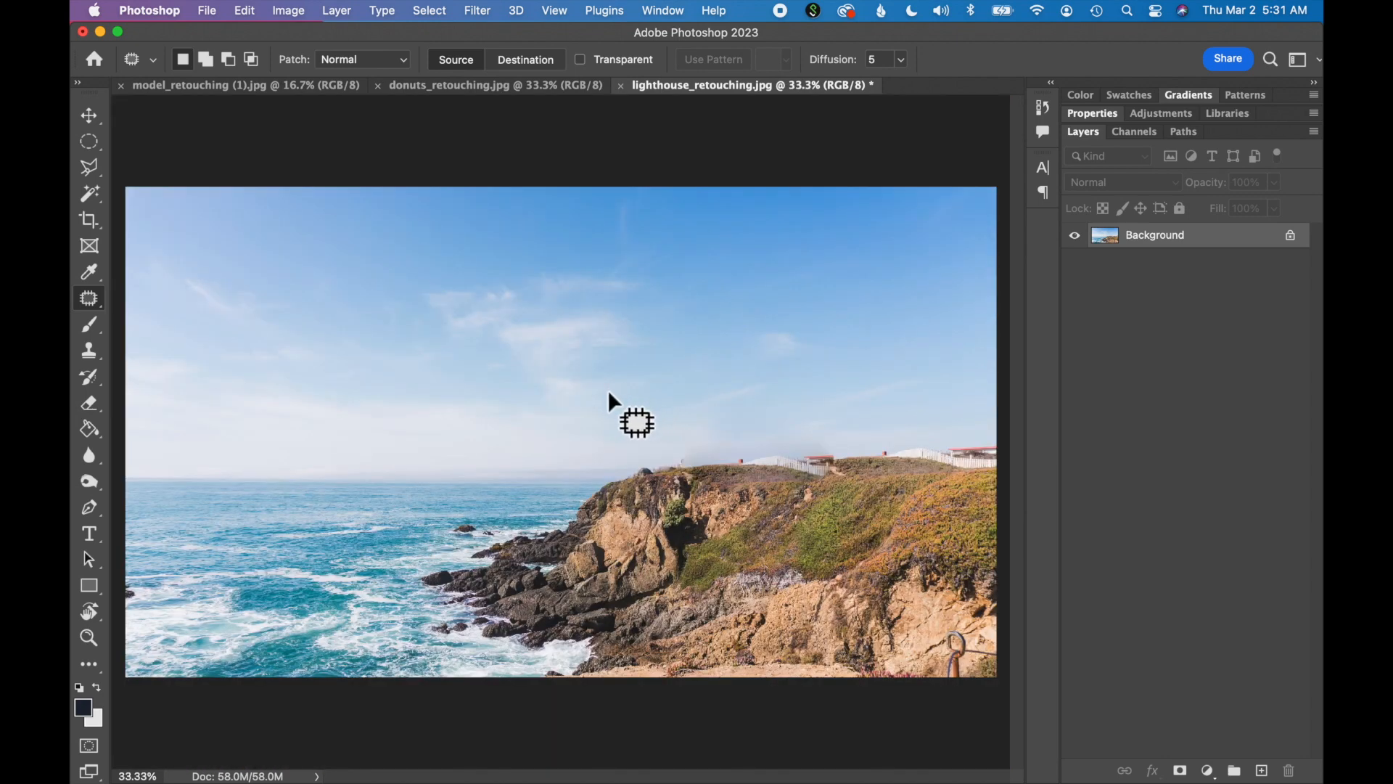
{"action": "left_click_drag", "start_coordinate": [635, 423], "coordinate": [694, 327]}
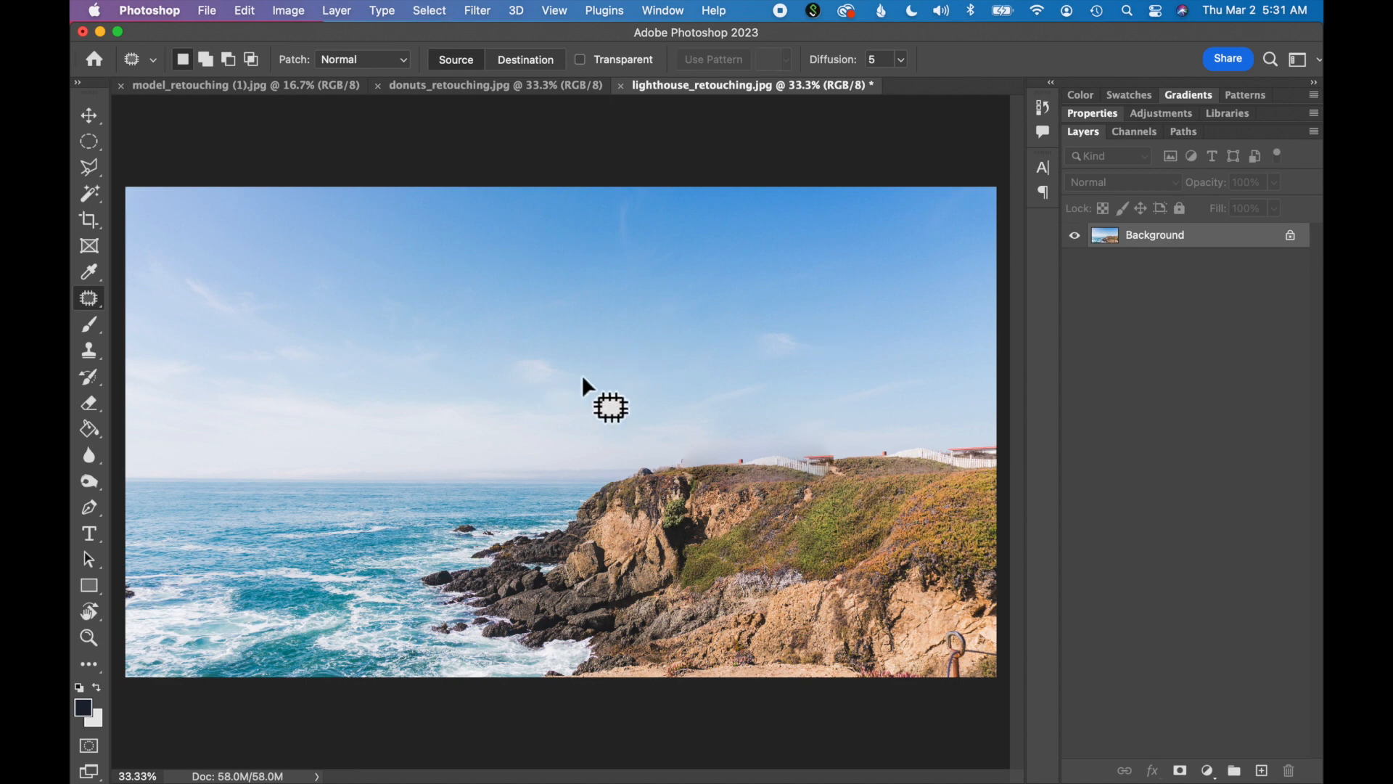
{"action": "mouse_move", "coordinate": [574, 386]}
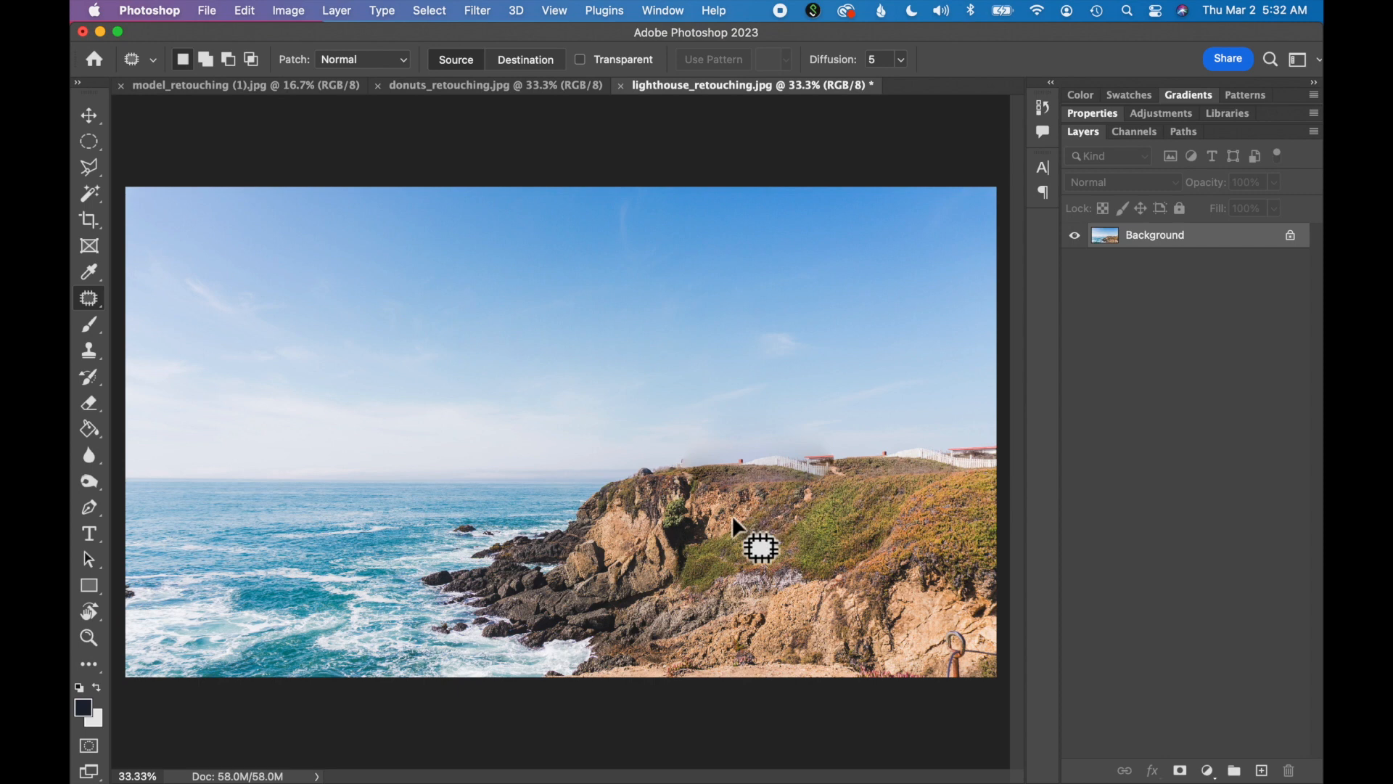
{"action": "mouse_move", "coordinate": [222, 536]}
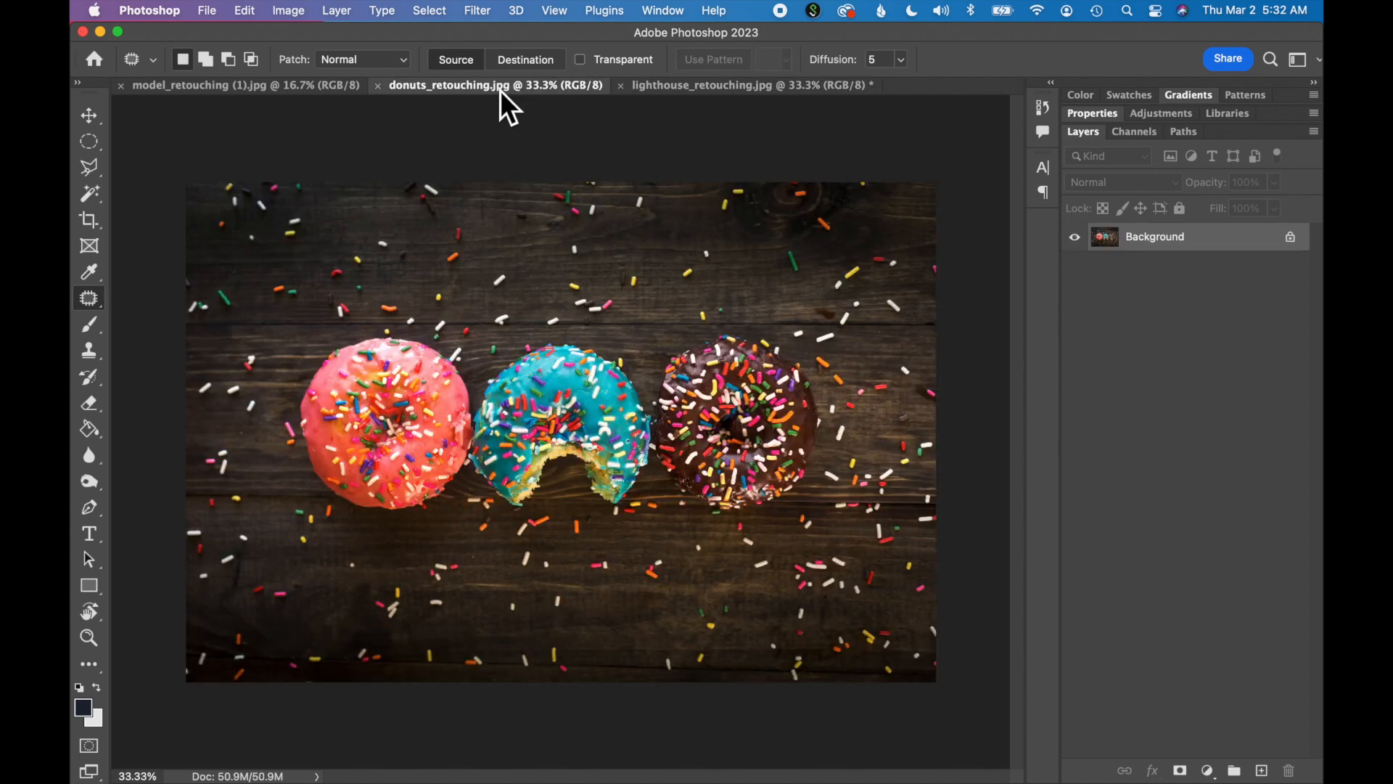
Step: Make the Spot Healing Brush the active tool for the donuts photo
{"action": "left_click", "coordinate": [88, 299]}
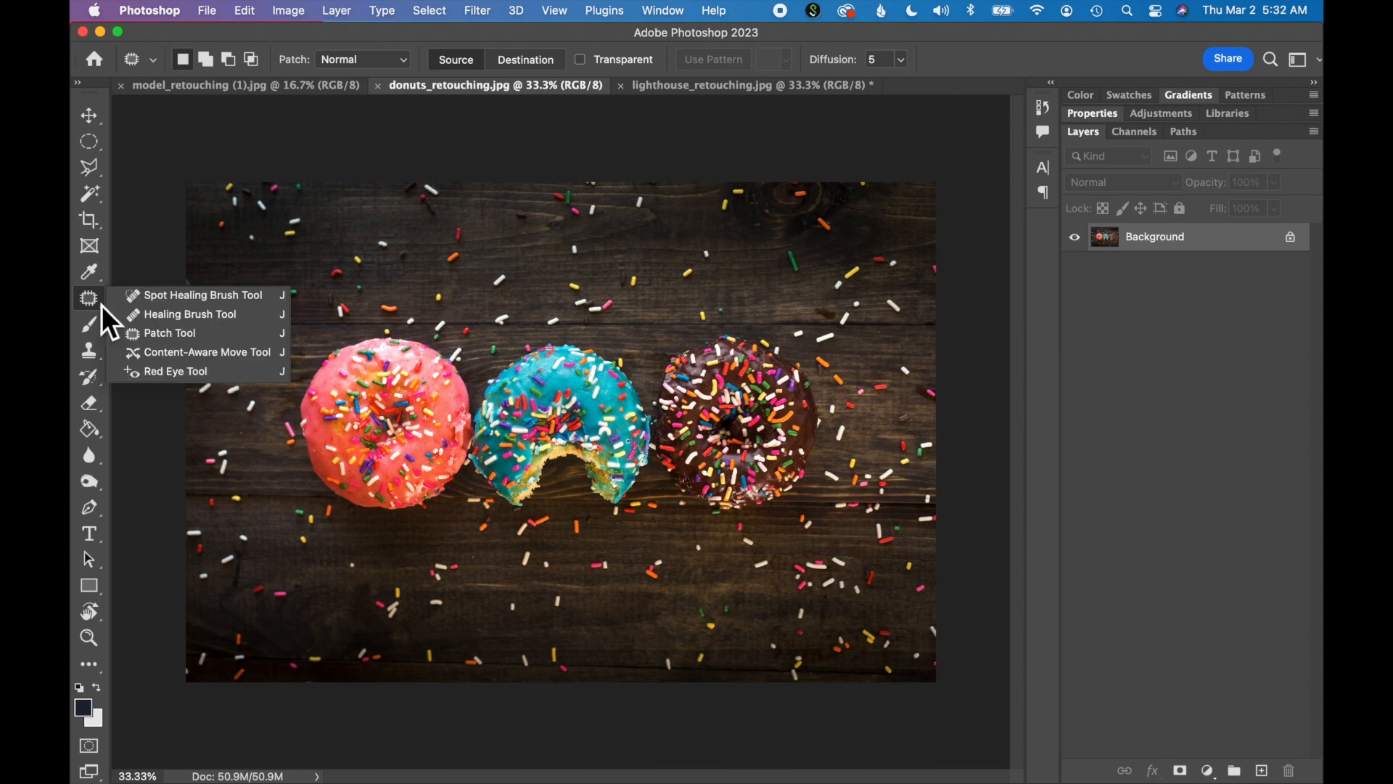
{"action": "mouse_move", "coordinate": [112, 307]}
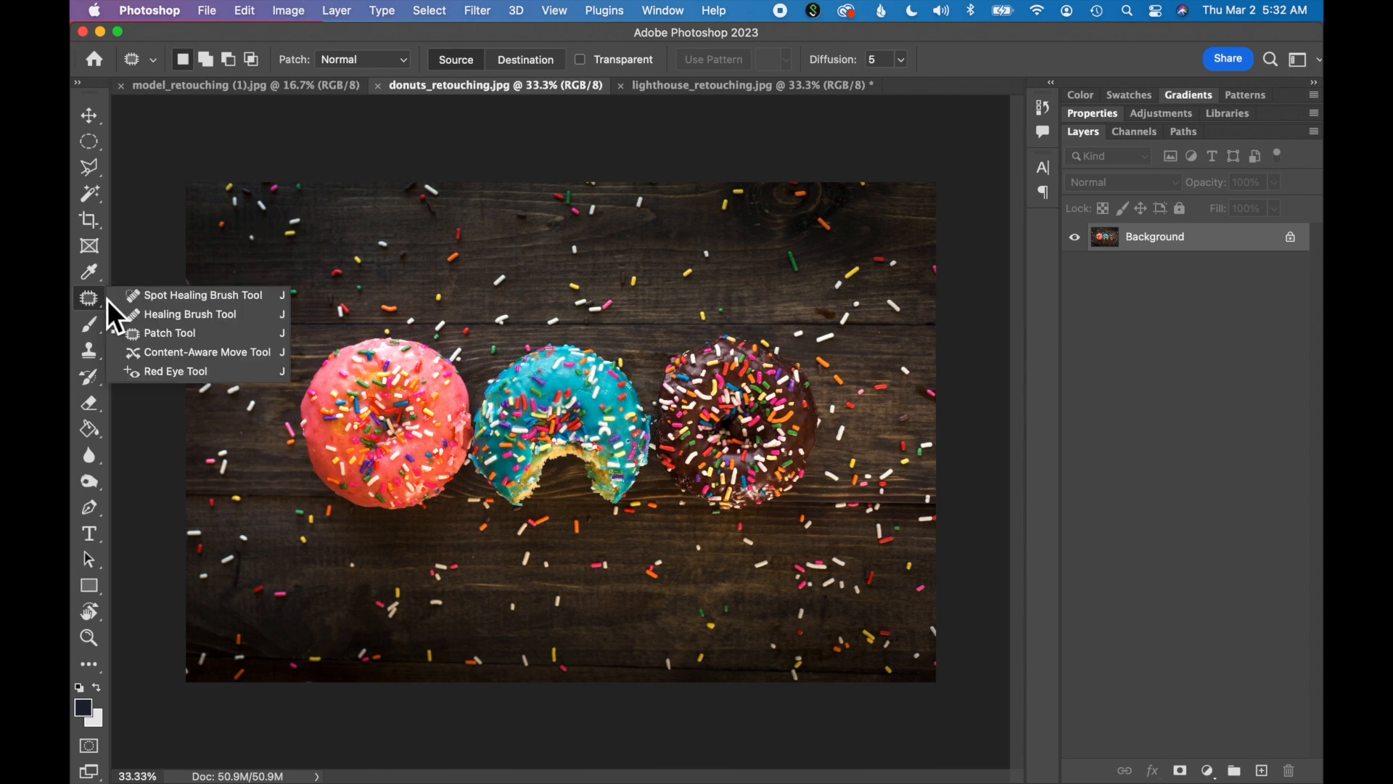
{"action": "mouse_move", "coordinate": [160, 312]}
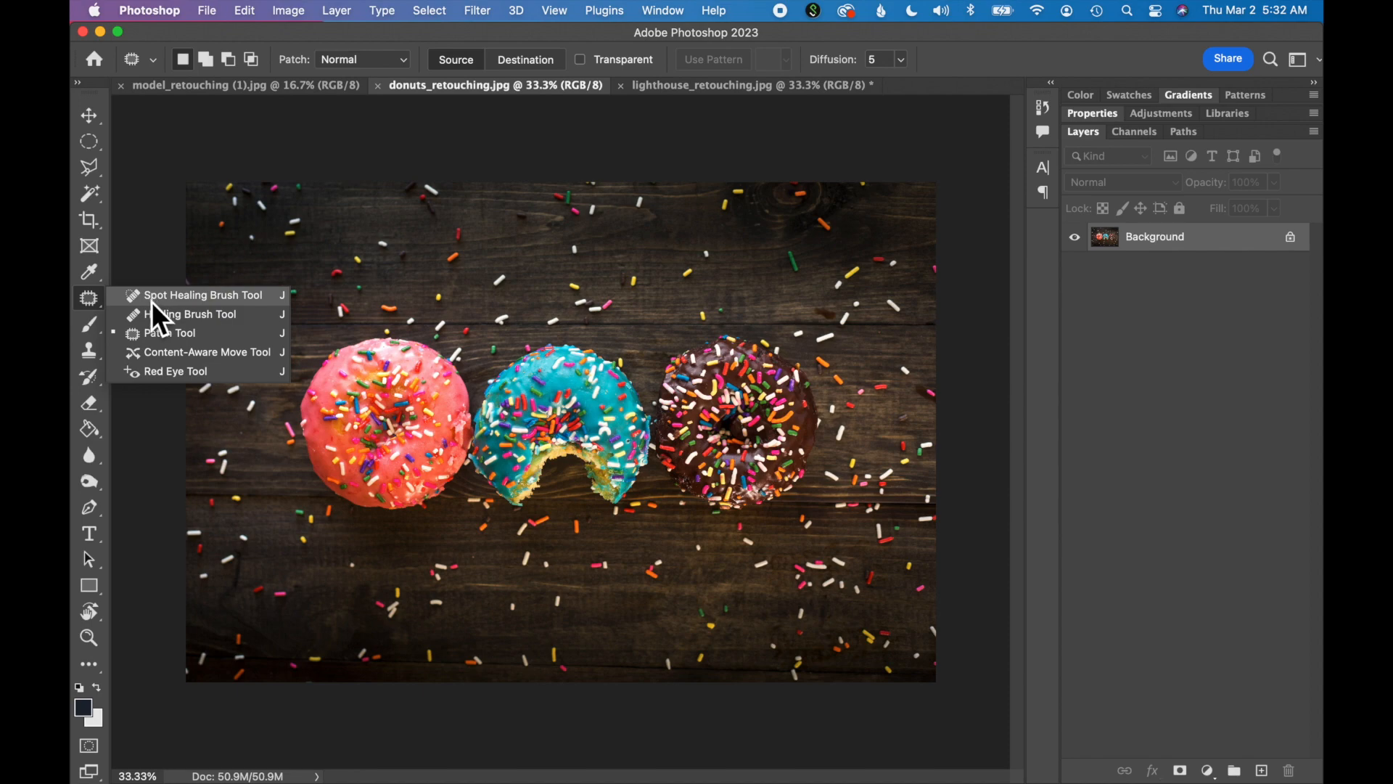
{"action": "left_click", "coordinate": [202, 295]}
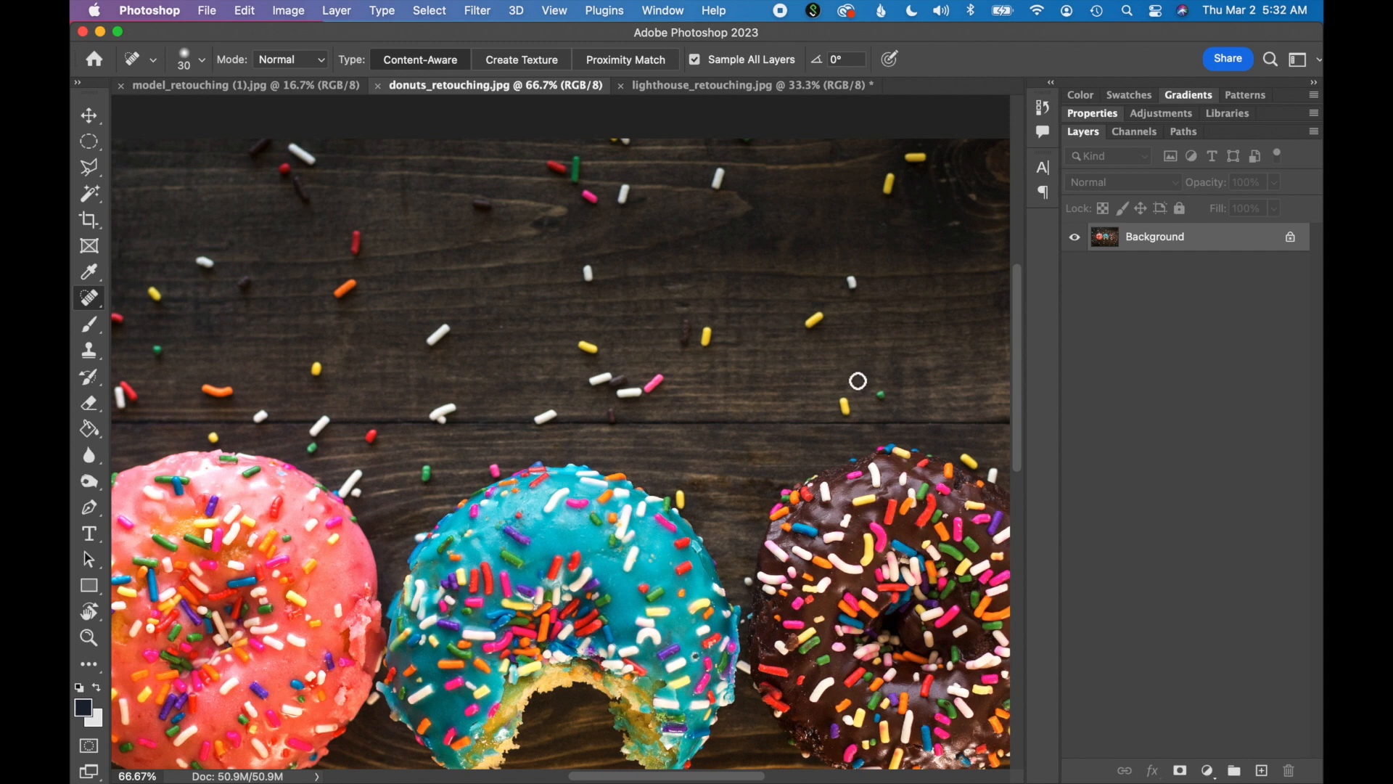
{"action": "mouse_move", "coordinate": [213, 257]}
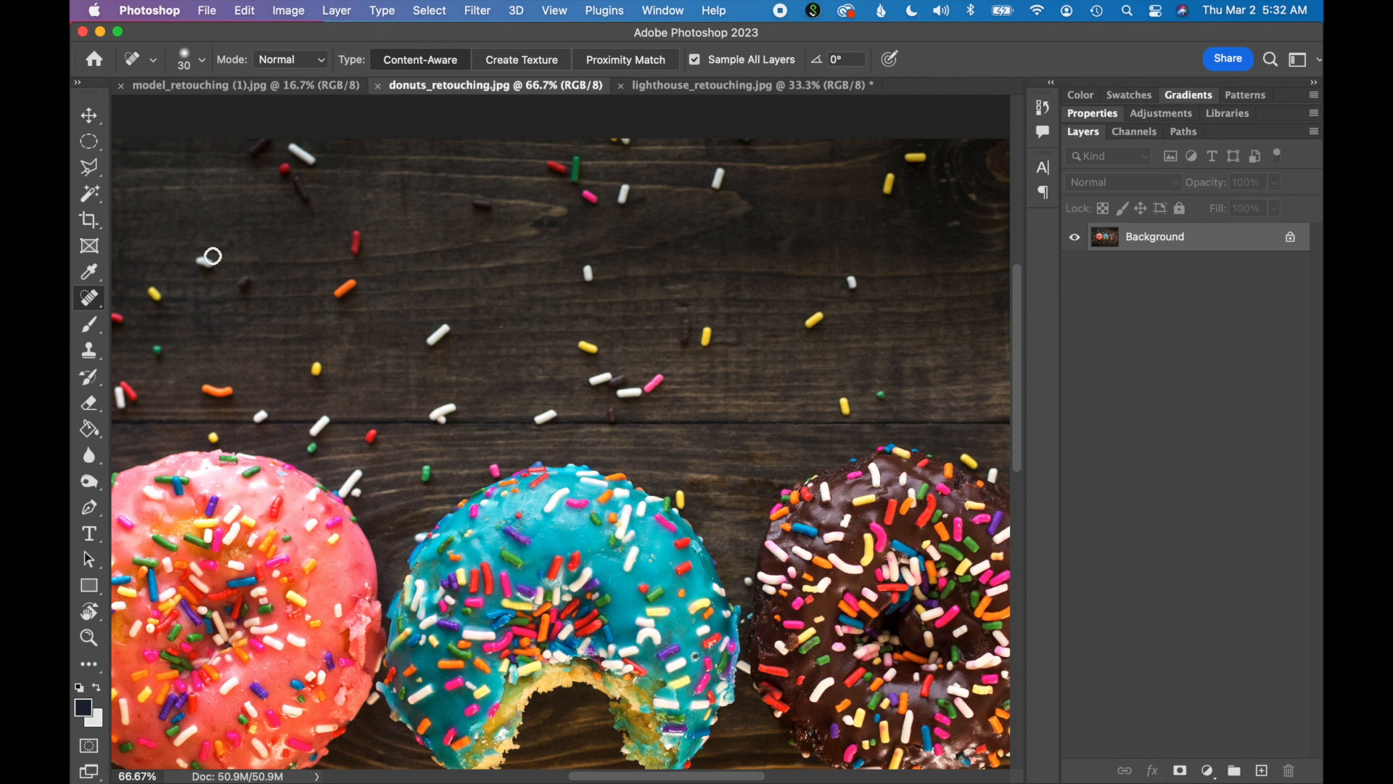
{"action": "mouse_move", "coordinate": [471, 354]}
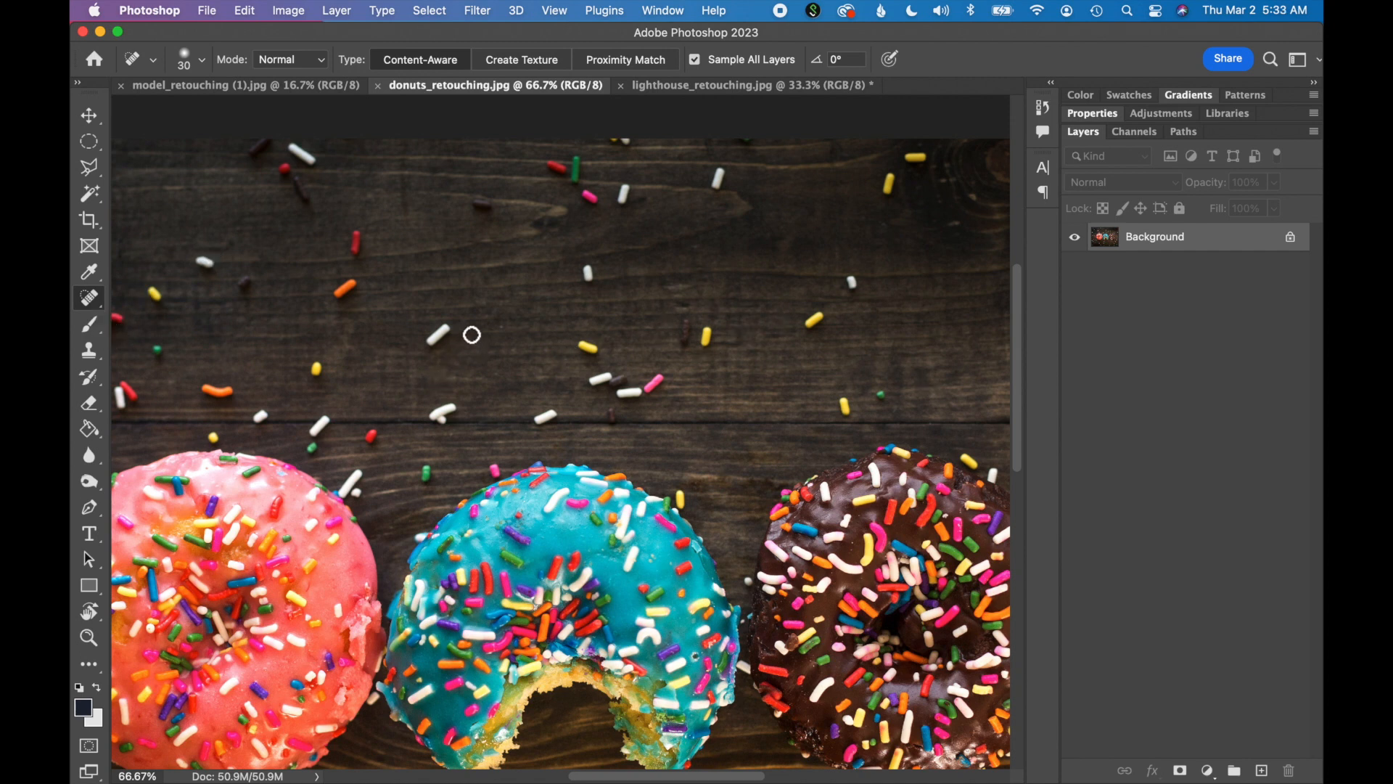
{"action": "mouse_move", "coordinate": [464, 342]}
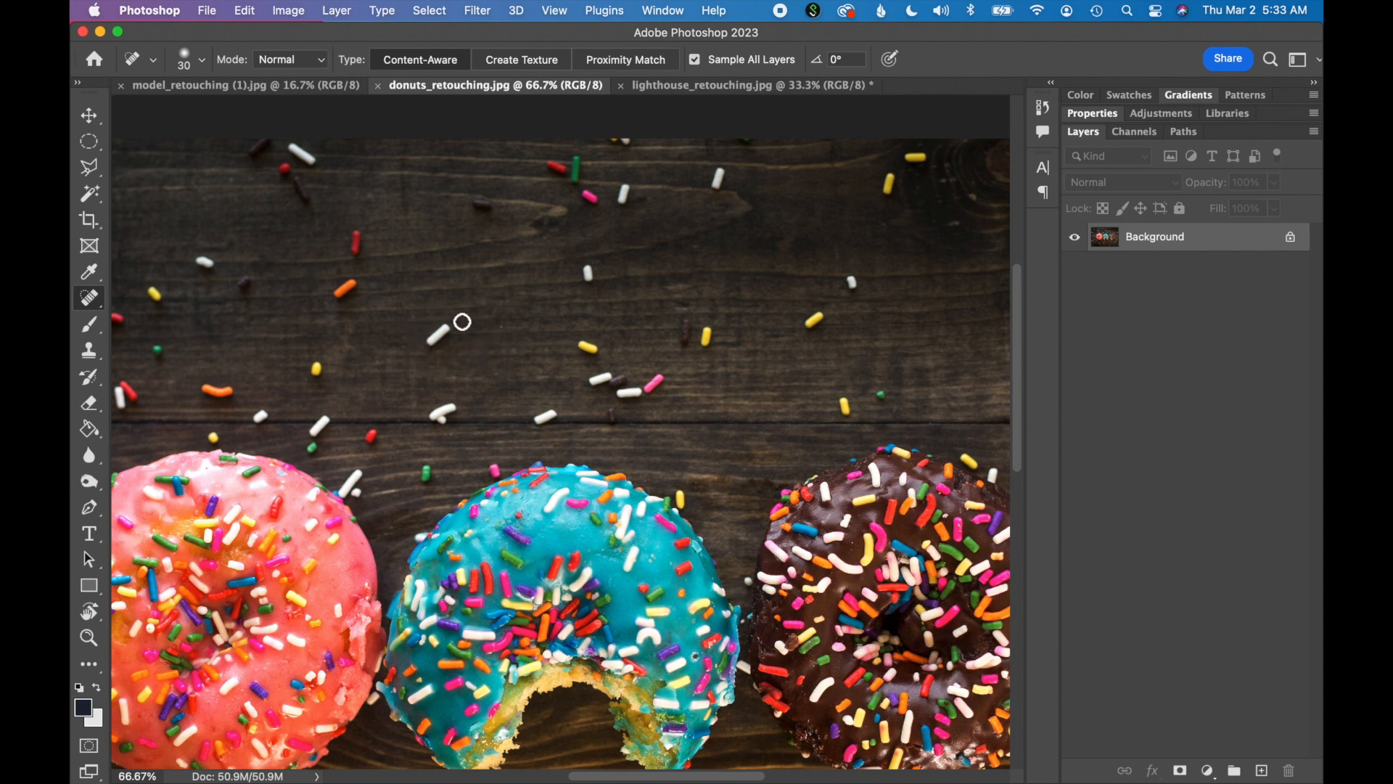
{"action": "mouse_move", "coordinate": [465, 343]}
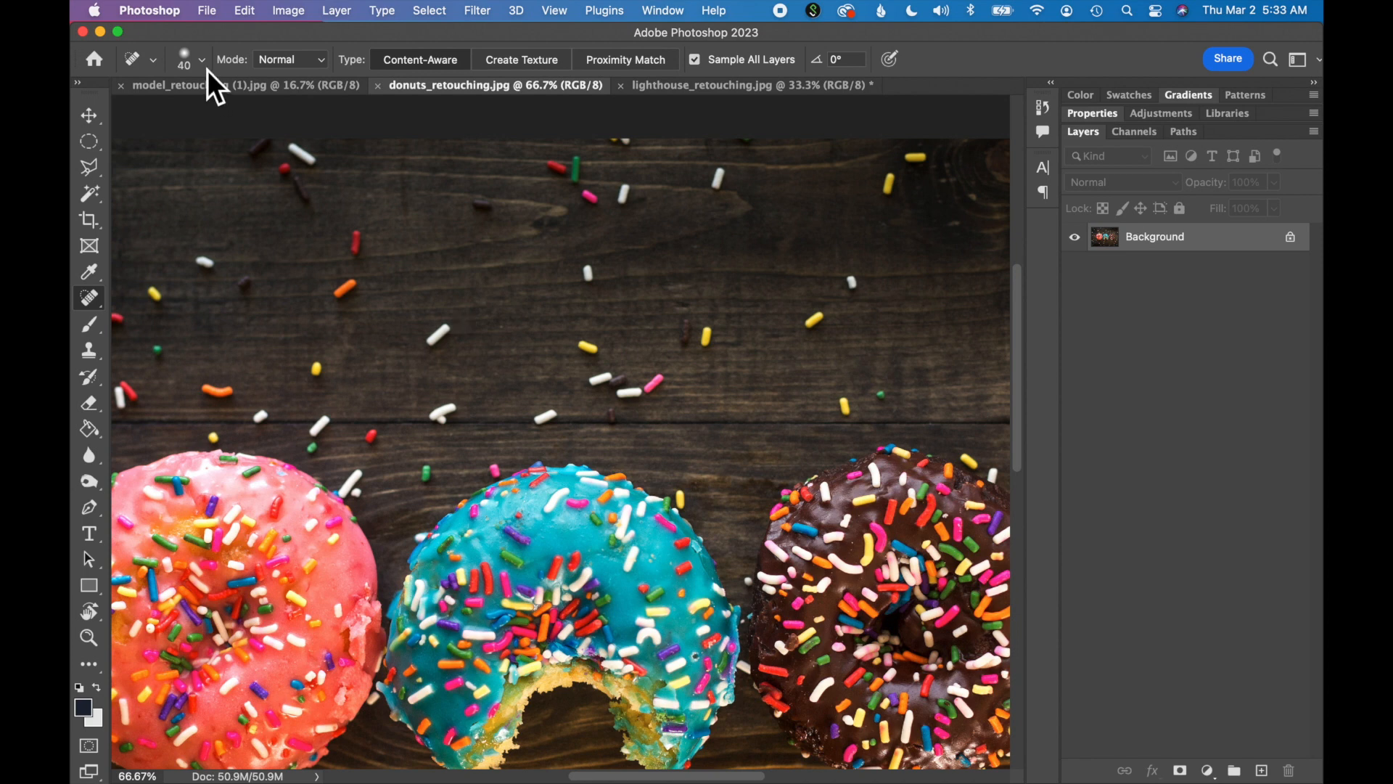
Step: Raise the Spot Healing Brush size to 58 in the options bar
{"action": "left_click", "coordinate": [206, 60]}
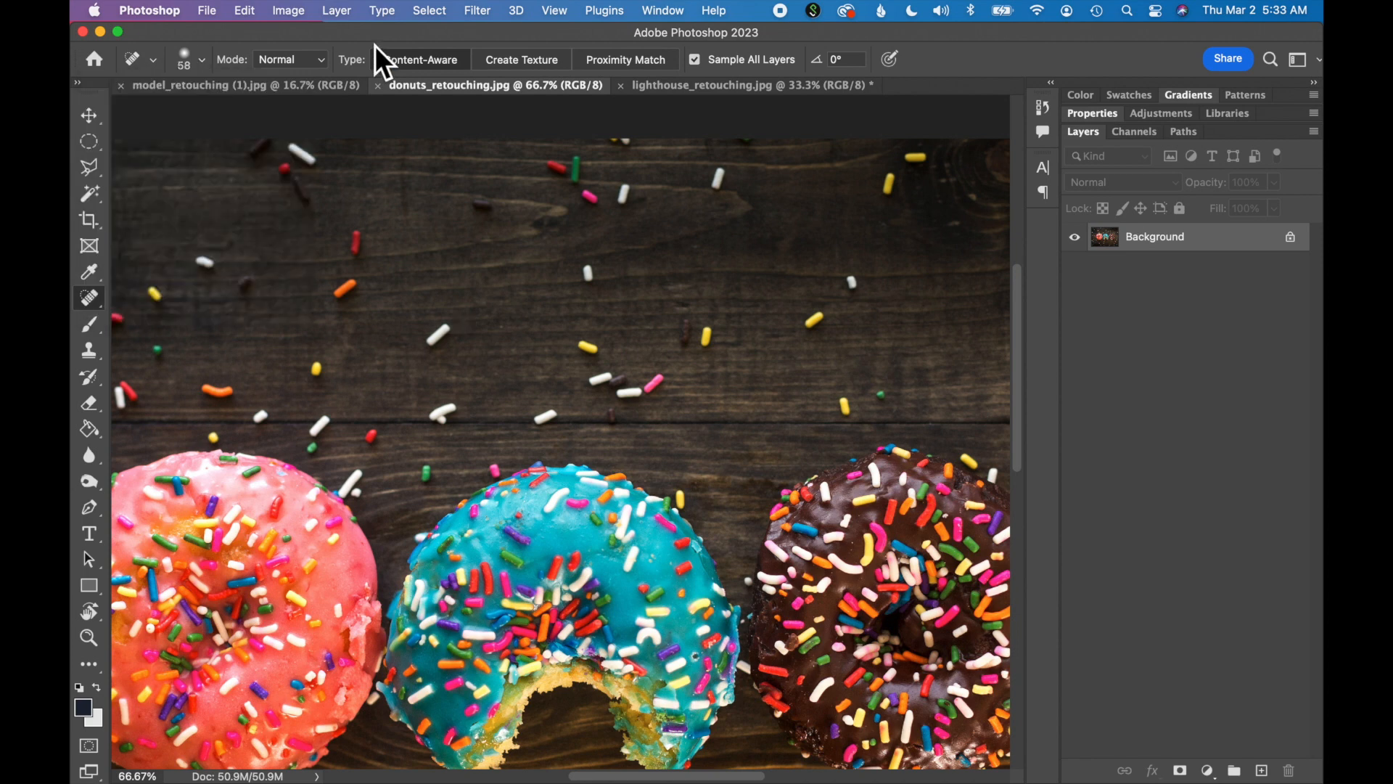
{"action": "mouse_move", "coordinate": [441, 357]}
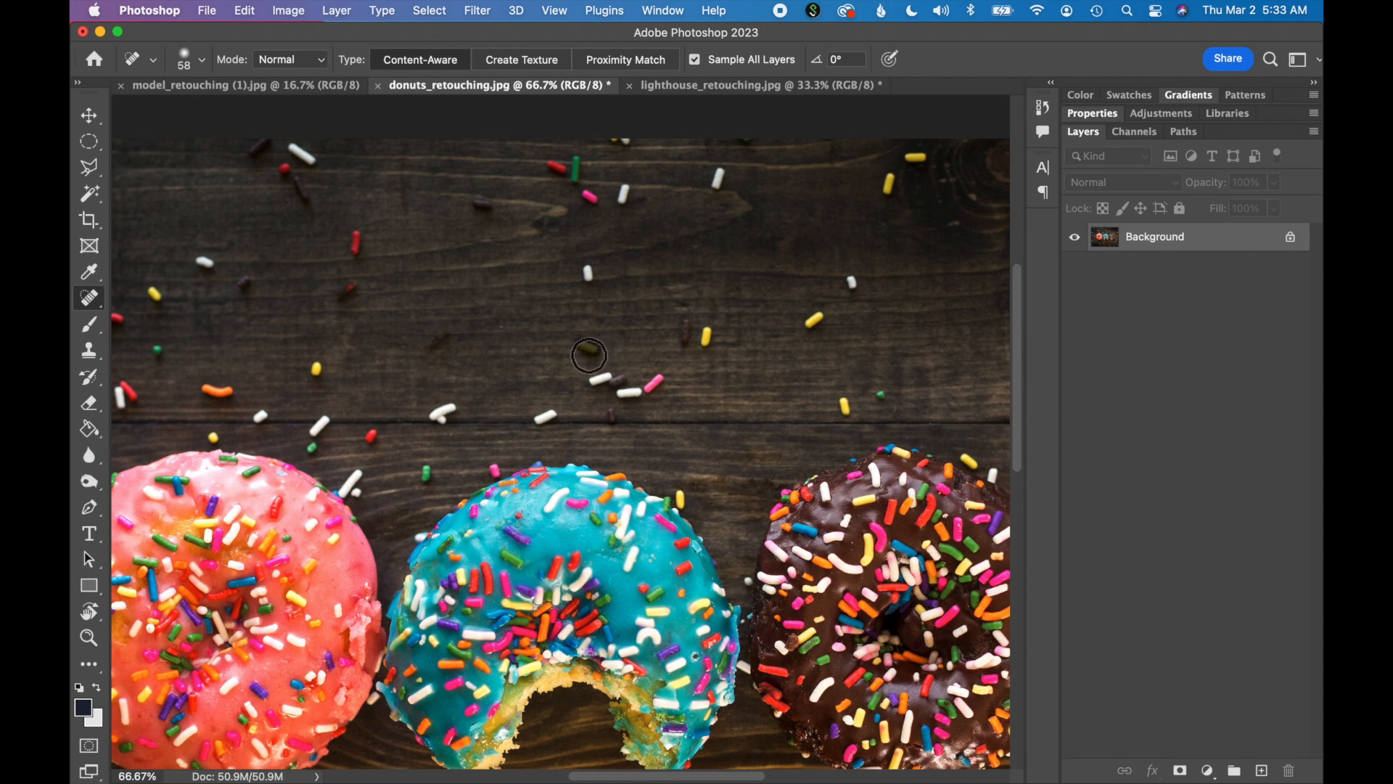
{"action": "mouse_move", "coordinate": [103, 180]}
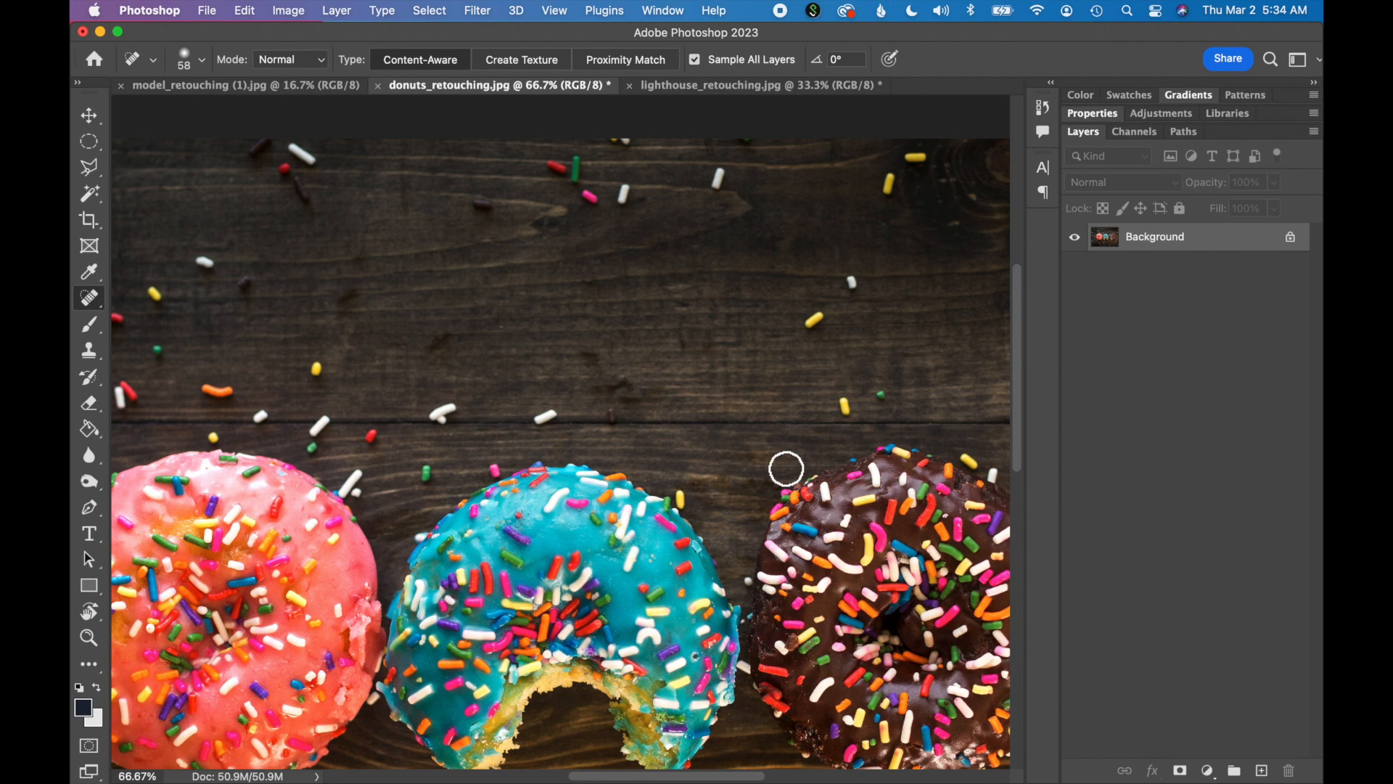
{"action": "mouse_move", "coordinate": [484, 434]}
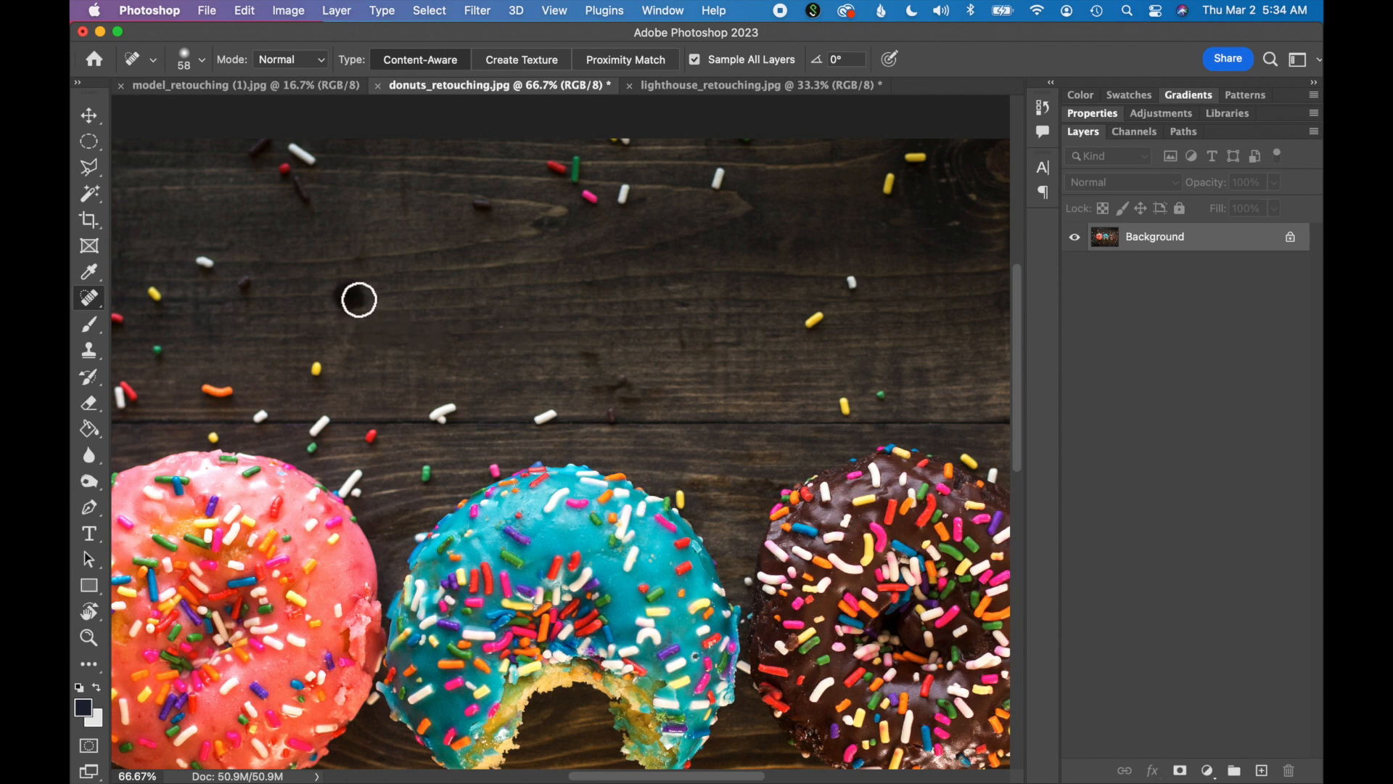
{"action": "mouse_move", "coordinate": [610, 402]}
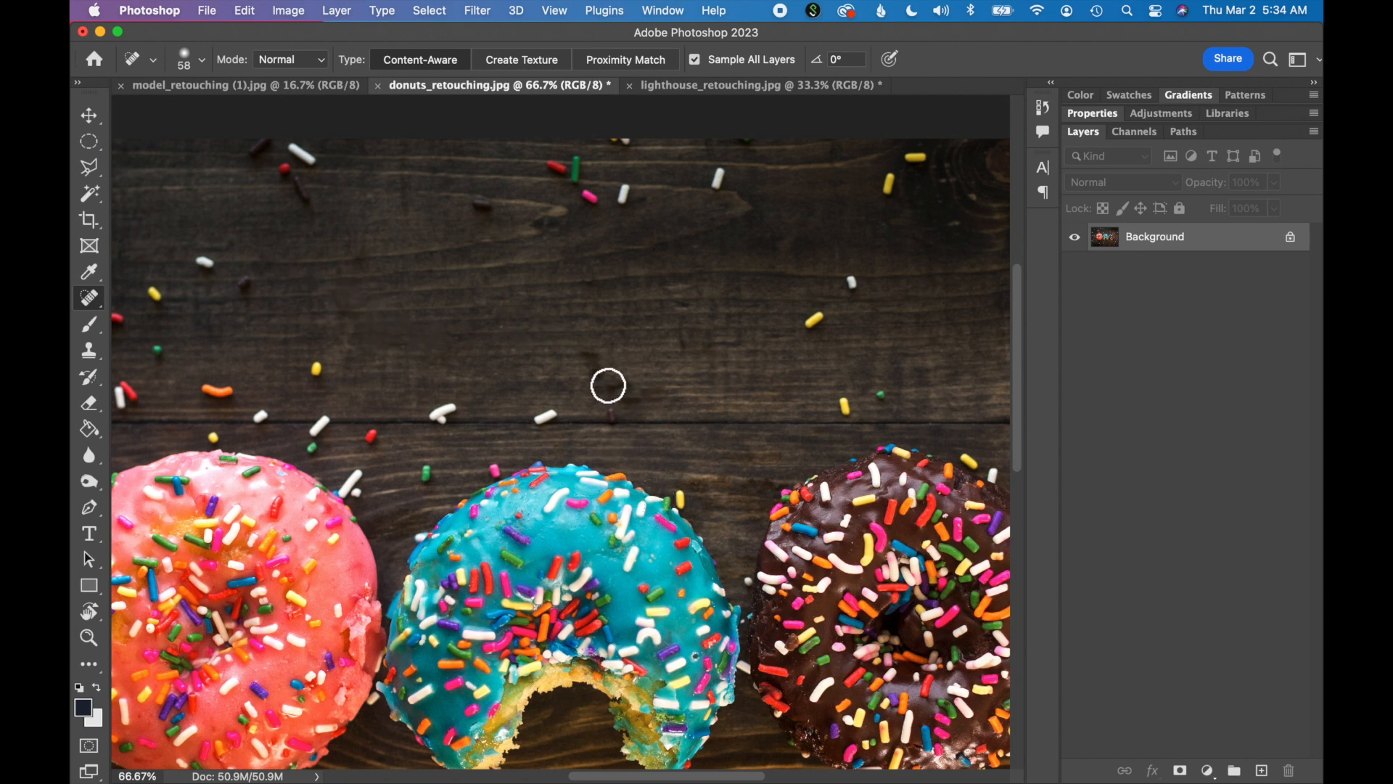
{"action": "mouse_move", "coordinate": [606, 390]}
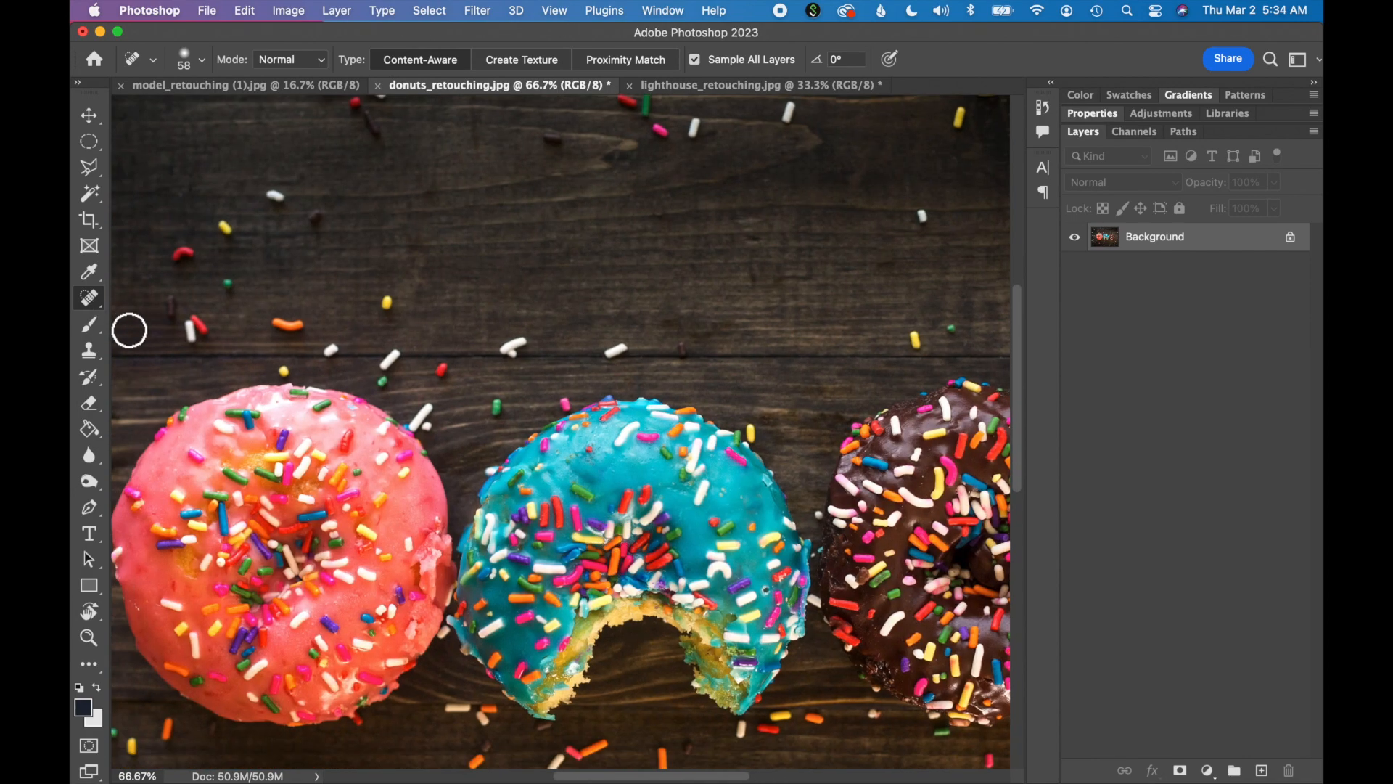
Step: Make the Clone Stamp the active tool for the donuts photo
{"action": "left_click", "coordinate": [89, 347]}
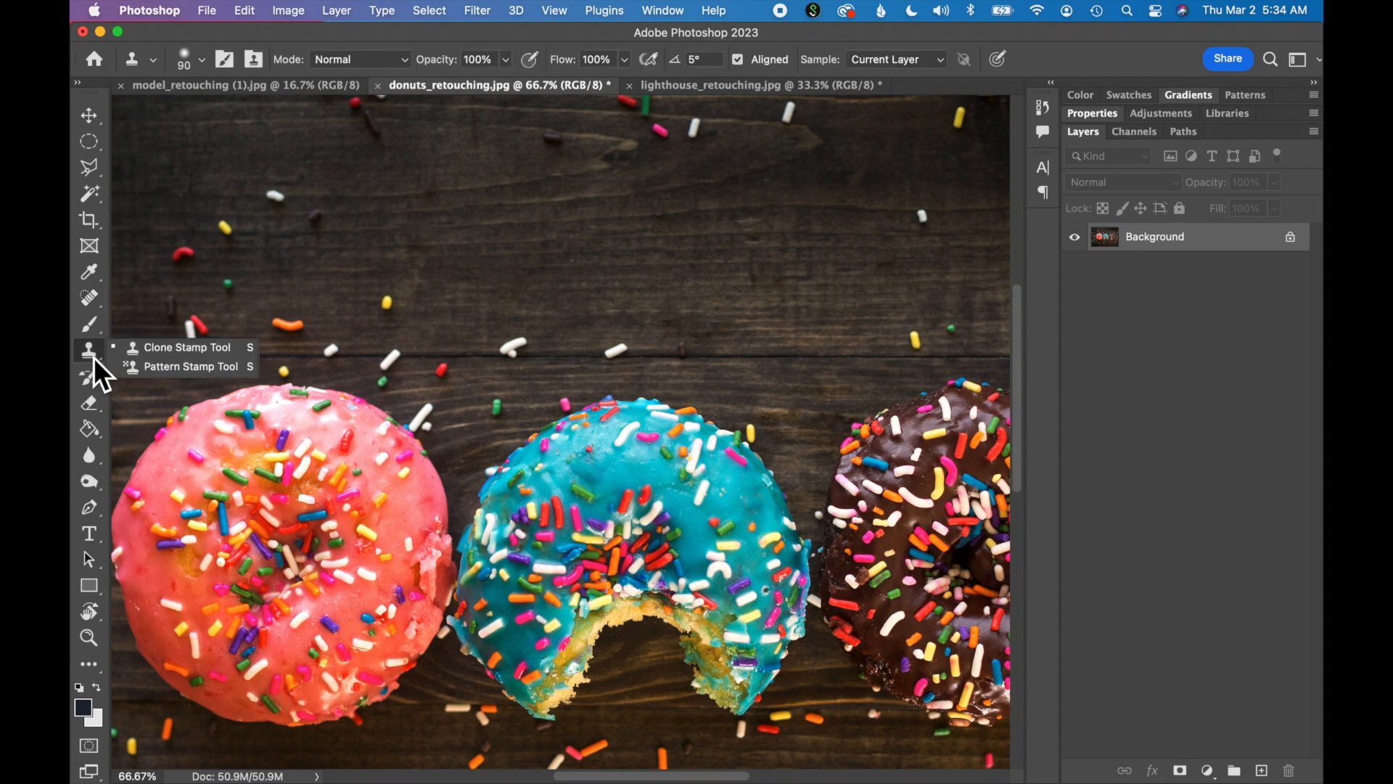
{"action": "left_click", "coordinate": [89, 348]}
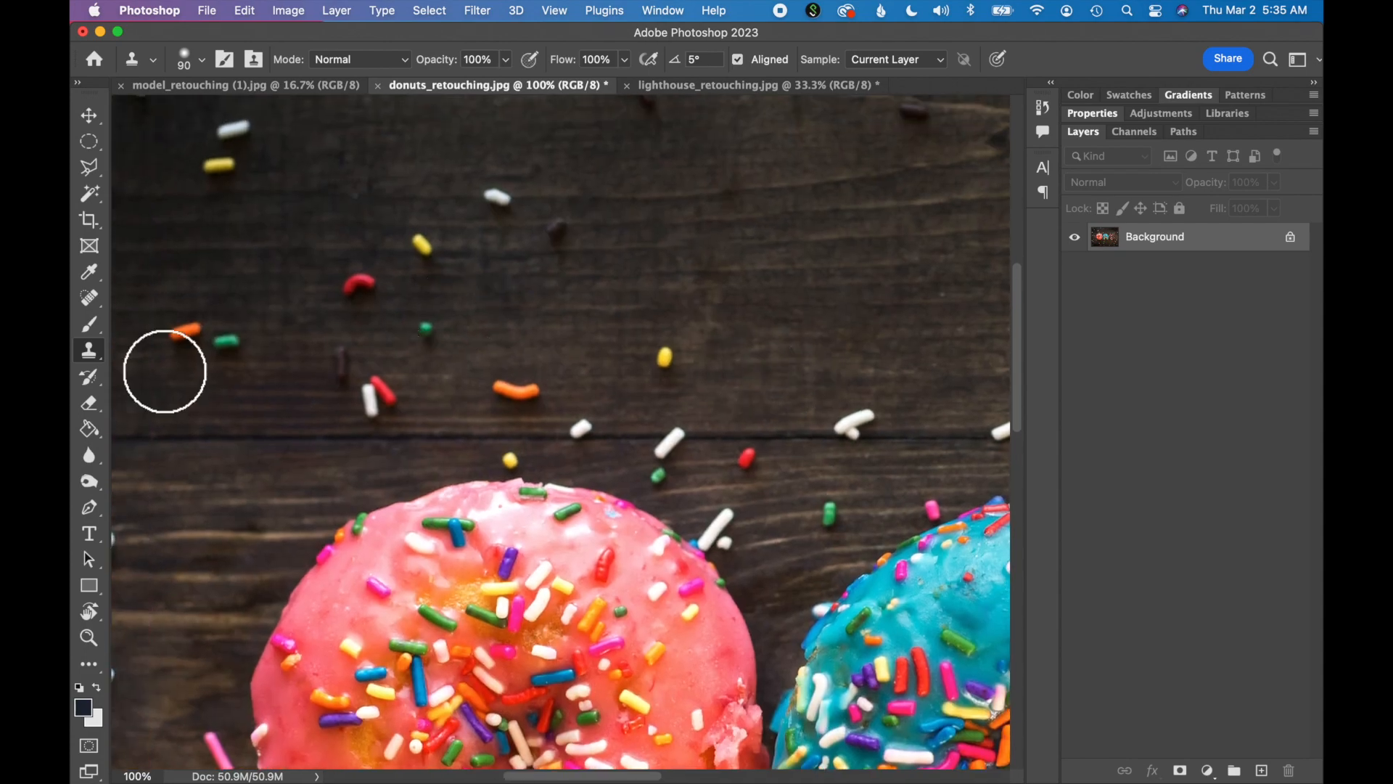
Step: Select the Clone Stamp in the toolbar to paint wood texture over sprinkles
{"action": "left_click", "coordinate": [88, 350]}
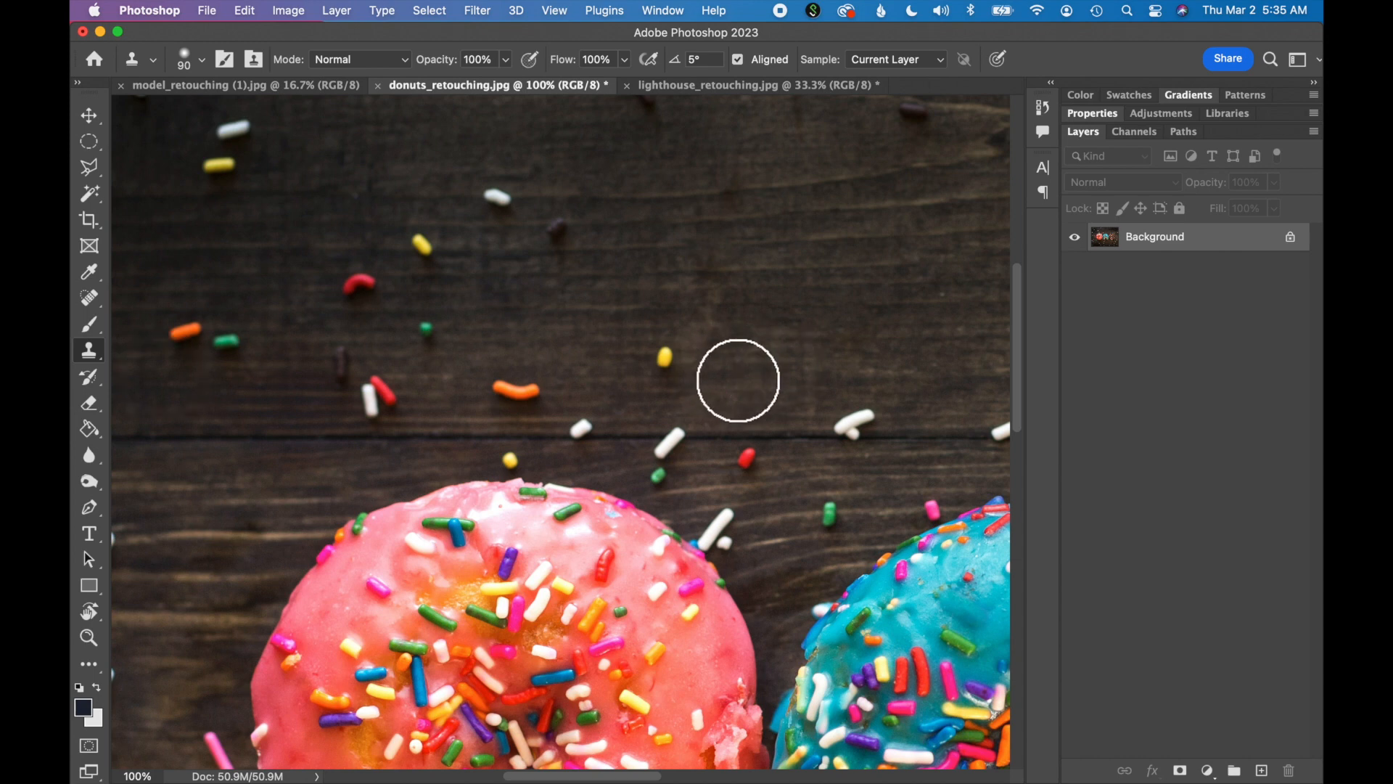
{"action": "mouse_move", "coordinate": [737, 383]}
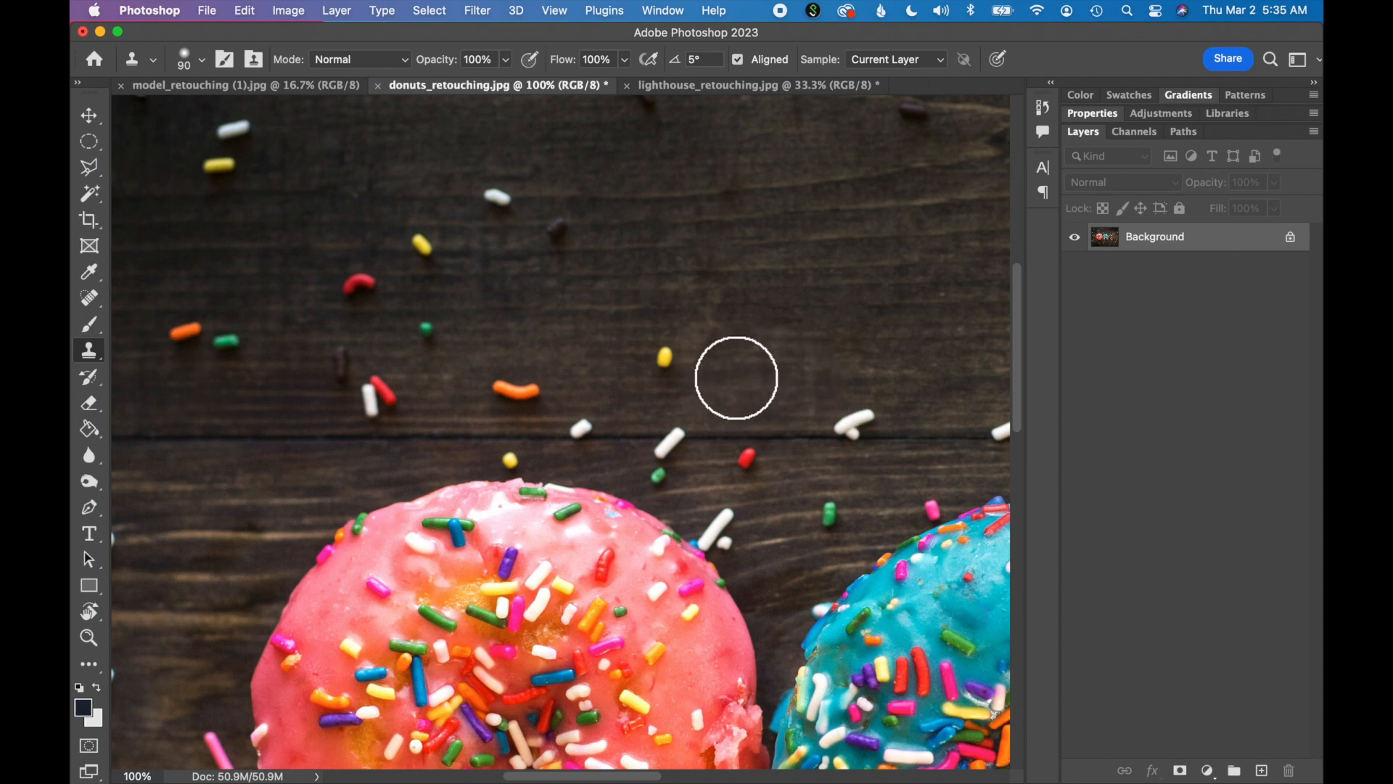
{"action": "mouse_move", "coordinate": [750, 388]}
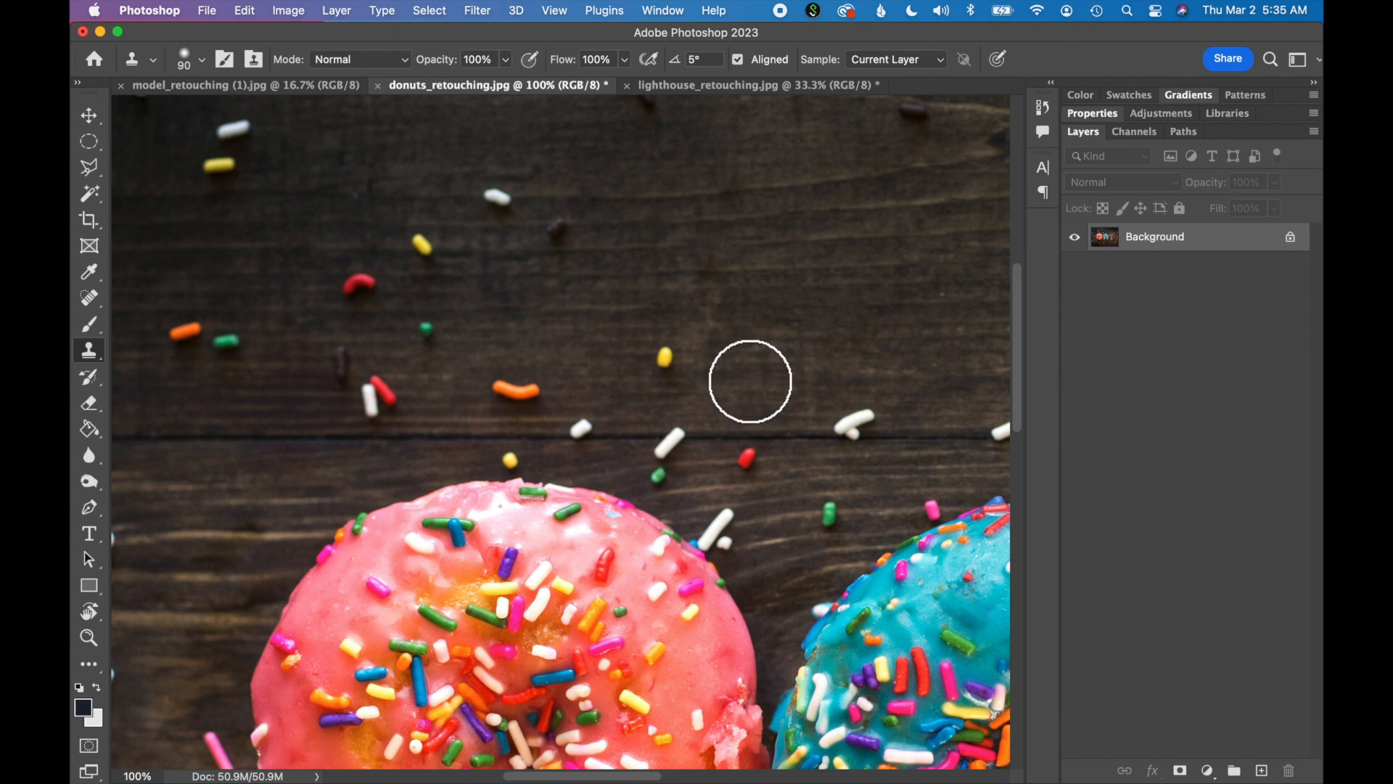
{"action": "mouse_move", "coordinate": [748, 386]}
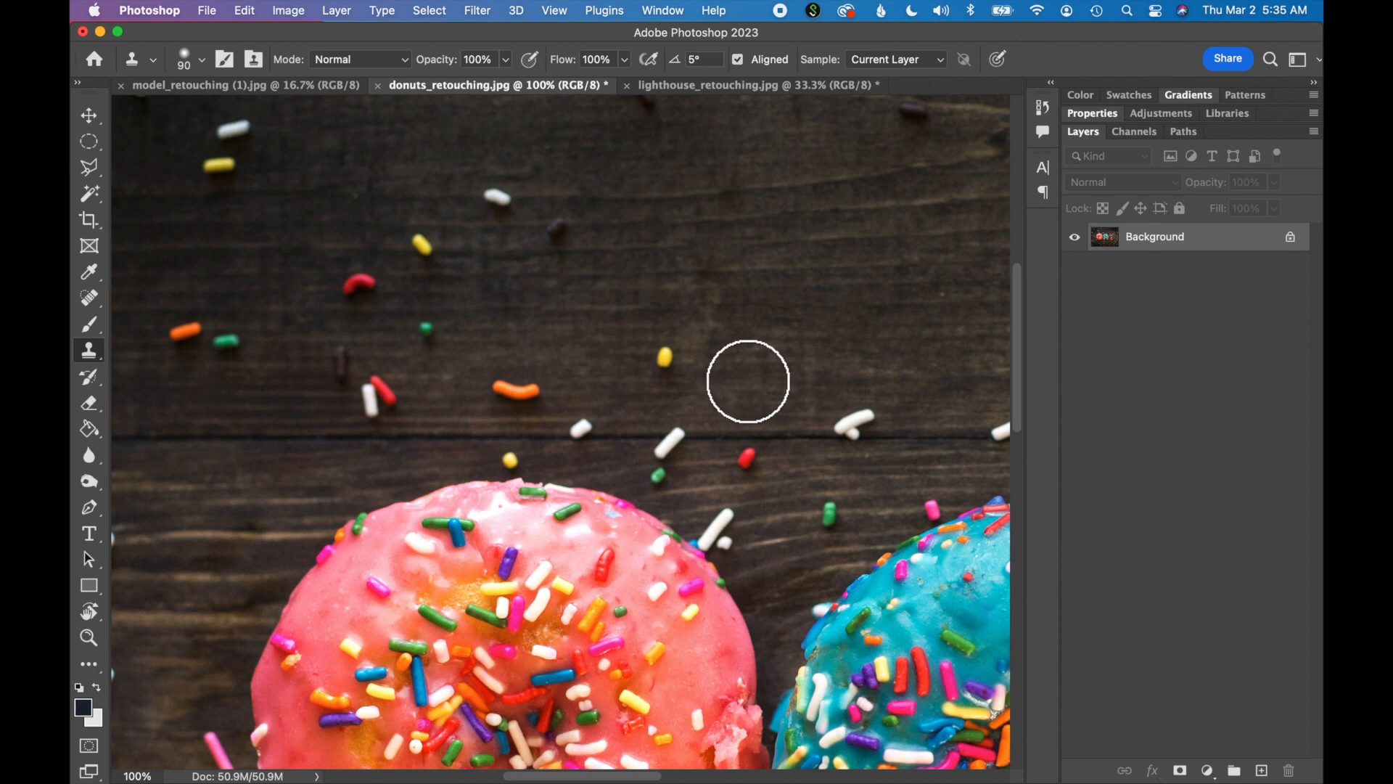
{"action": "mouse_move", "coordinate": [688, 382]}
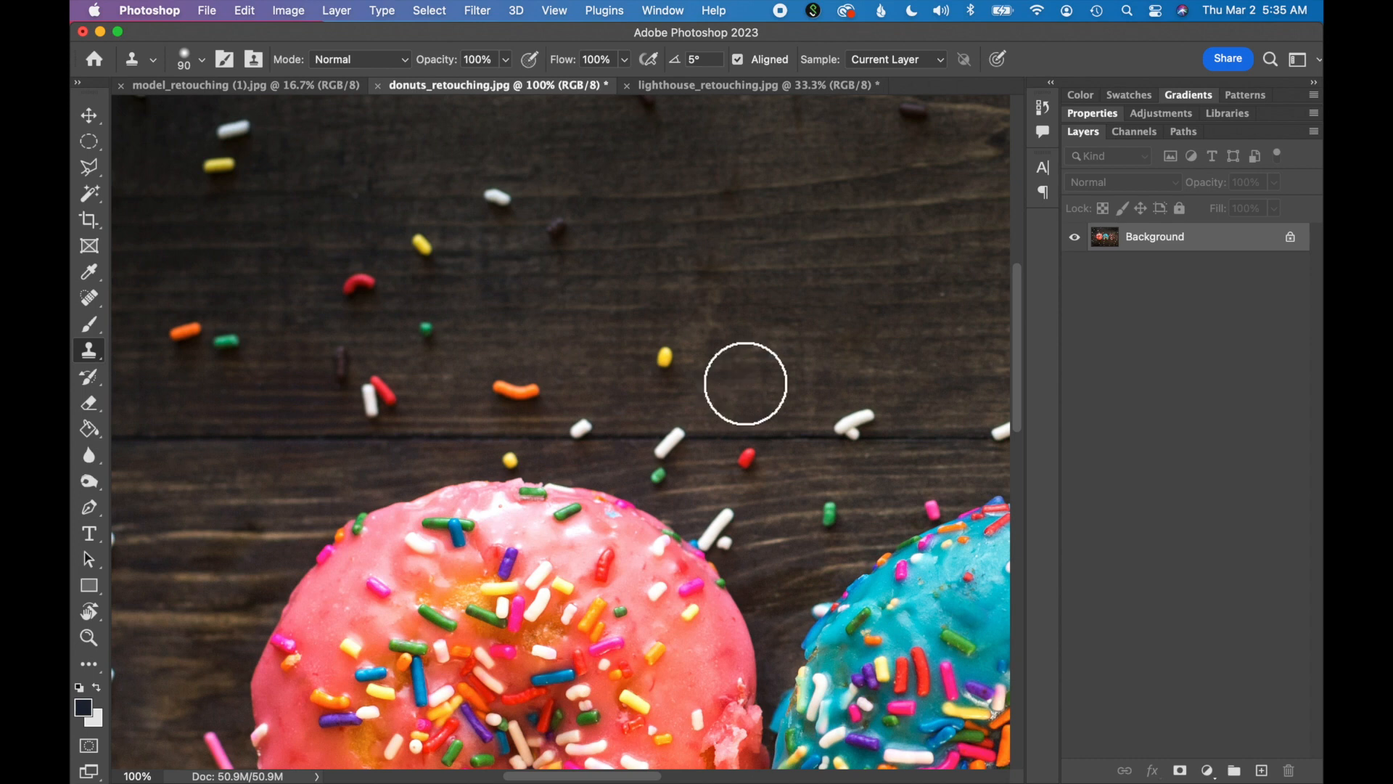
{"action": "mouse_move", "coordinate": [746, 386]}
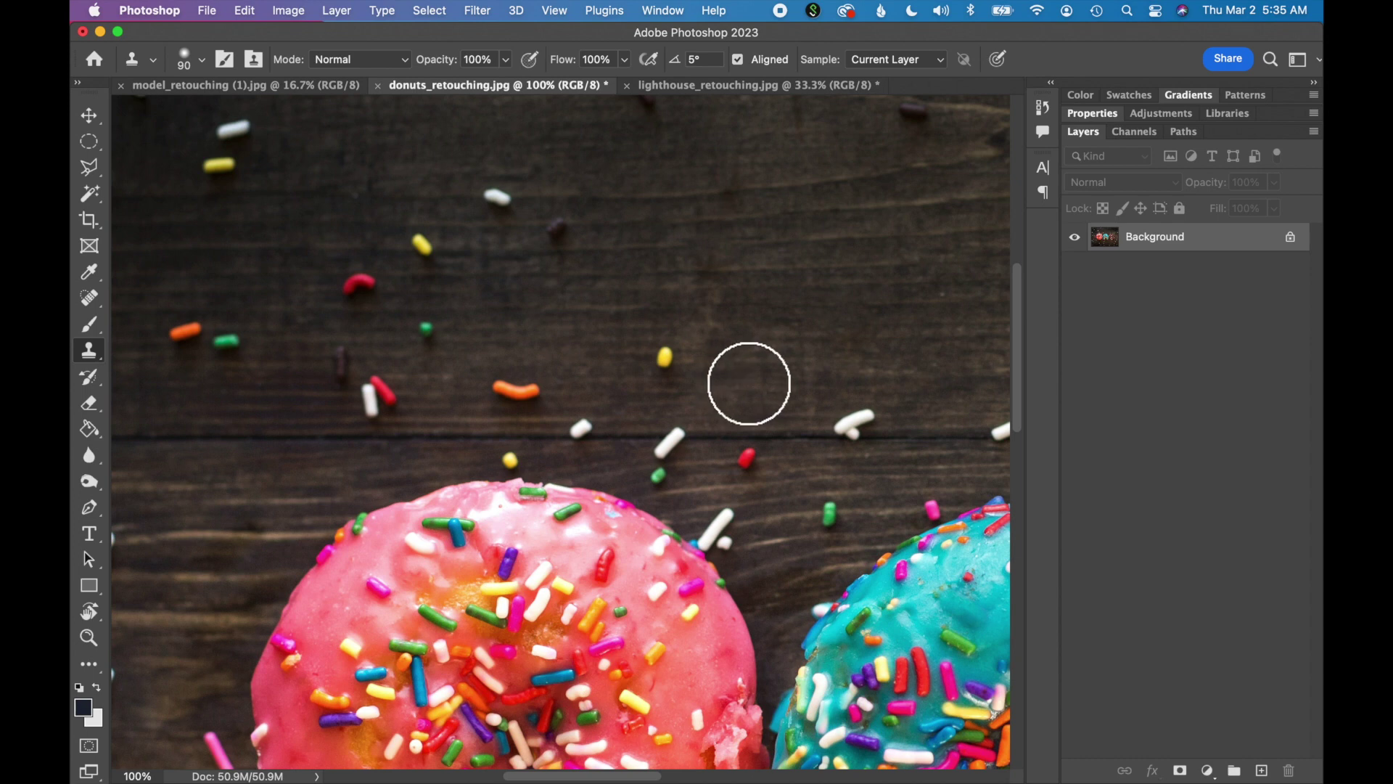
{"action": "mouse_move", "coordinate": [690, 386]}
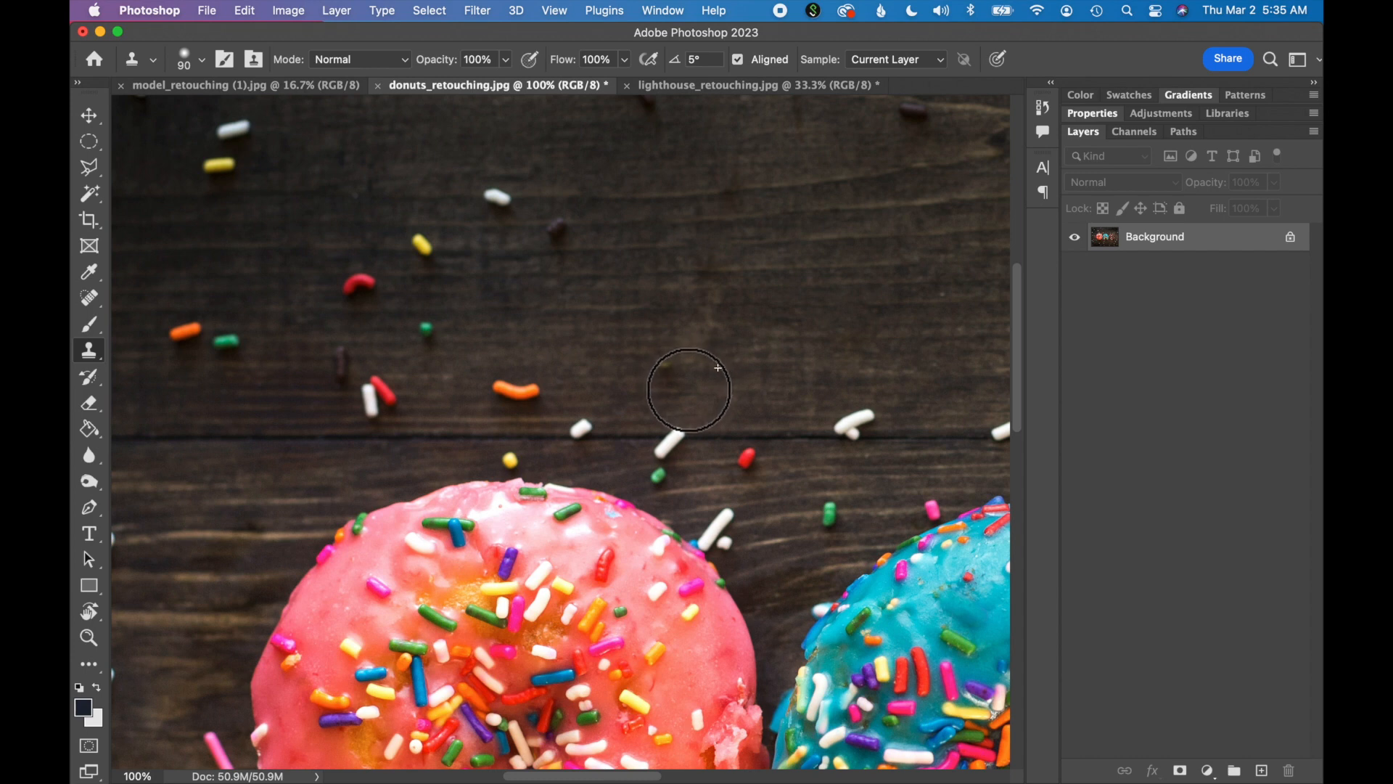
{"action": "mouse_move", "coordinate": [757, 386]}
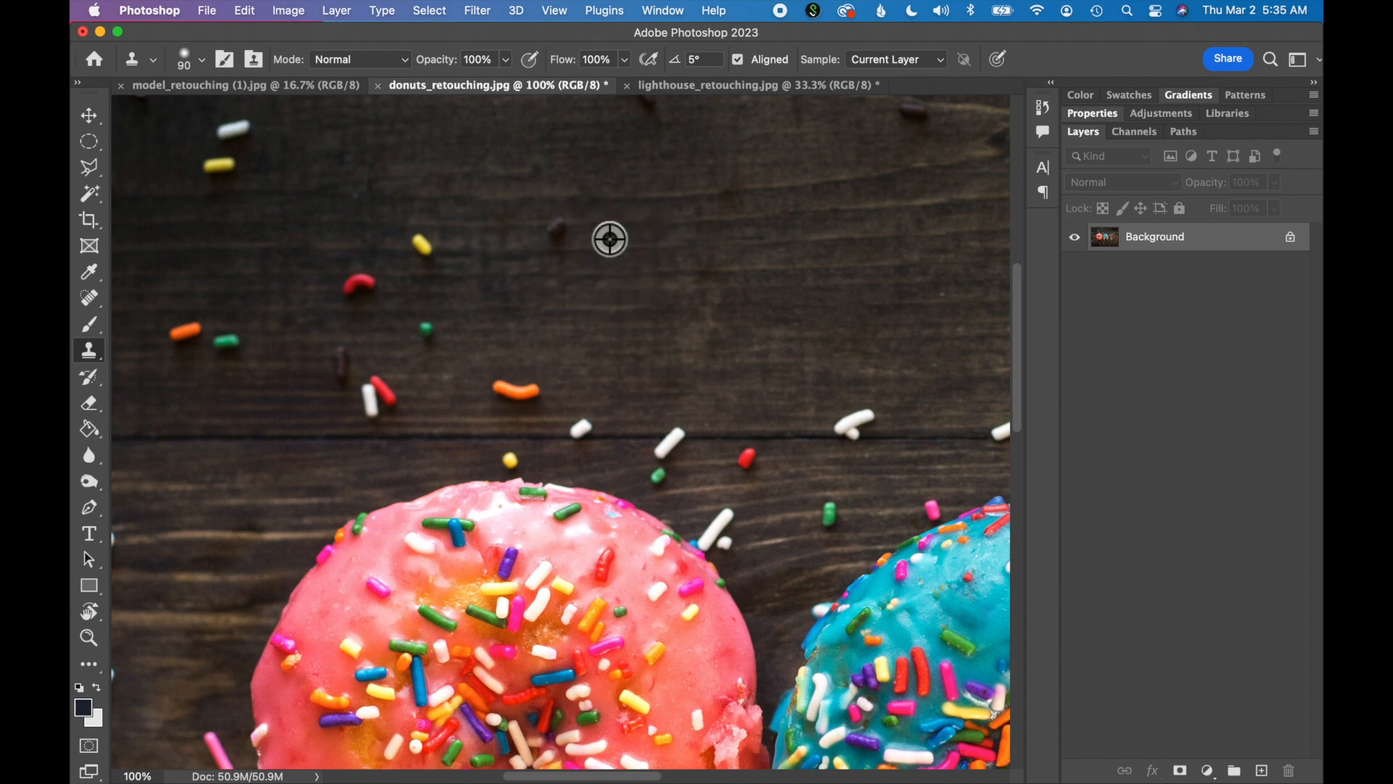
{"action": "mouse_move", "coordinate": [650, 399]}
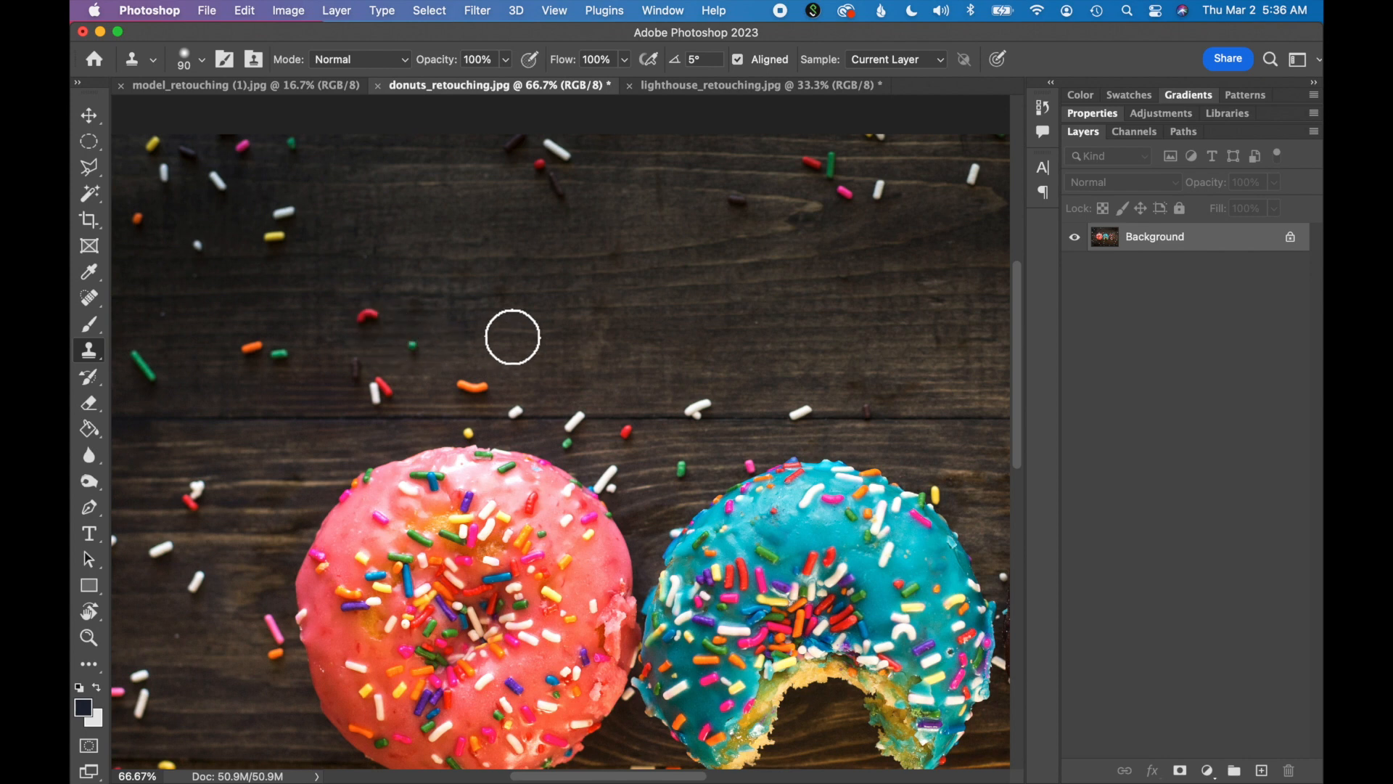
{"action": "mouse_move", "coordinate": [598, 329]}
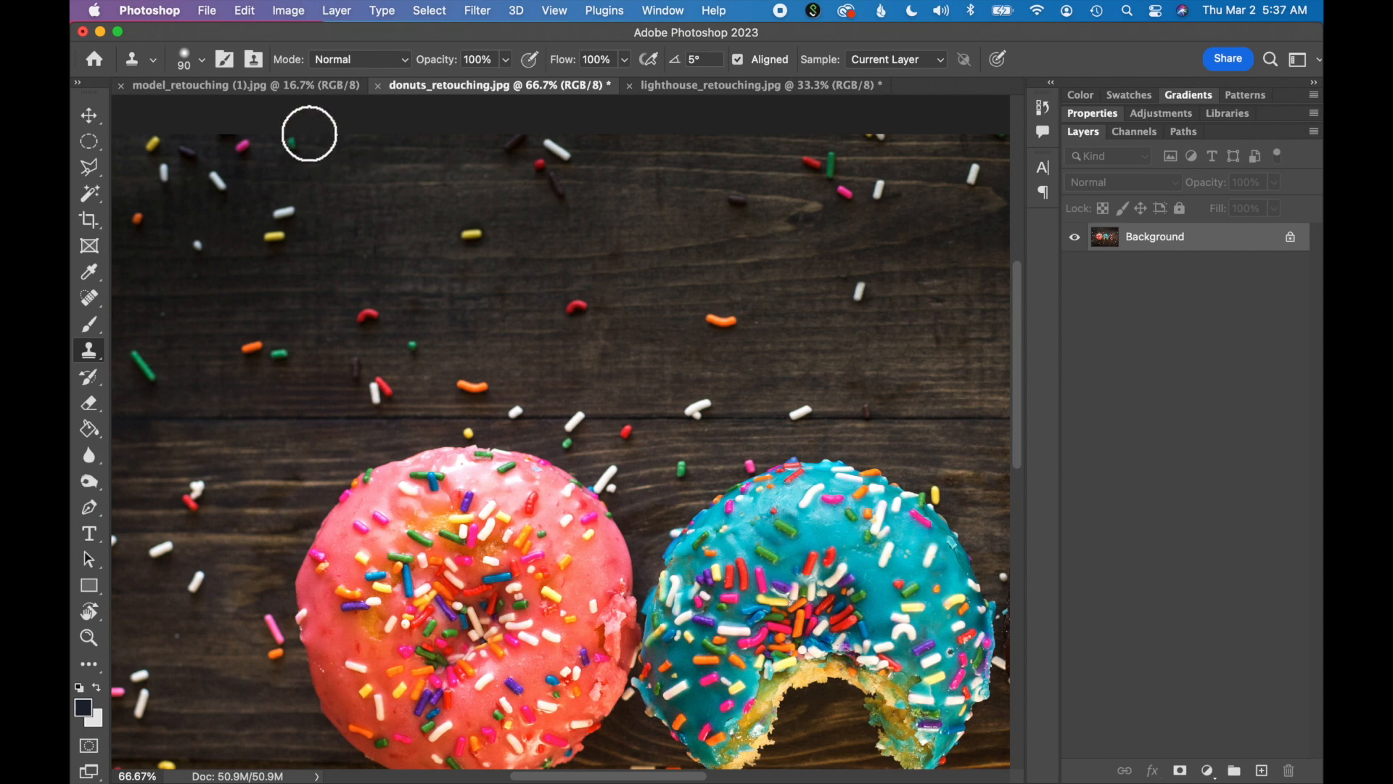
Step: In the model_retouching document, pick the Spot Healing Brush and duplicate the Background layer
{"action": "left_click", "coordinate": [203, 84]}
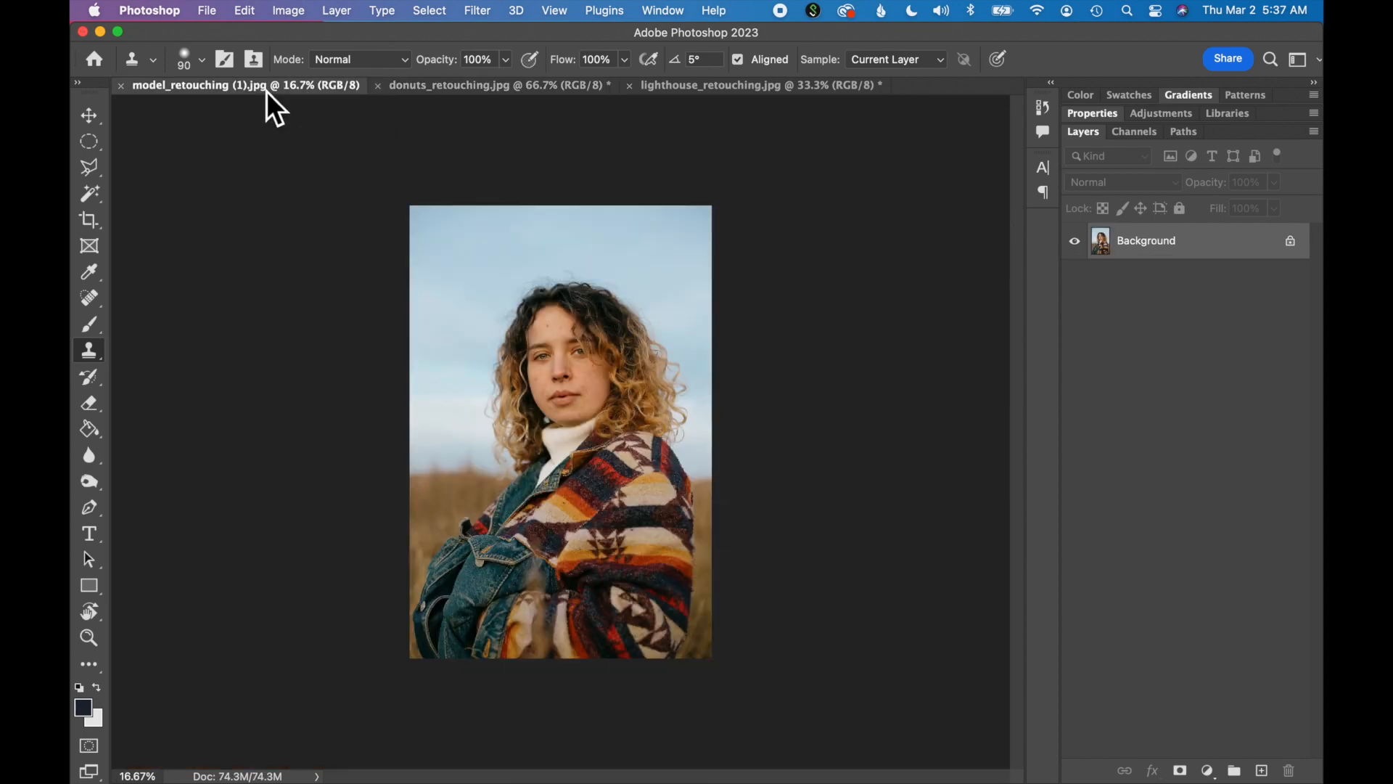
{"action": "mouse_move", "coordinate": [909, 499]}
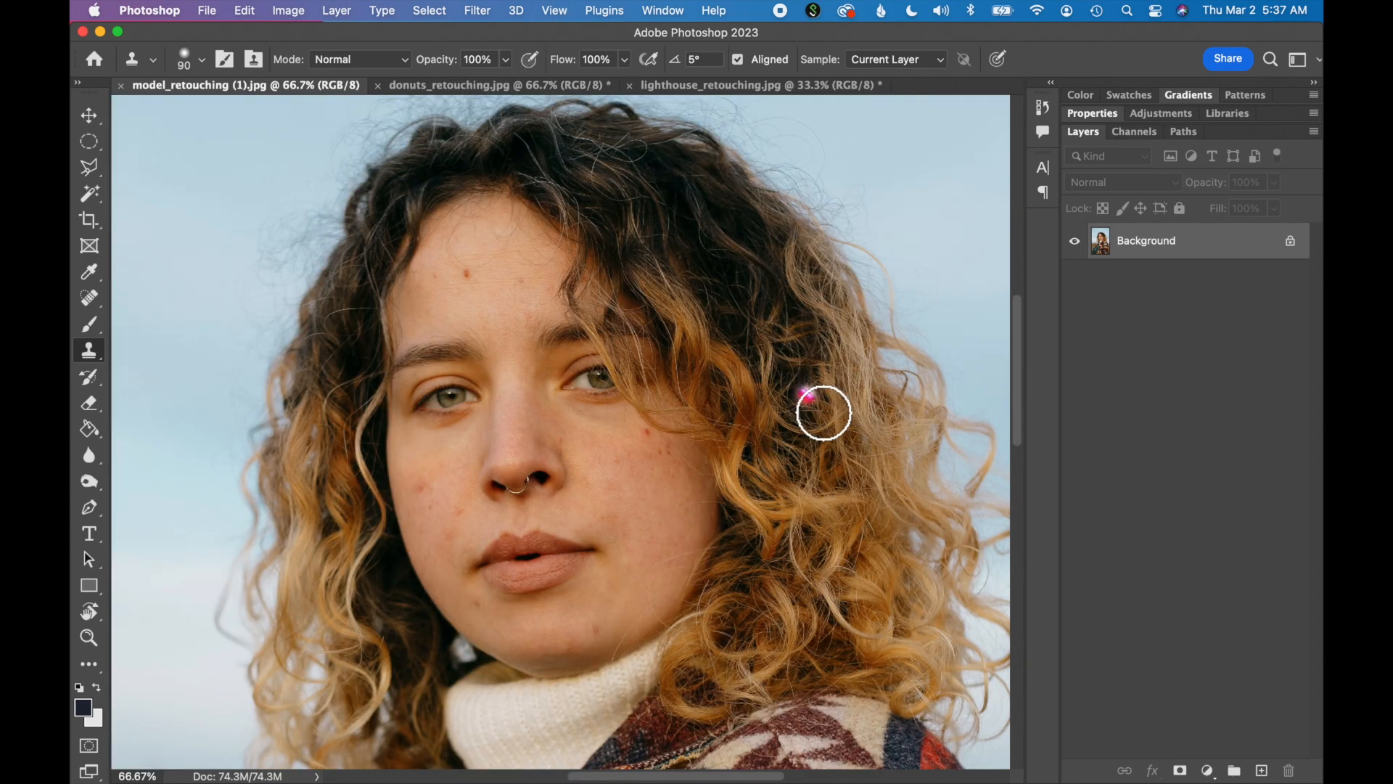
{"action": "left_click", "coordinate": [88, 298]}
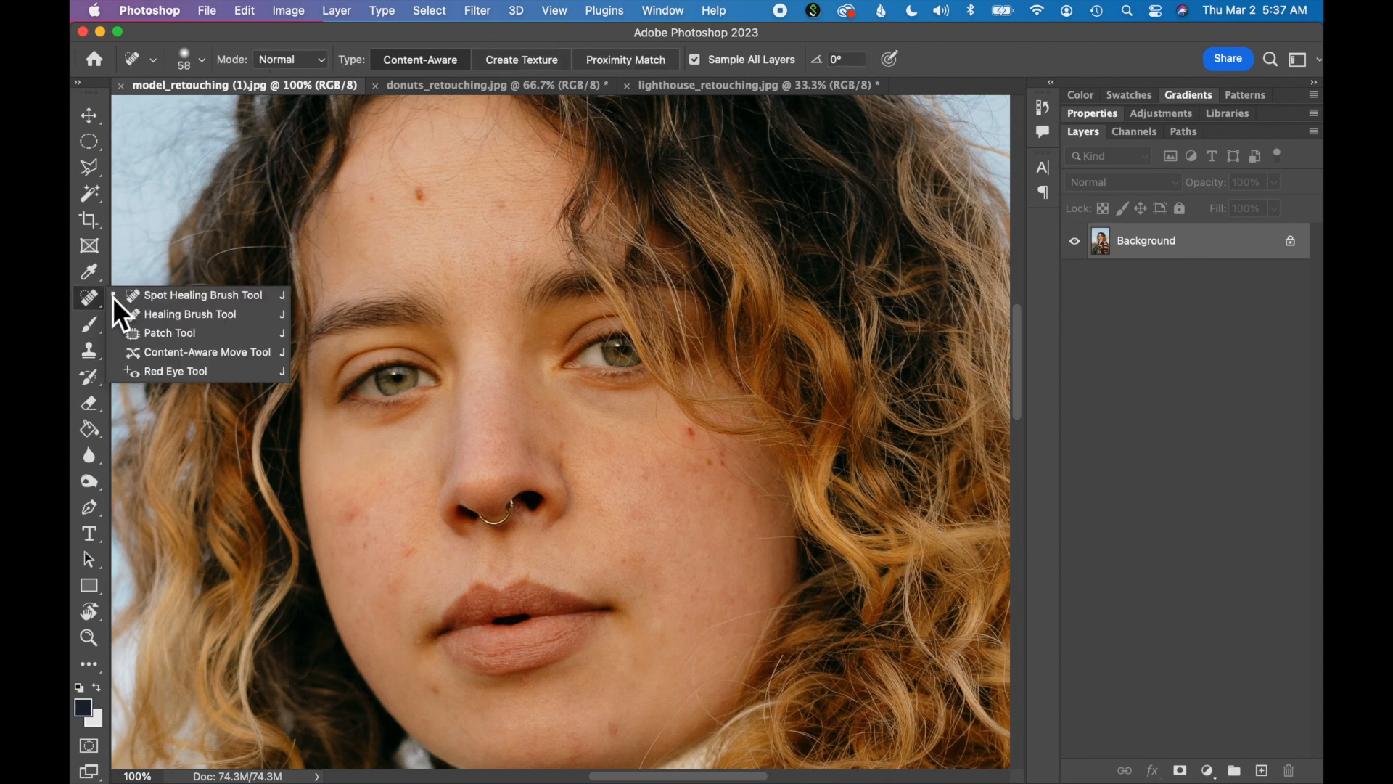
{"action": "left_click", "coordinate": [203, 295]}
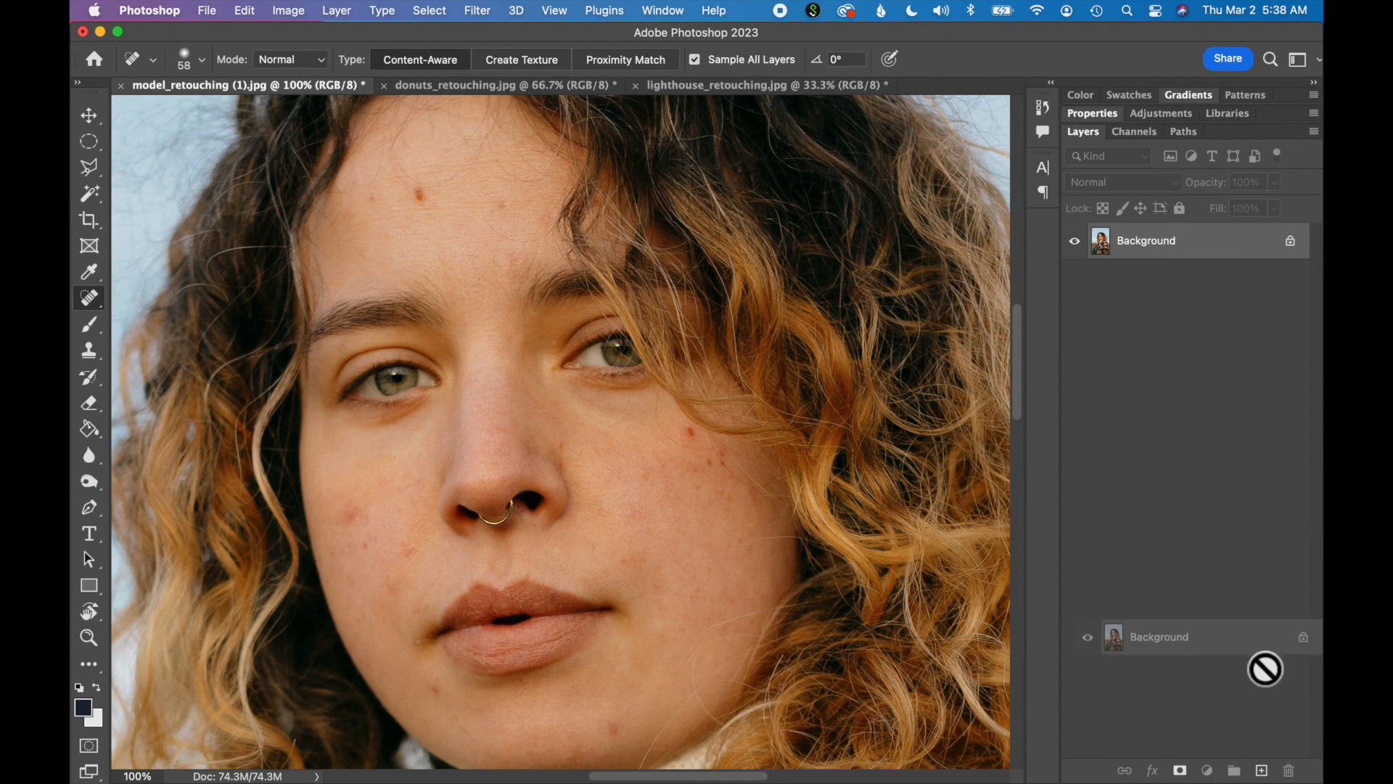
{"action": "left_click", "coordinate": [1264, 769]}
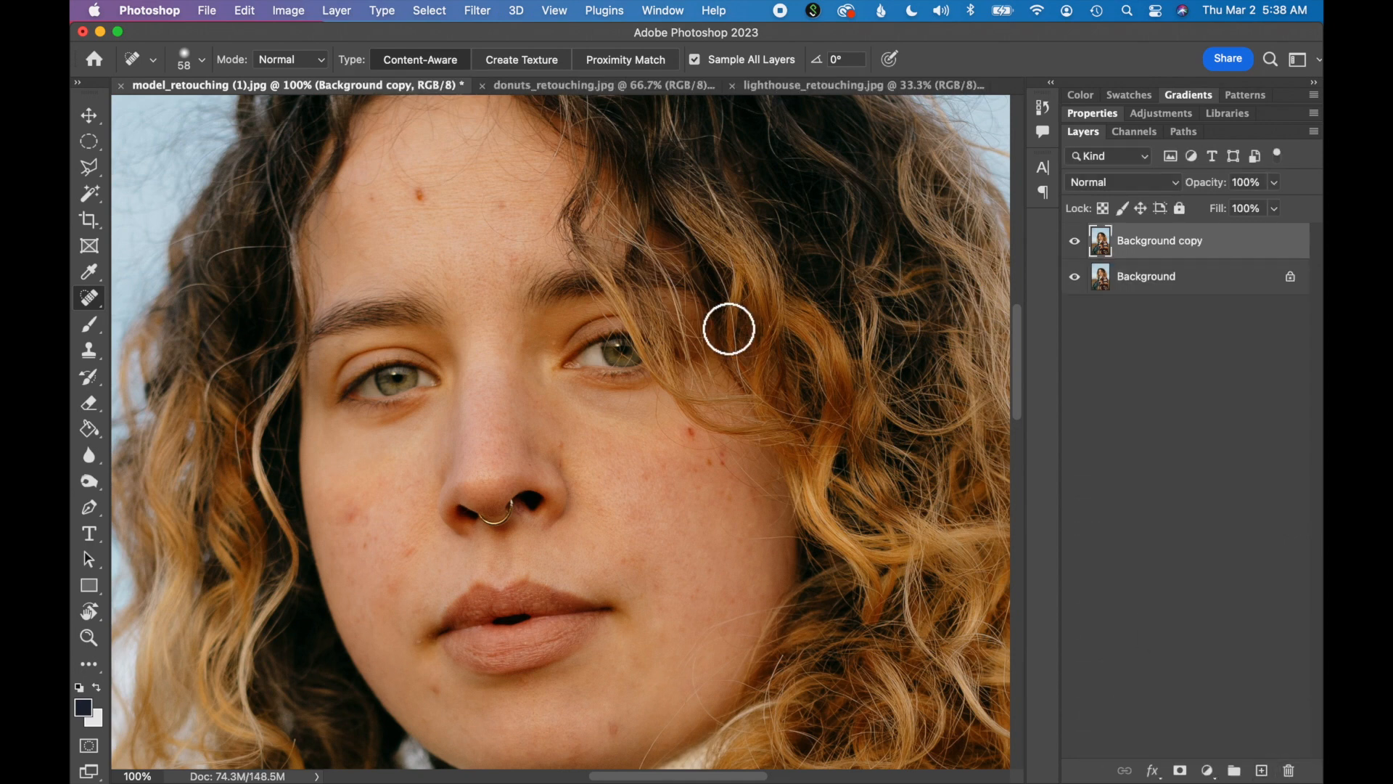
Step: Heal the facial blemishes on the Background copy layer, then switch to the Move tool
{"action": "left_click", "coordinate": [728, 339]}
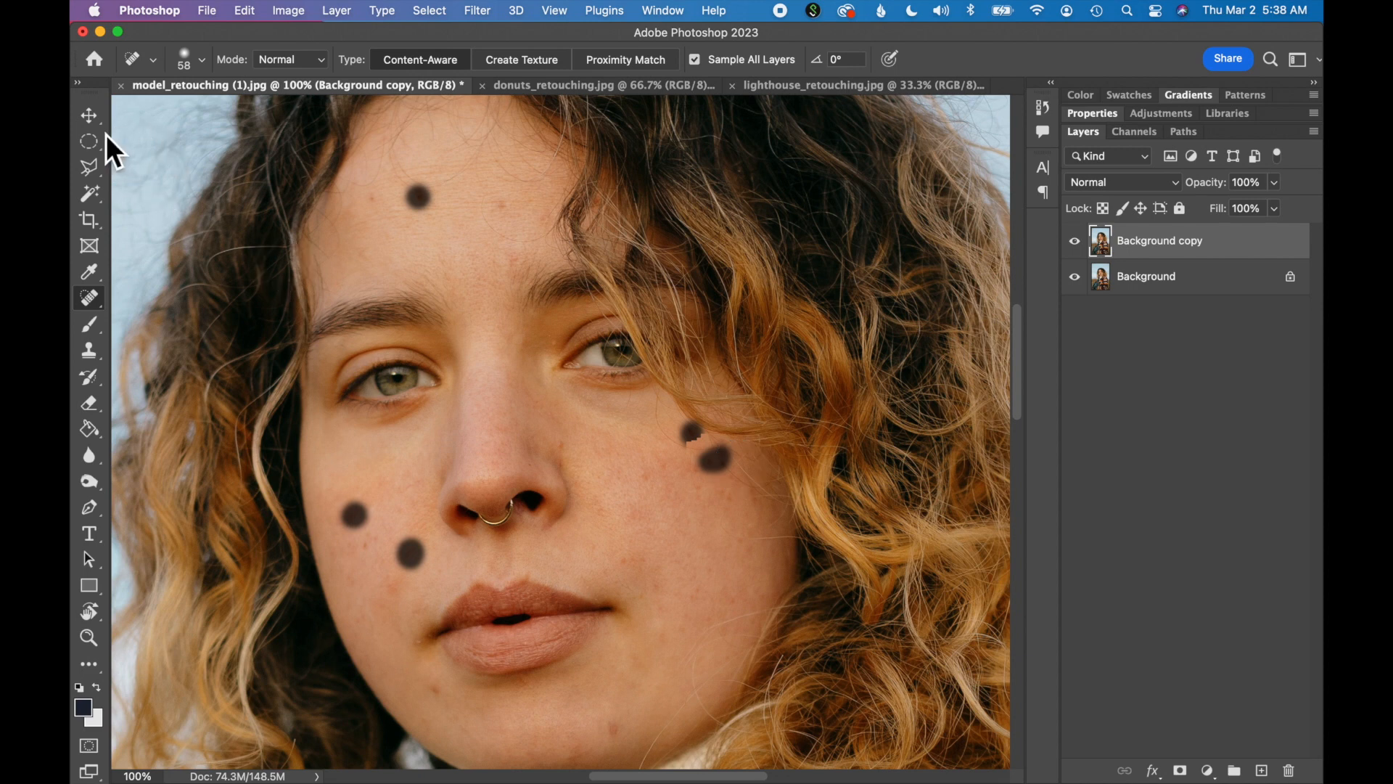
{"action": "left_click", "coordinate": [89, 114]}
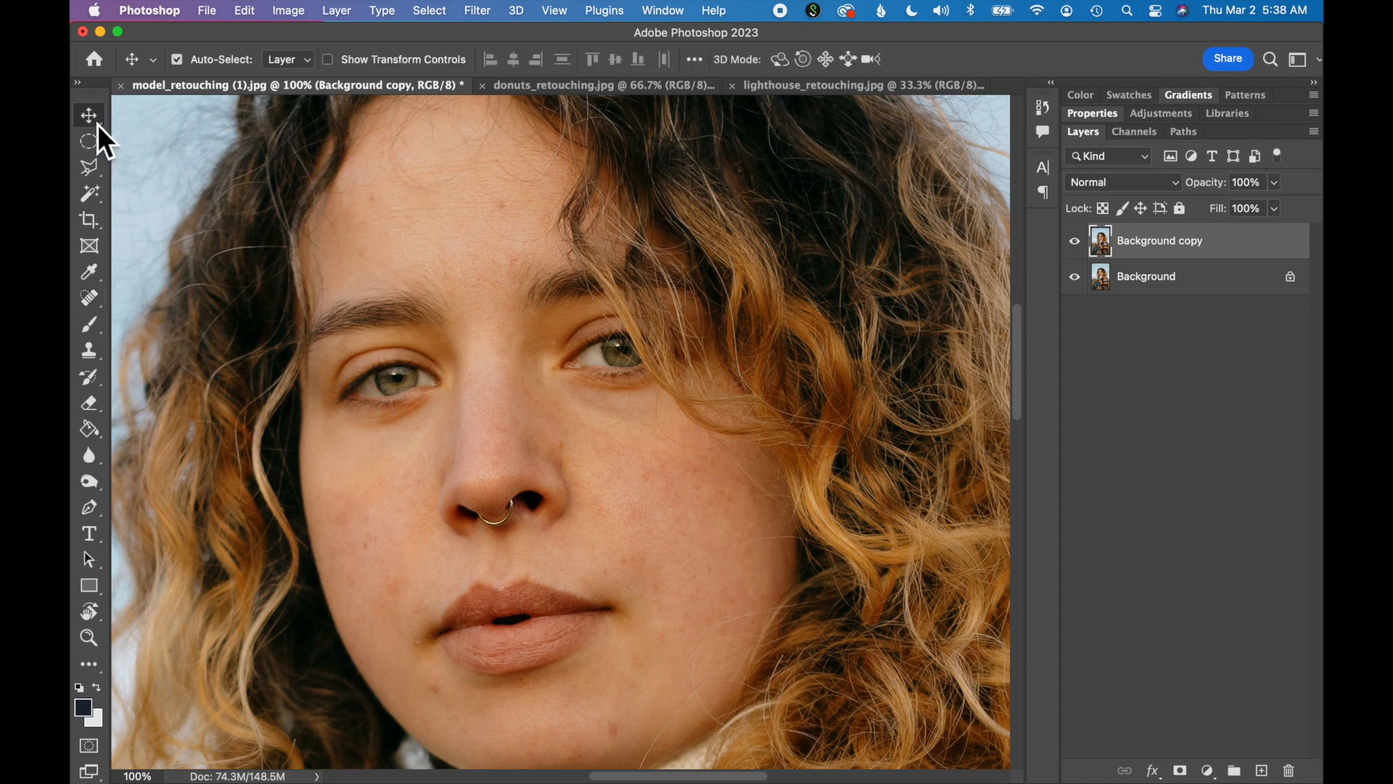
{"action": "mouse_move", "coordinate": [131, 310]}
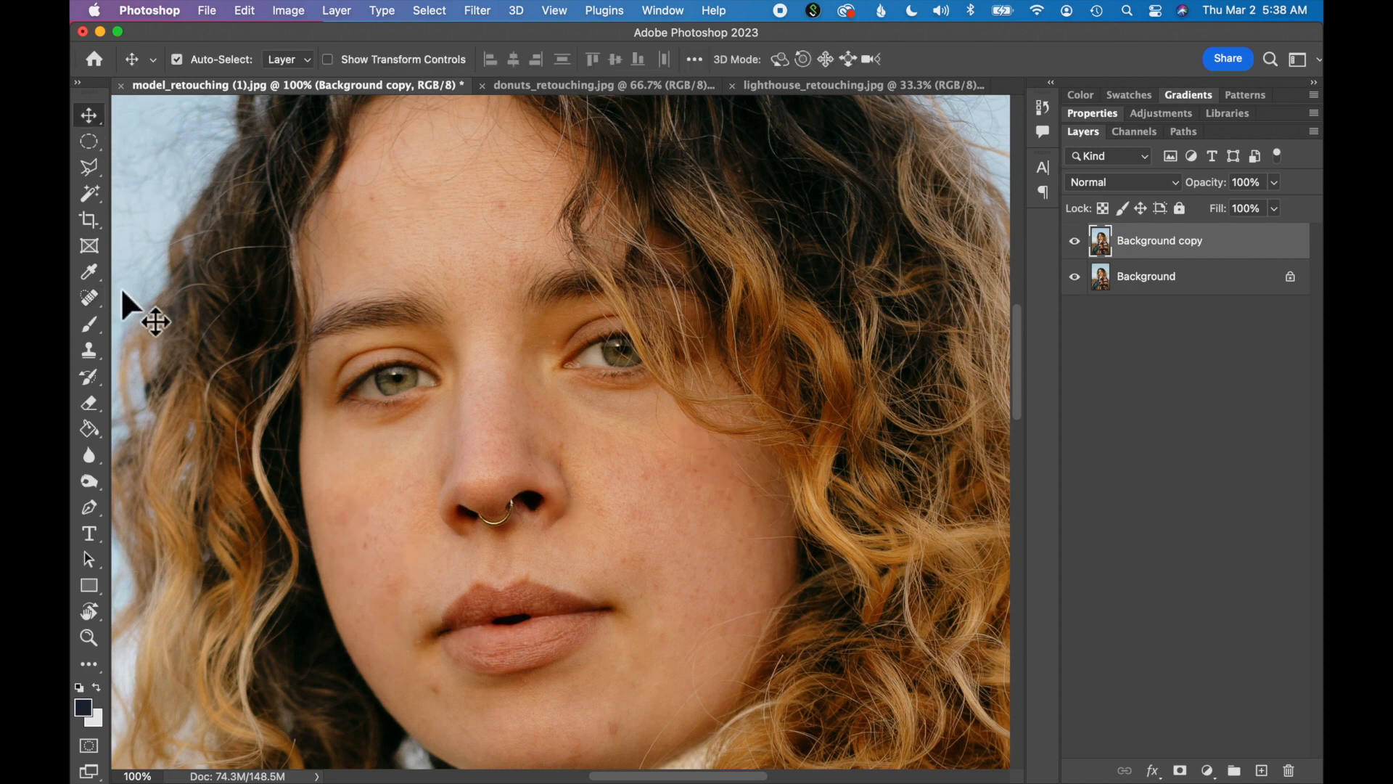
{"action": "left_click", "coordinate": [89, 297]}
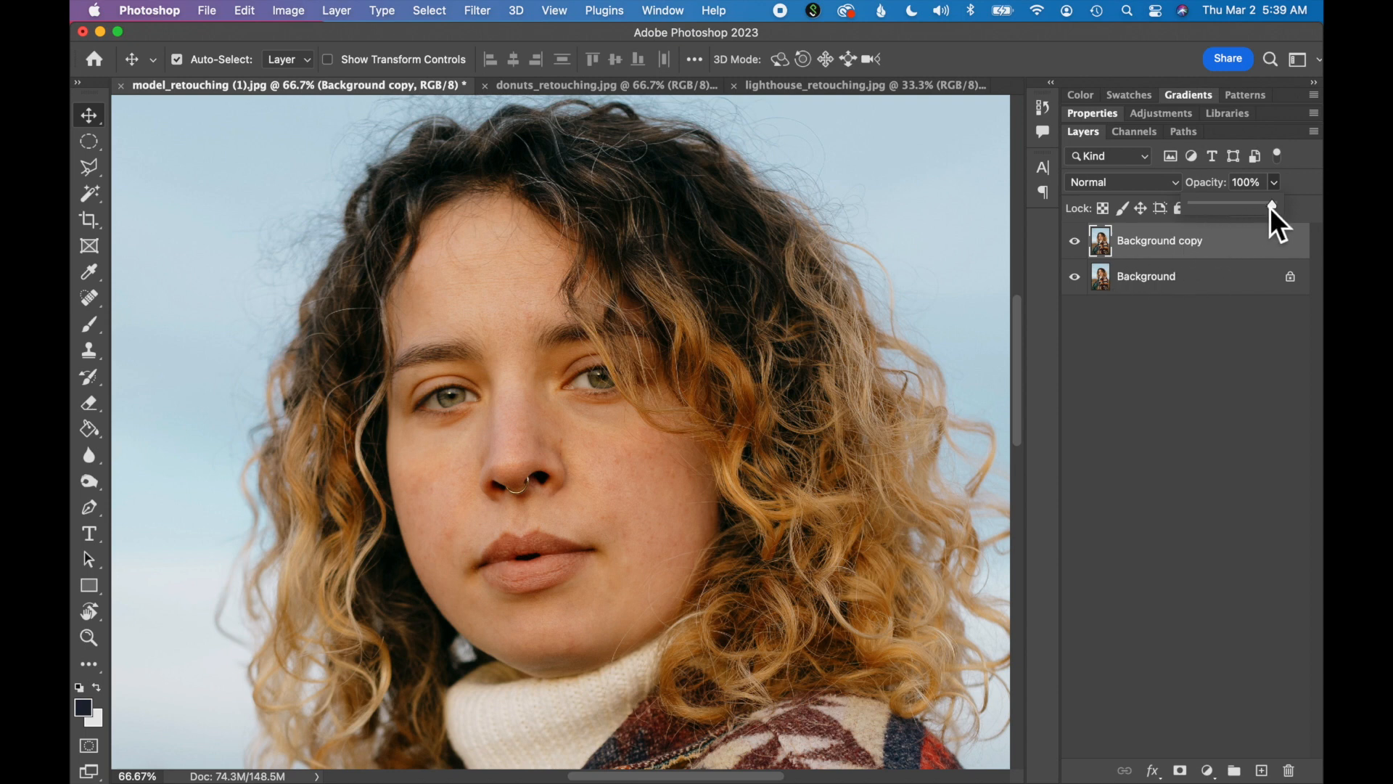
Step: Lower the Background copy layer opacity to 0%, then settle it at about 75%
{"action": "left_click_drag", "start_coordinate": [1273, 206], "coordinate": [1190, 206]}
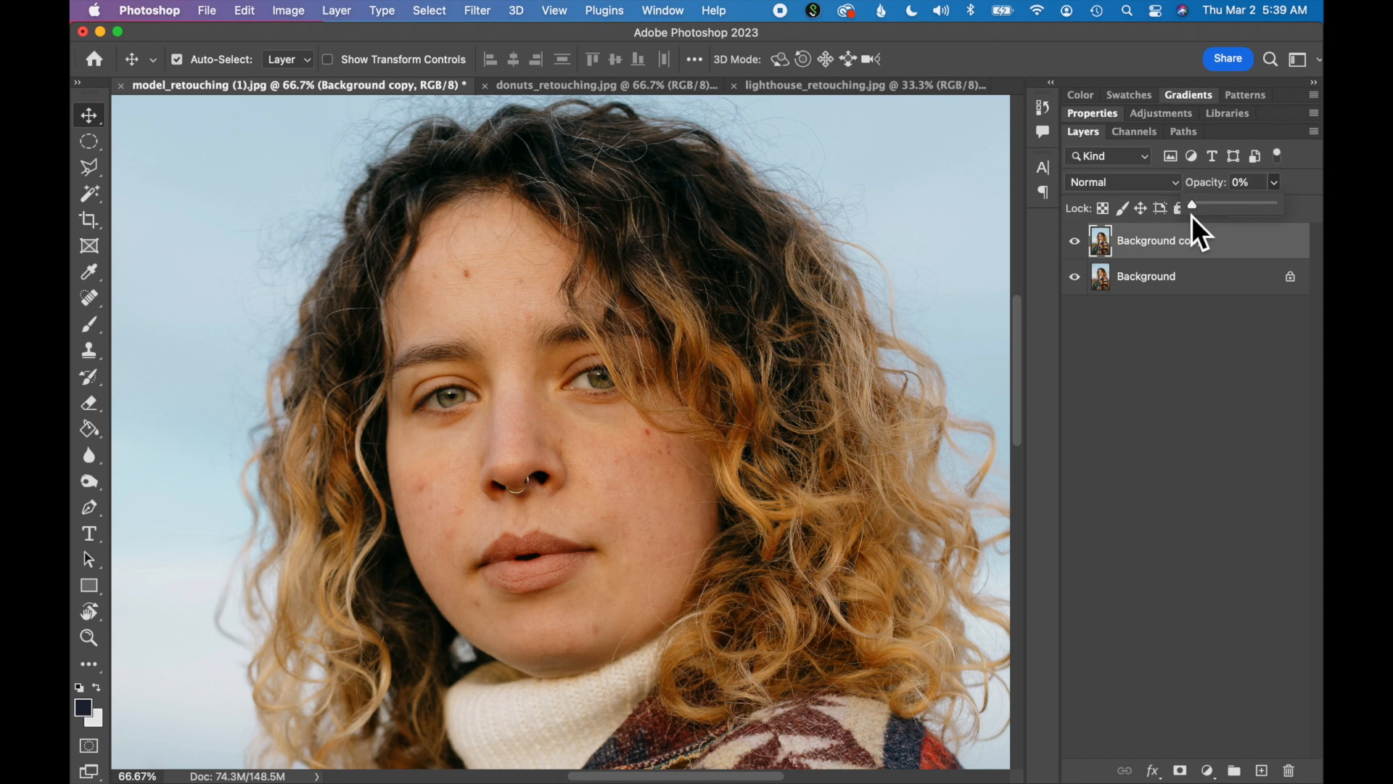
{"action": "mouse_move", "coordinate": [1216, 223]}
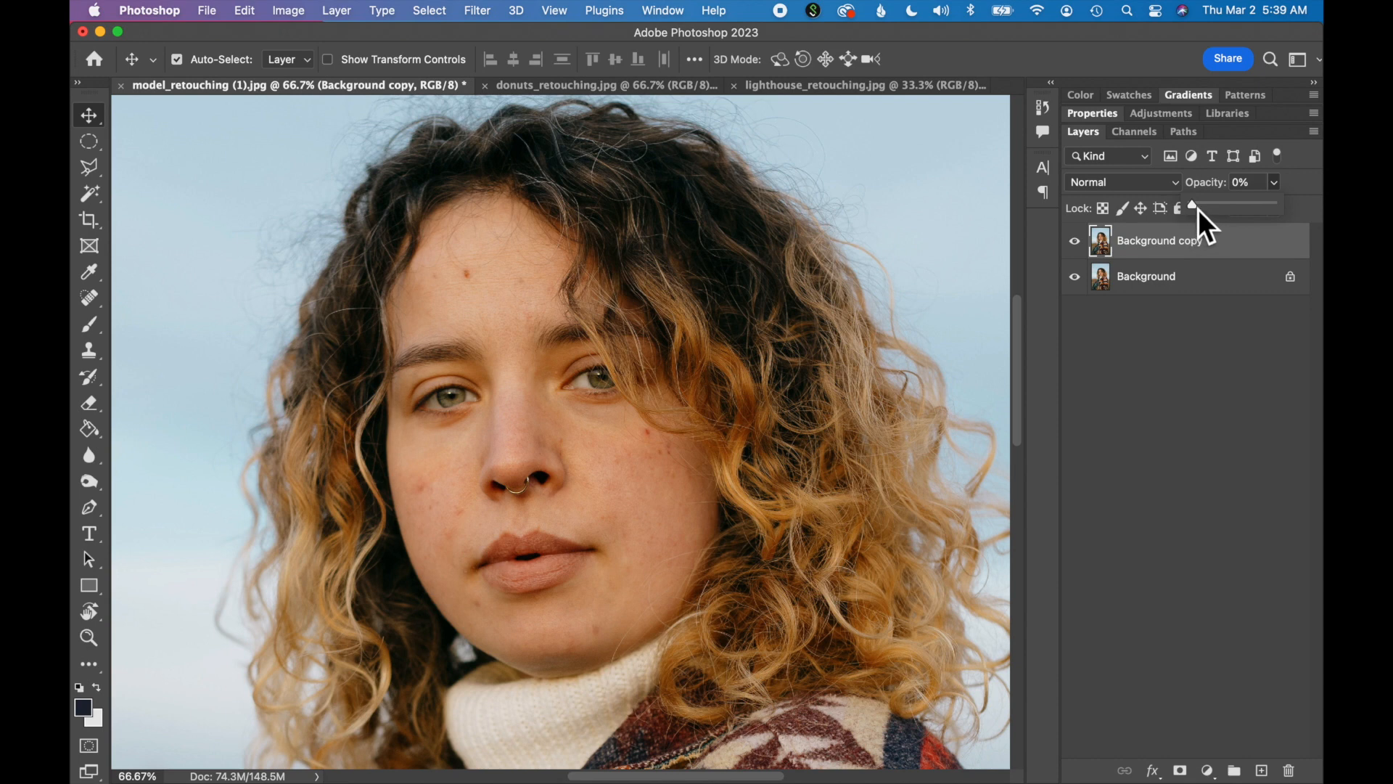
{"action": "left_click_drag", "start_coordinate": [1190, 204], "coordinate": [1230, 205]}
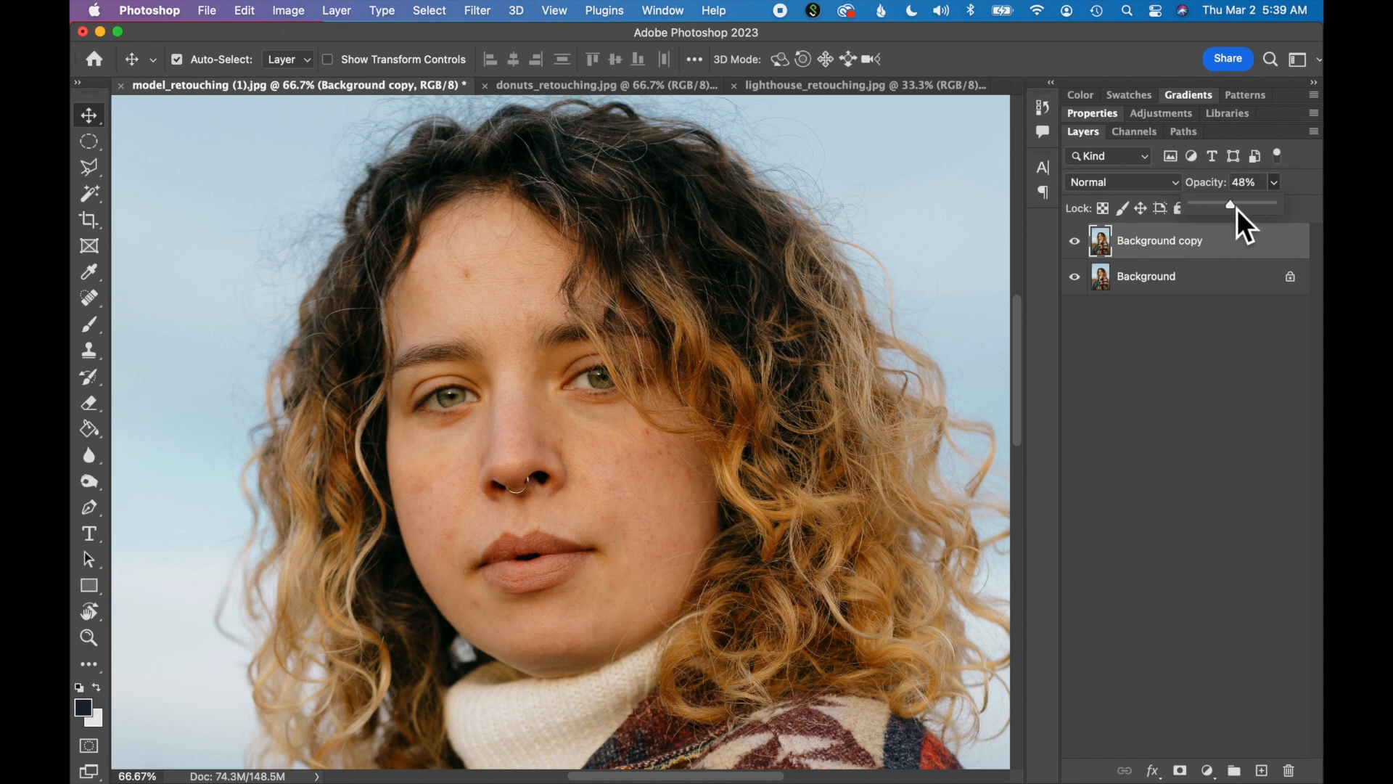
{"action": "left_click_drag", "start_coordinate": [1229, 204], "coordinate": [1245, 204]}
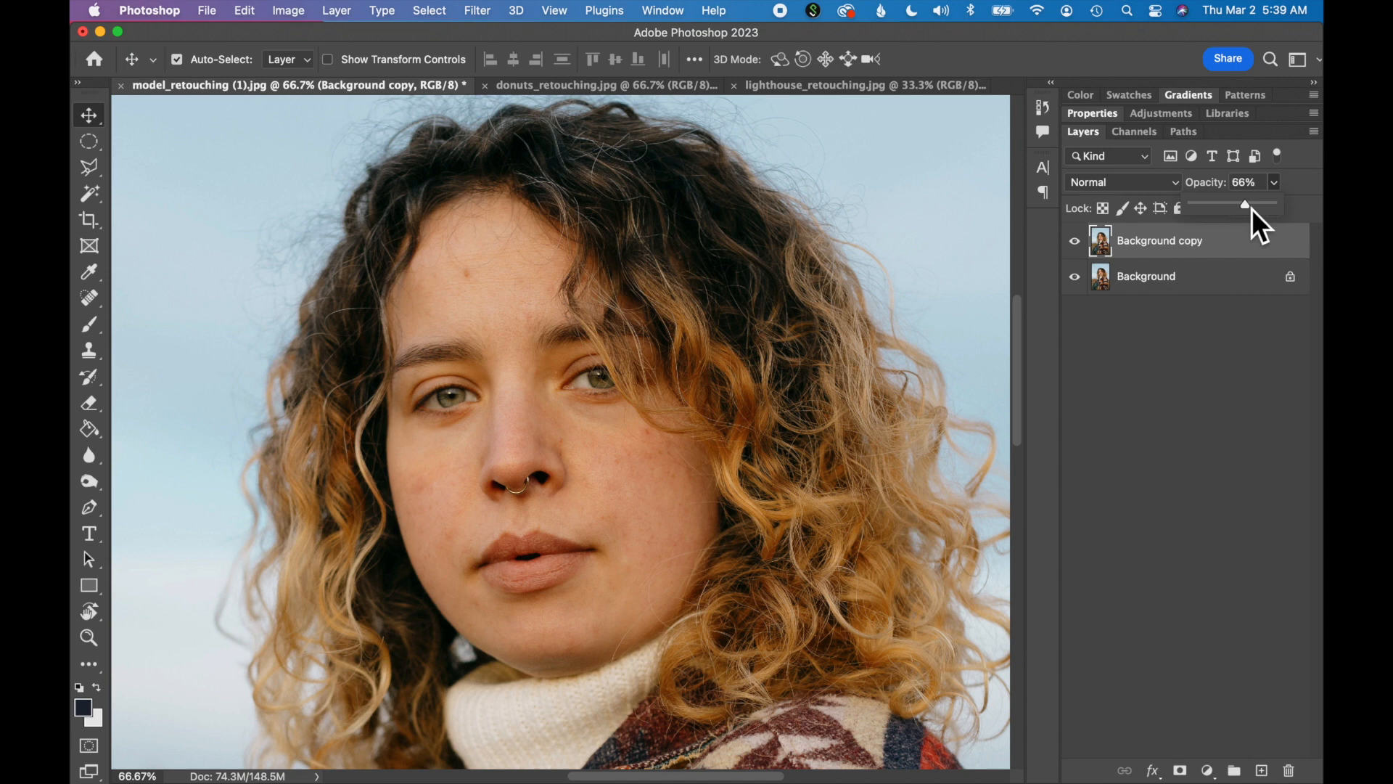
{"action": "left_click_drag", "start_coordinate": [1243, 204], "coordinate": [1252, 204]}
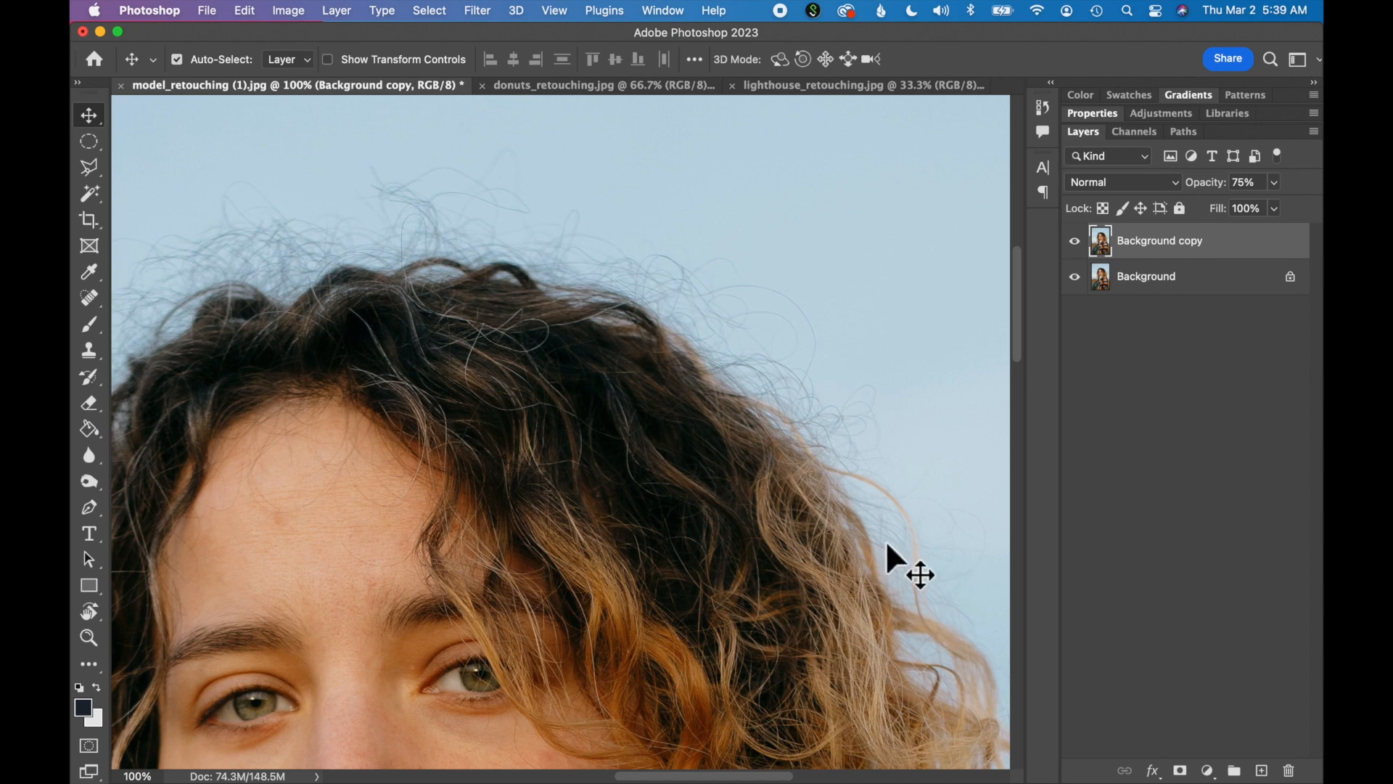
{"action": "mouse_move", "coordinate": [824, 436]}
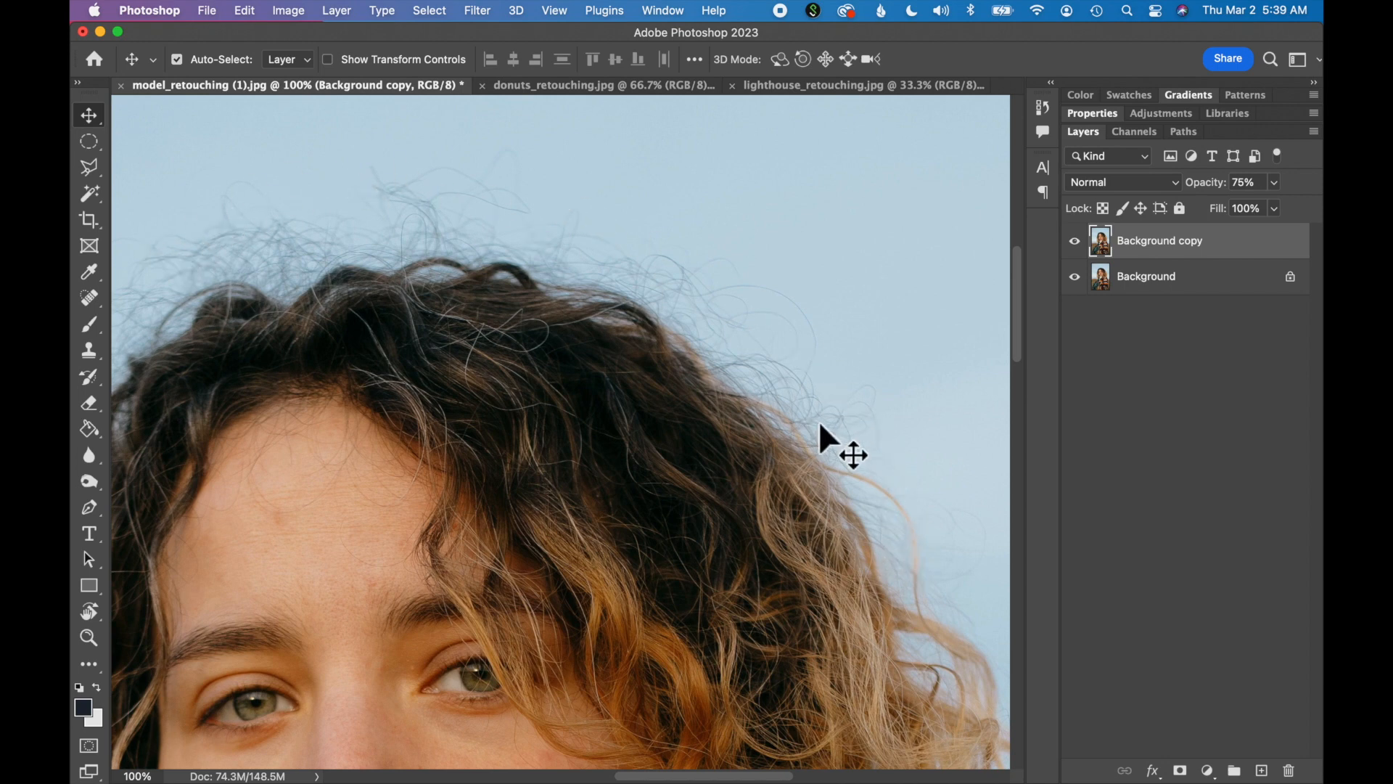
{"action": "mouse_move", "coordinate": [157, 267]}
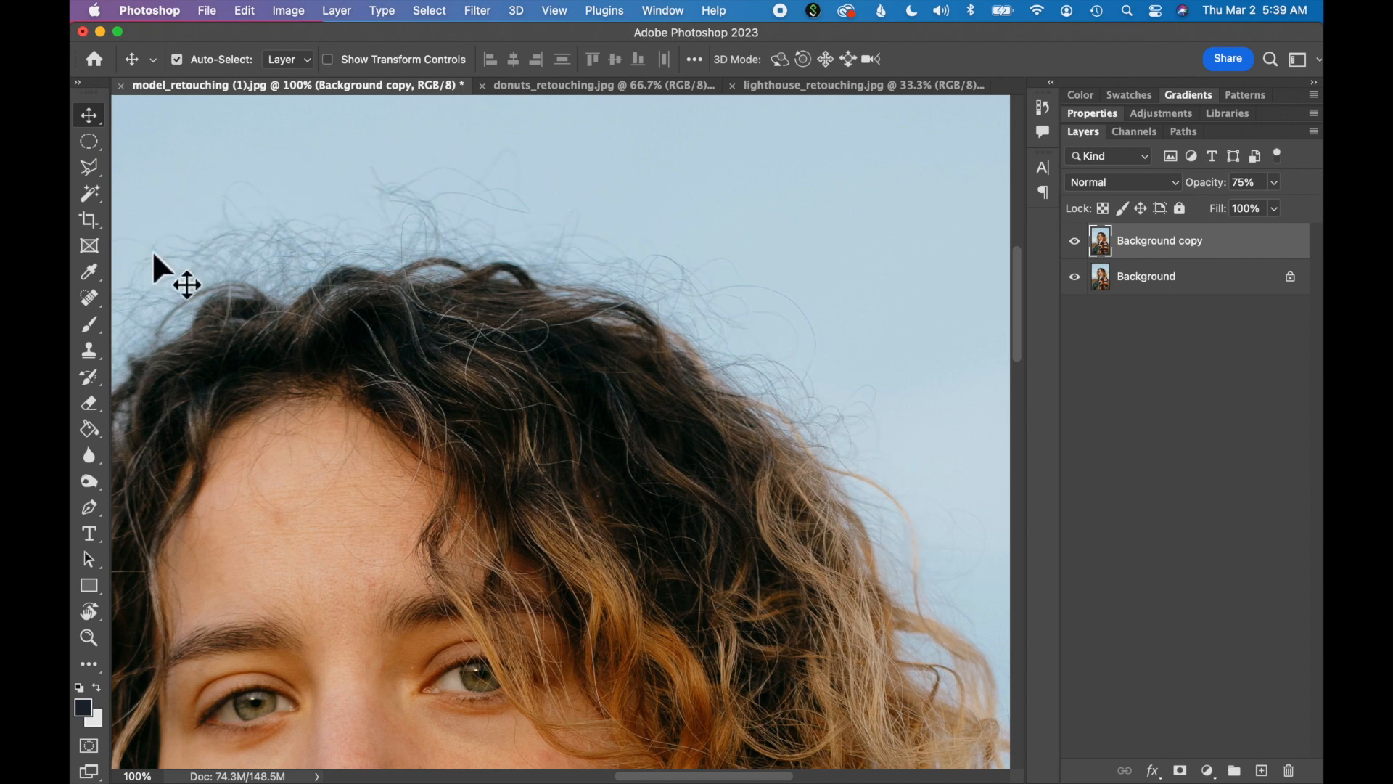
Step: Clone clean sky over the flyaway hair strands above the right side of the curls
{"action": "left_click", "coordinate": [87, 348]}
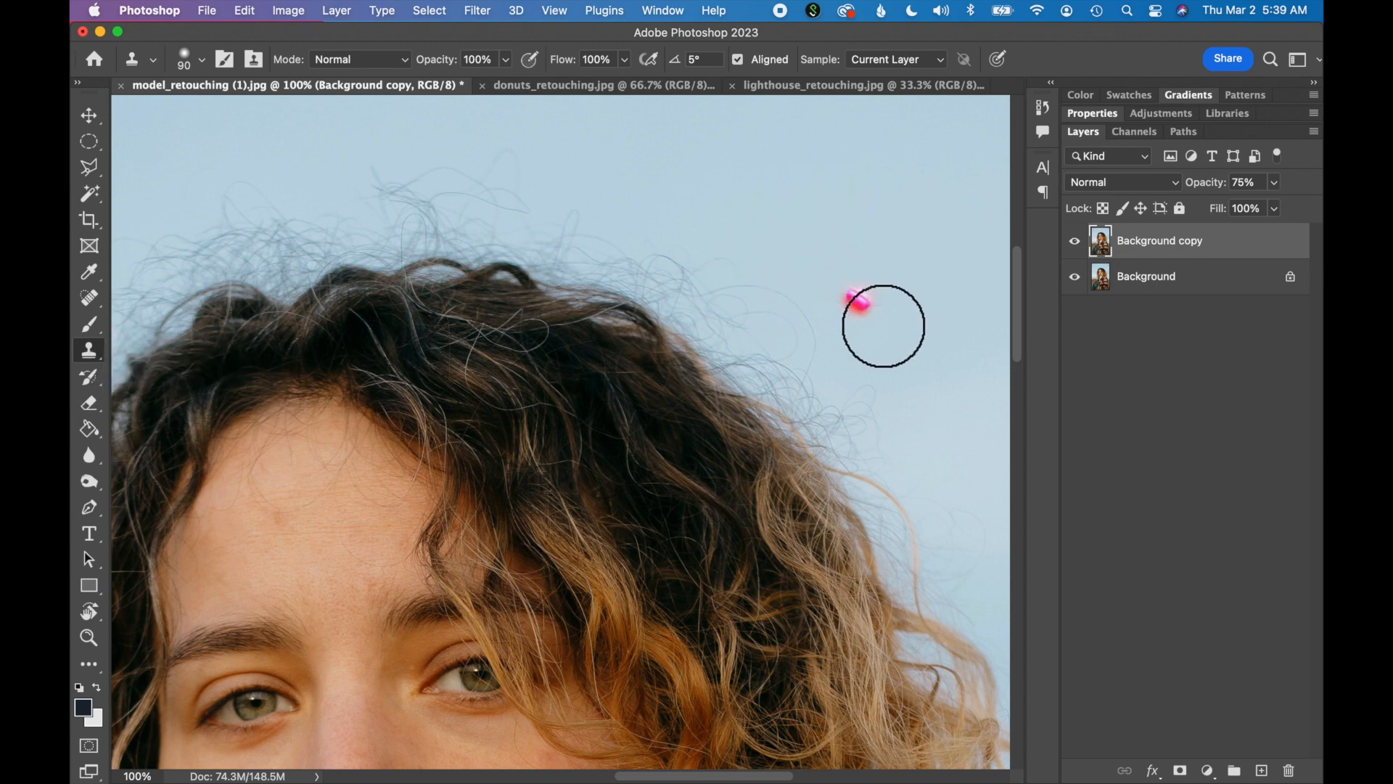
{"action": "left_click", "coordinate": [856, 313]}
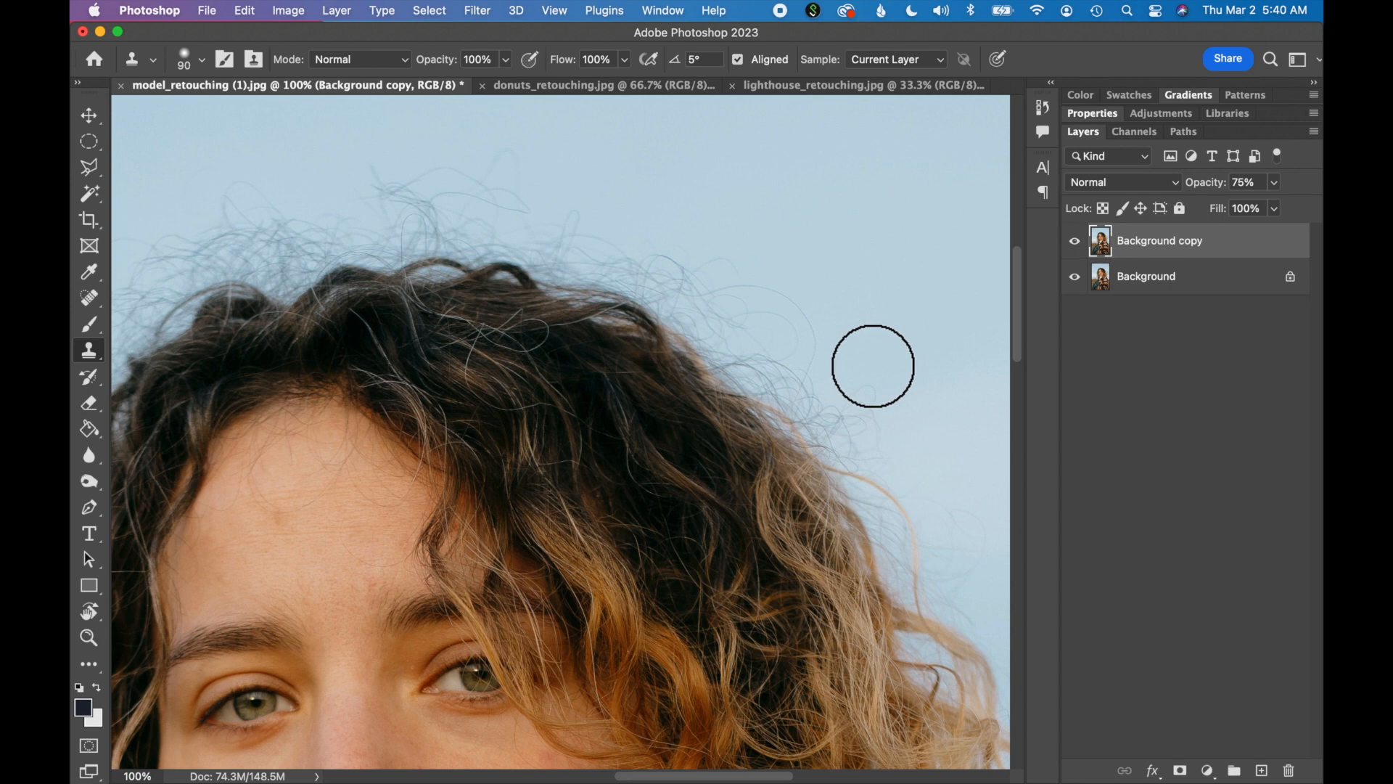
{"action": "mouse_move", "coordinate": [874, 373]}
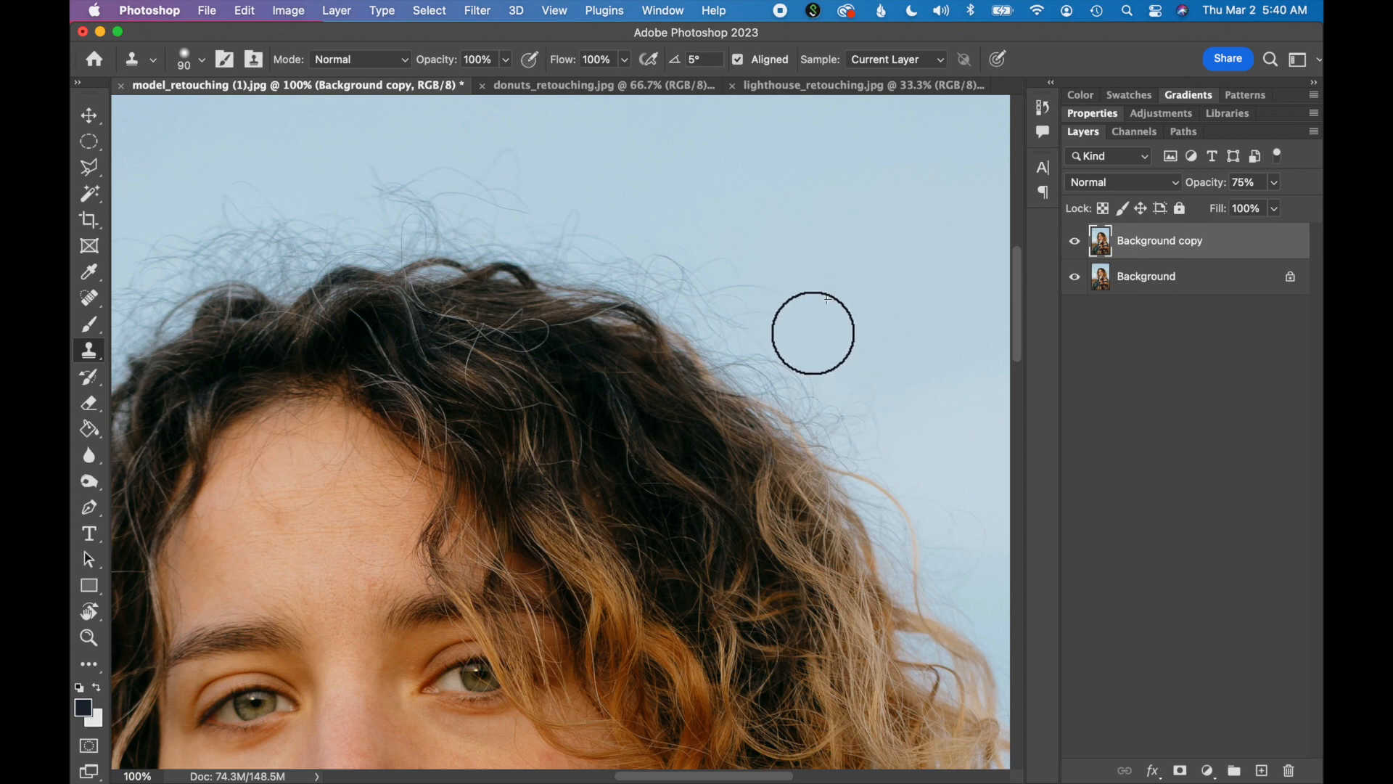
{"action": "mouse_move", "coordinate": [891, 365]}
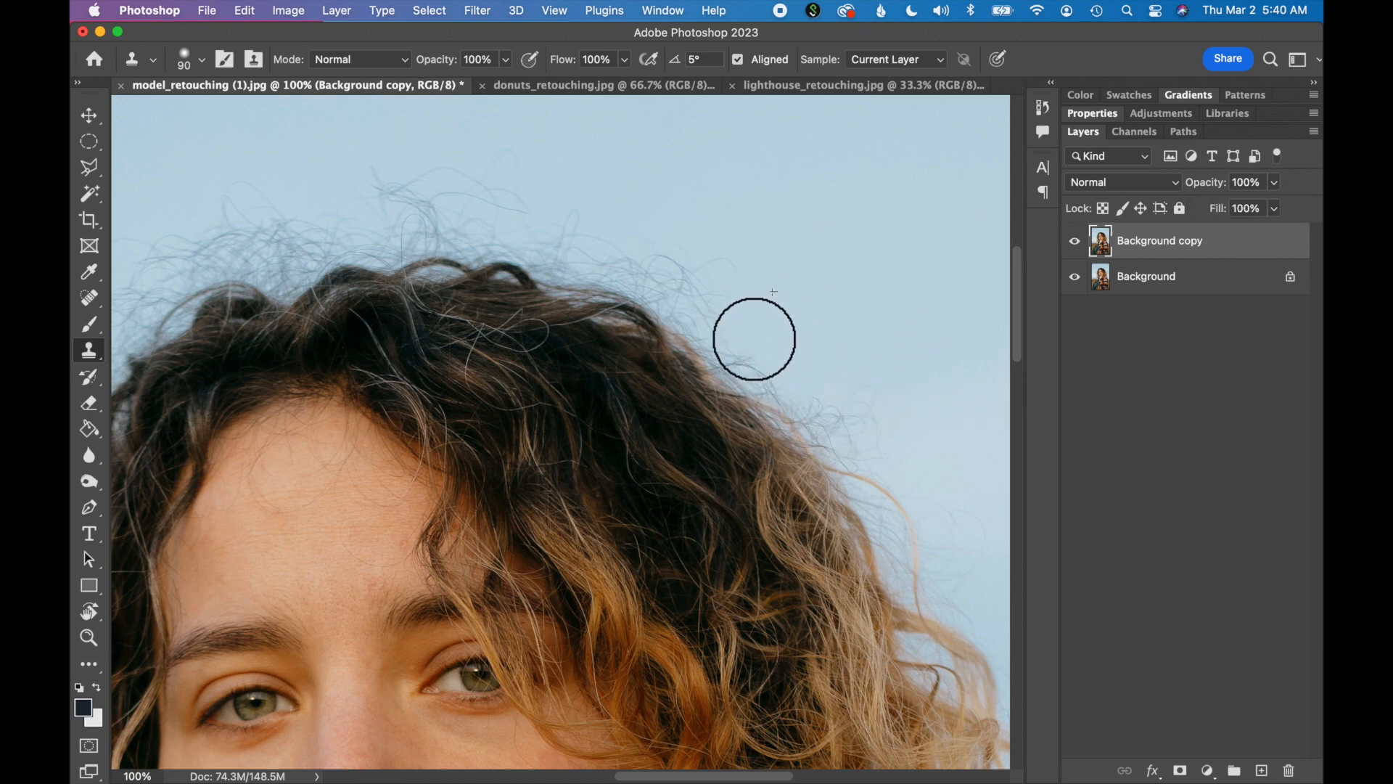
{"action": "left_click_drag", "start_coordinate": [755, 338], "coordinate": [809, 400]}
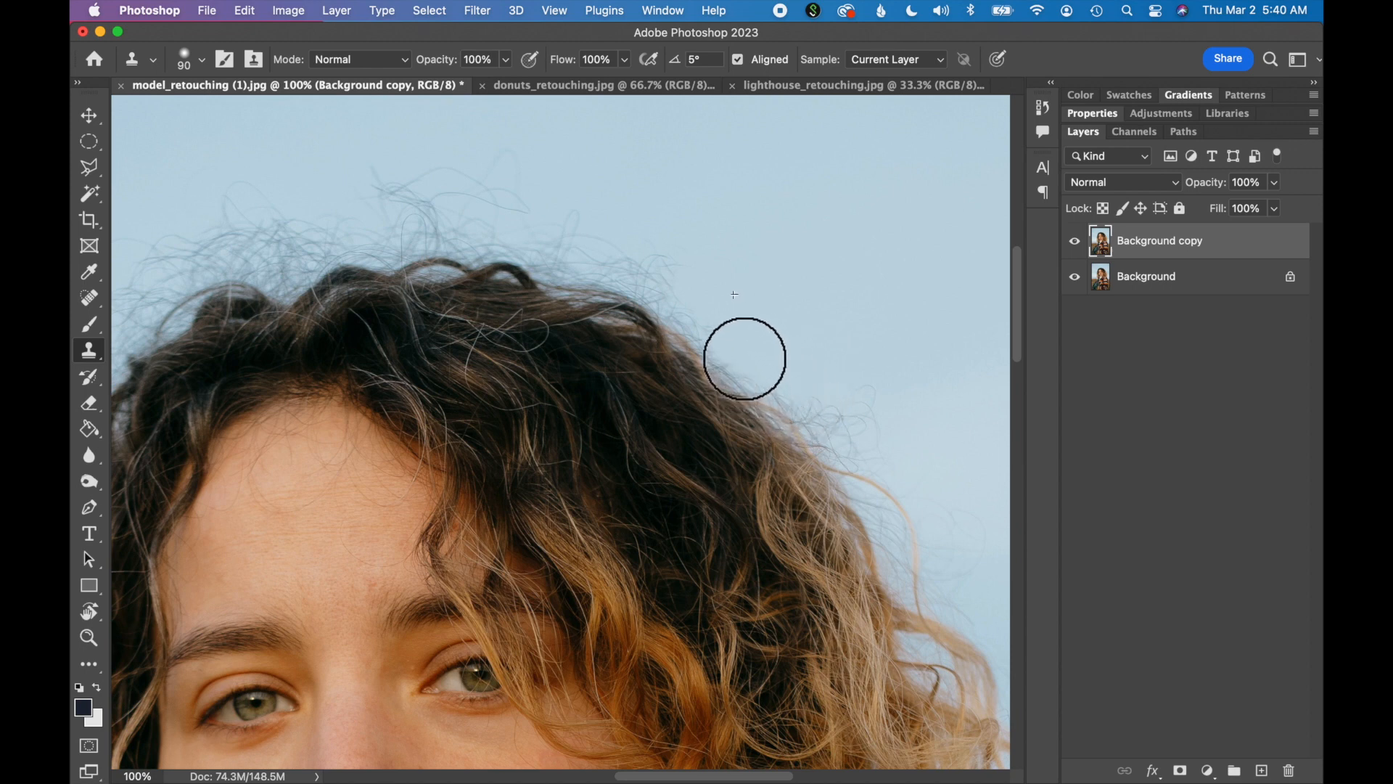
{"action": "mouse_move", "coordinate": [719, 296]}
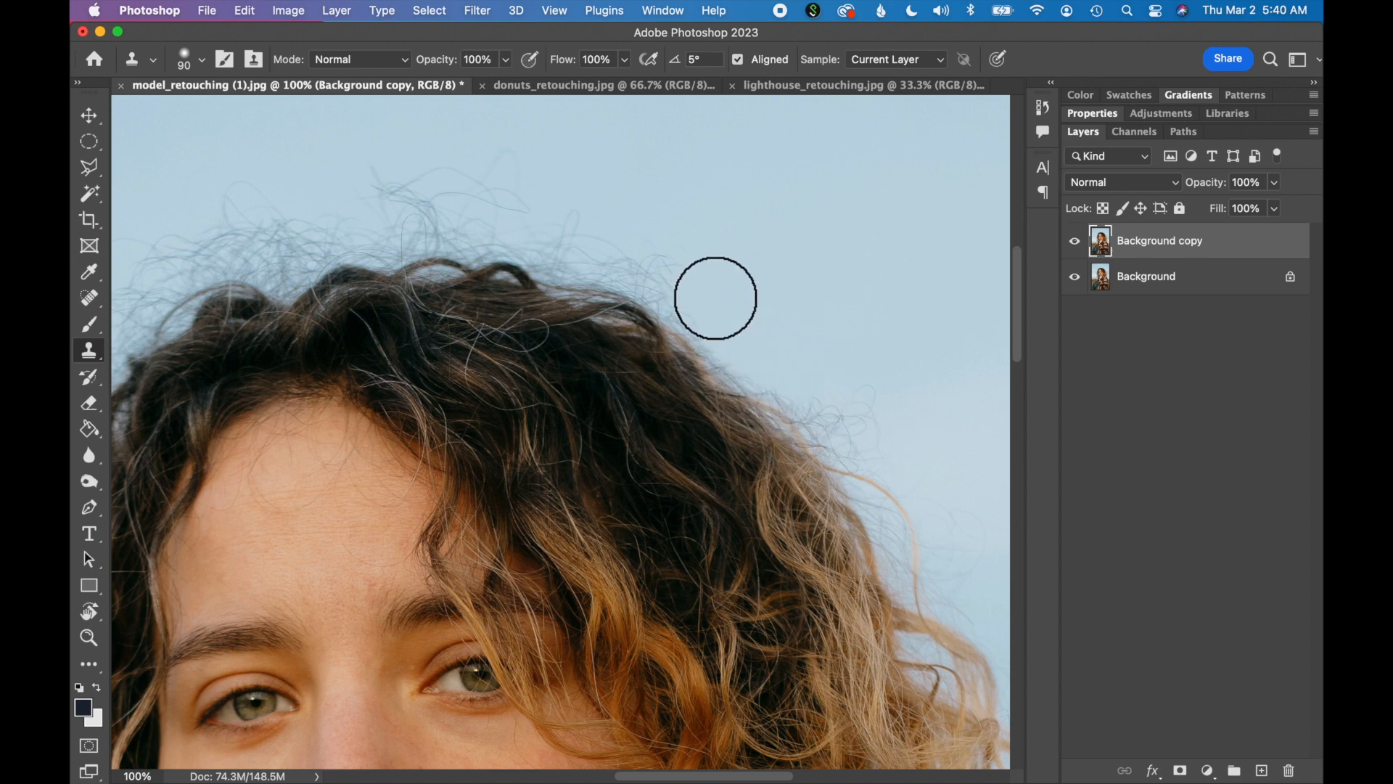